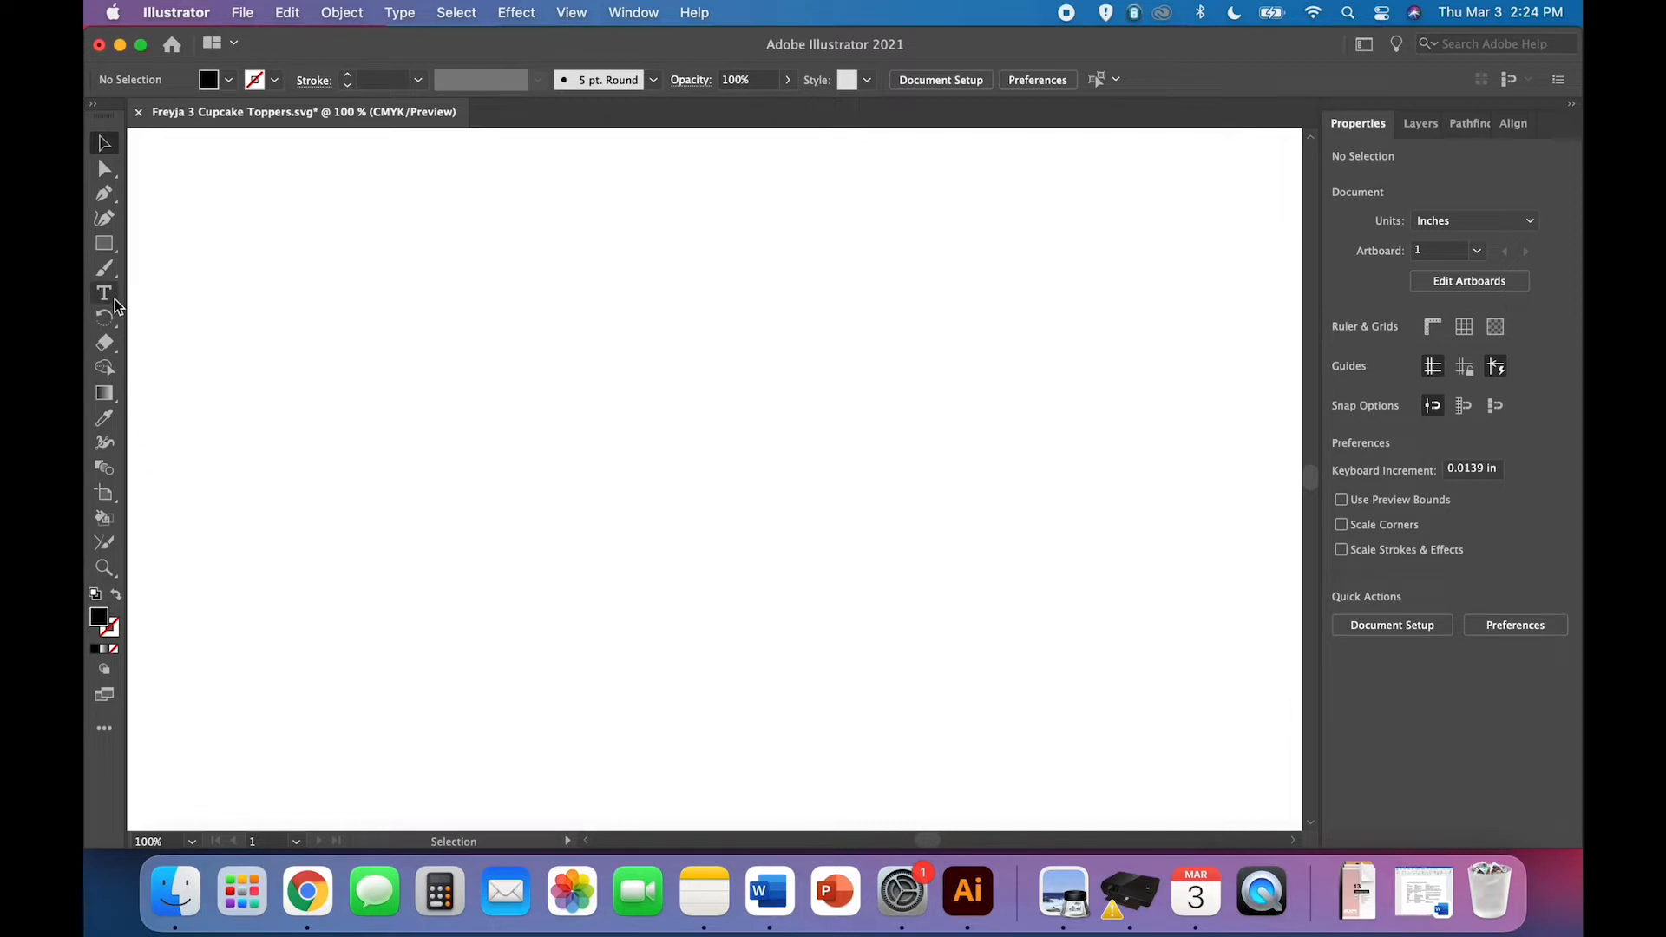
mouse_move(105, 295)
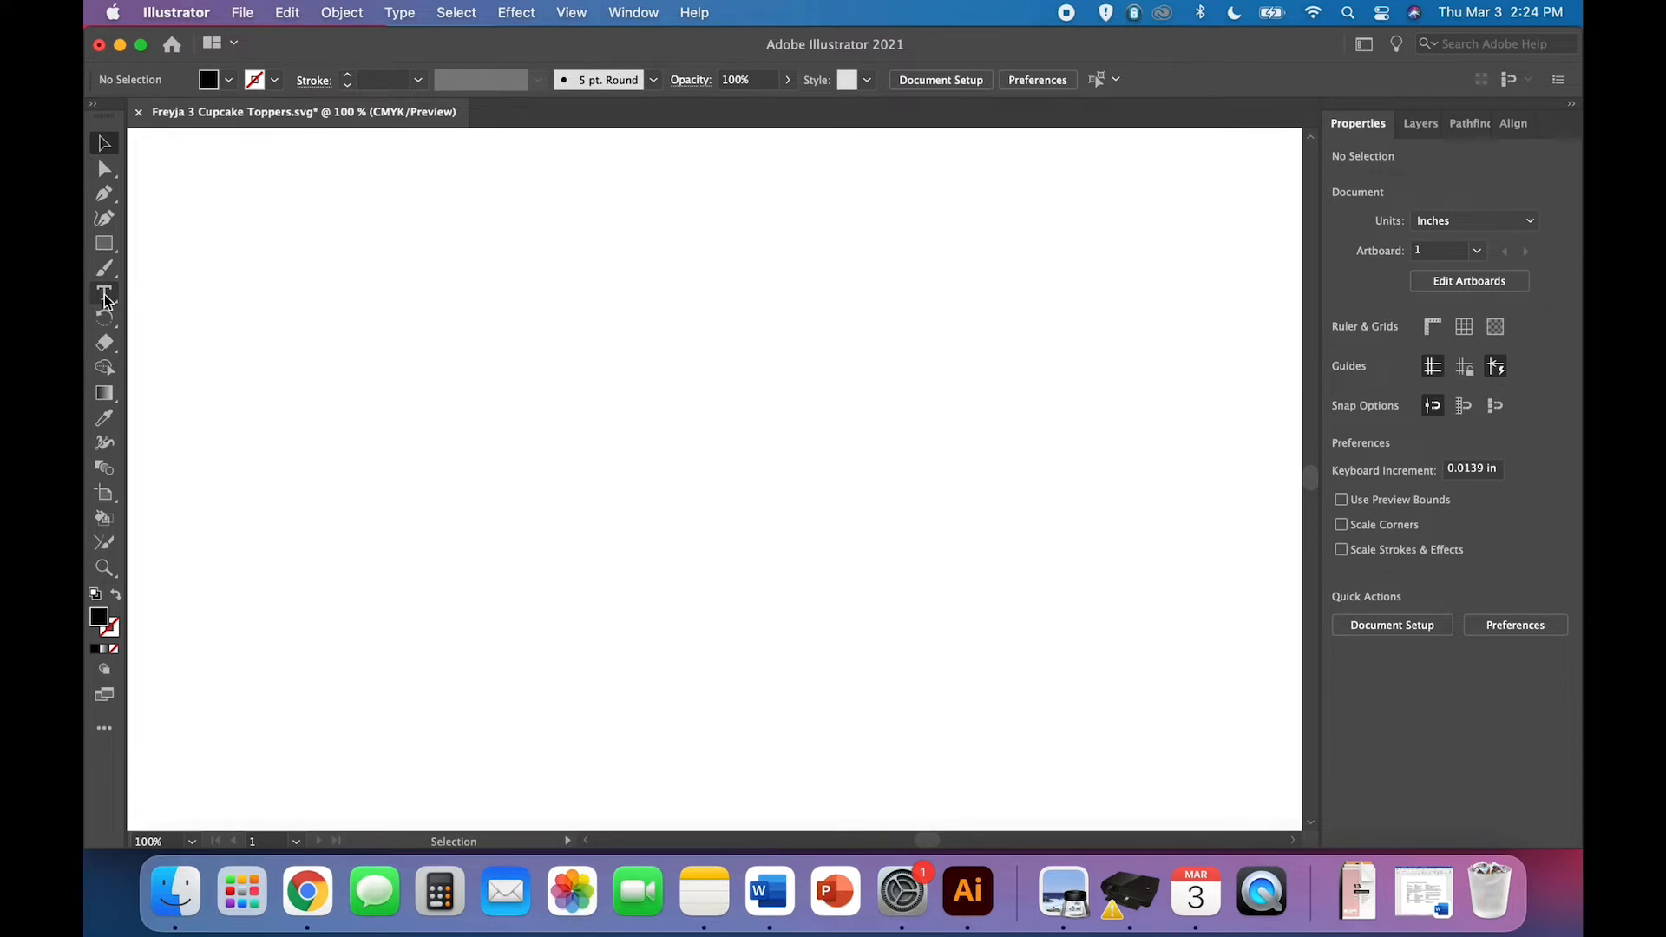
- Create a text object on the artboard containing the numeral 3 at 12 pt
left_click(104, 295)
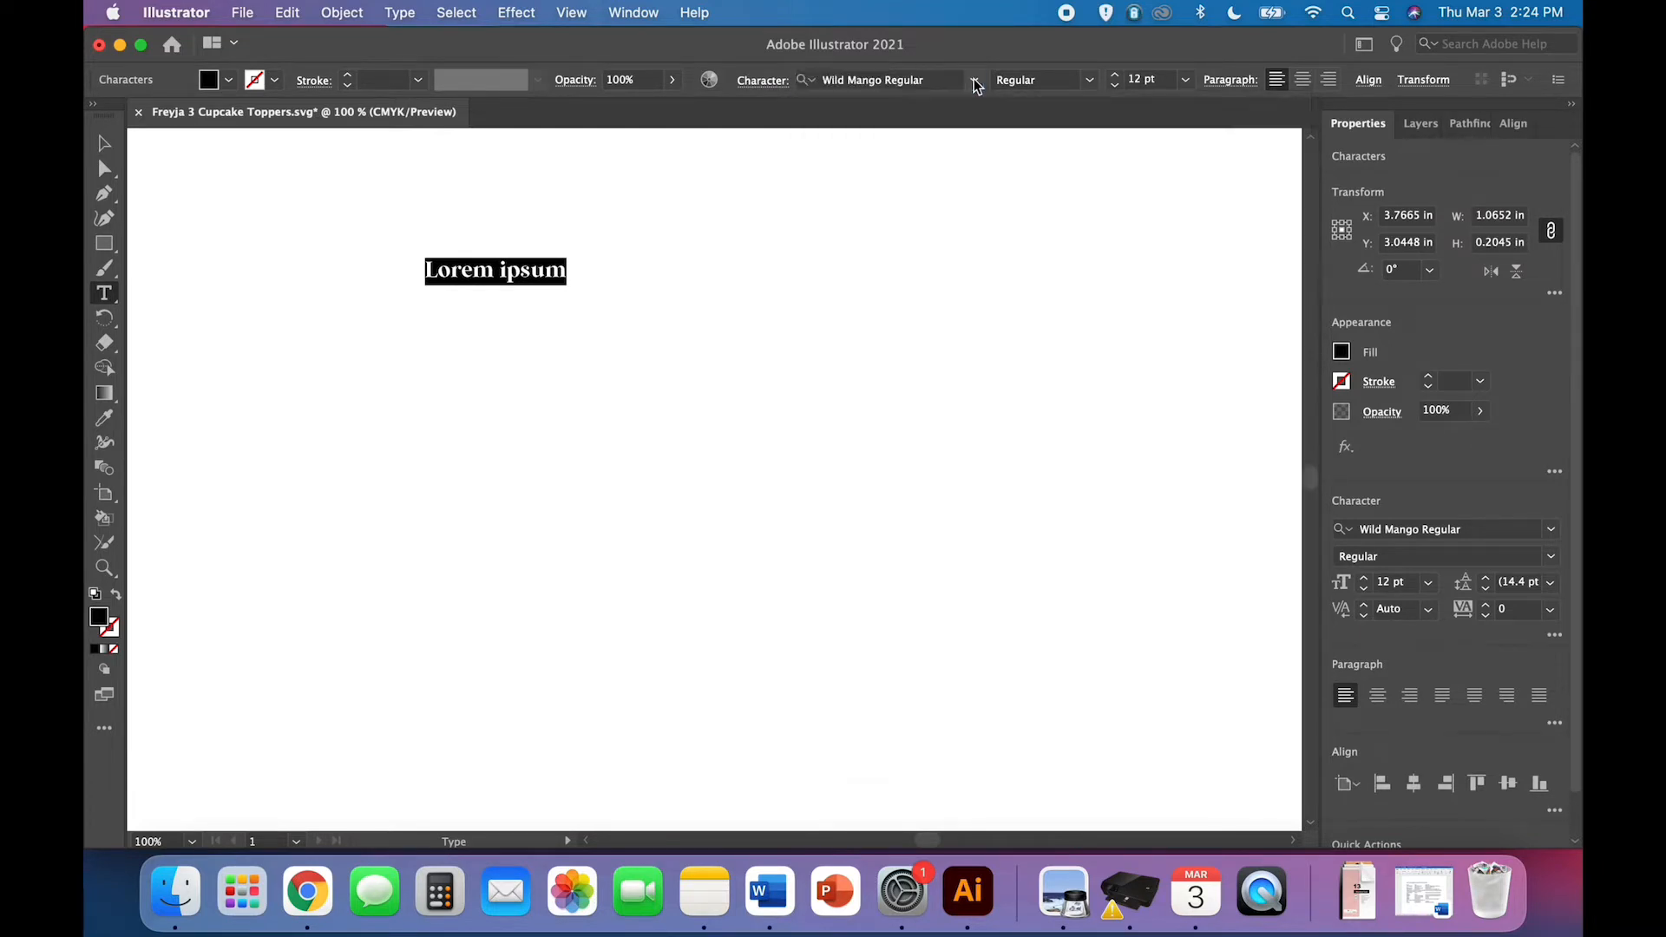
type("3")
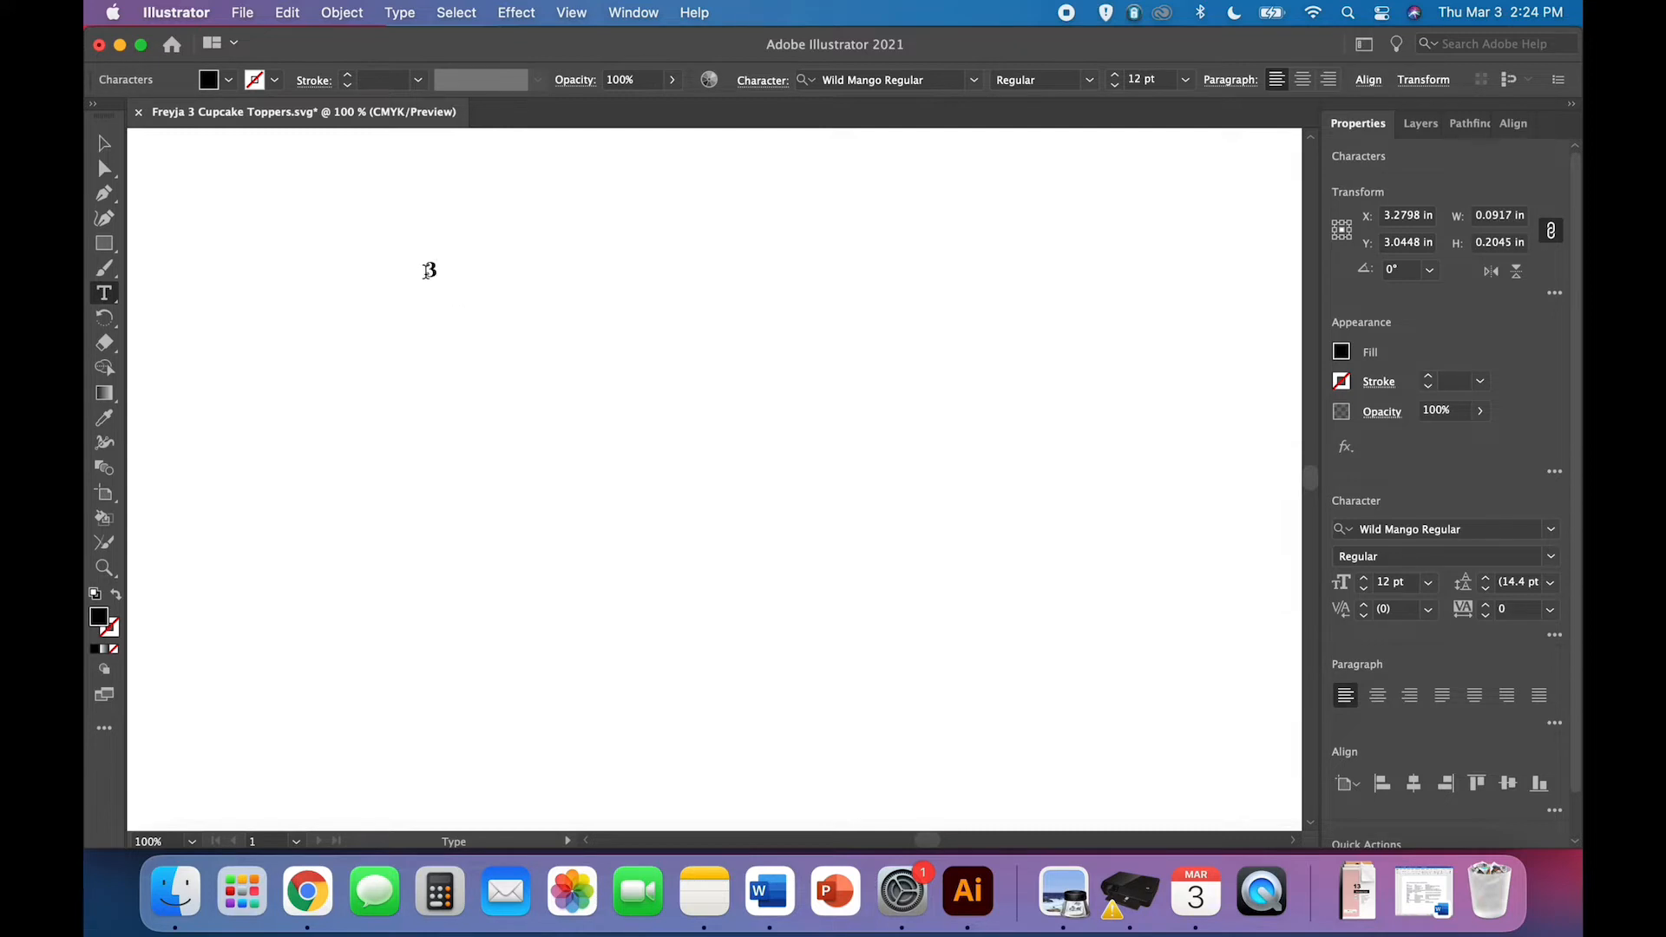
type("3")
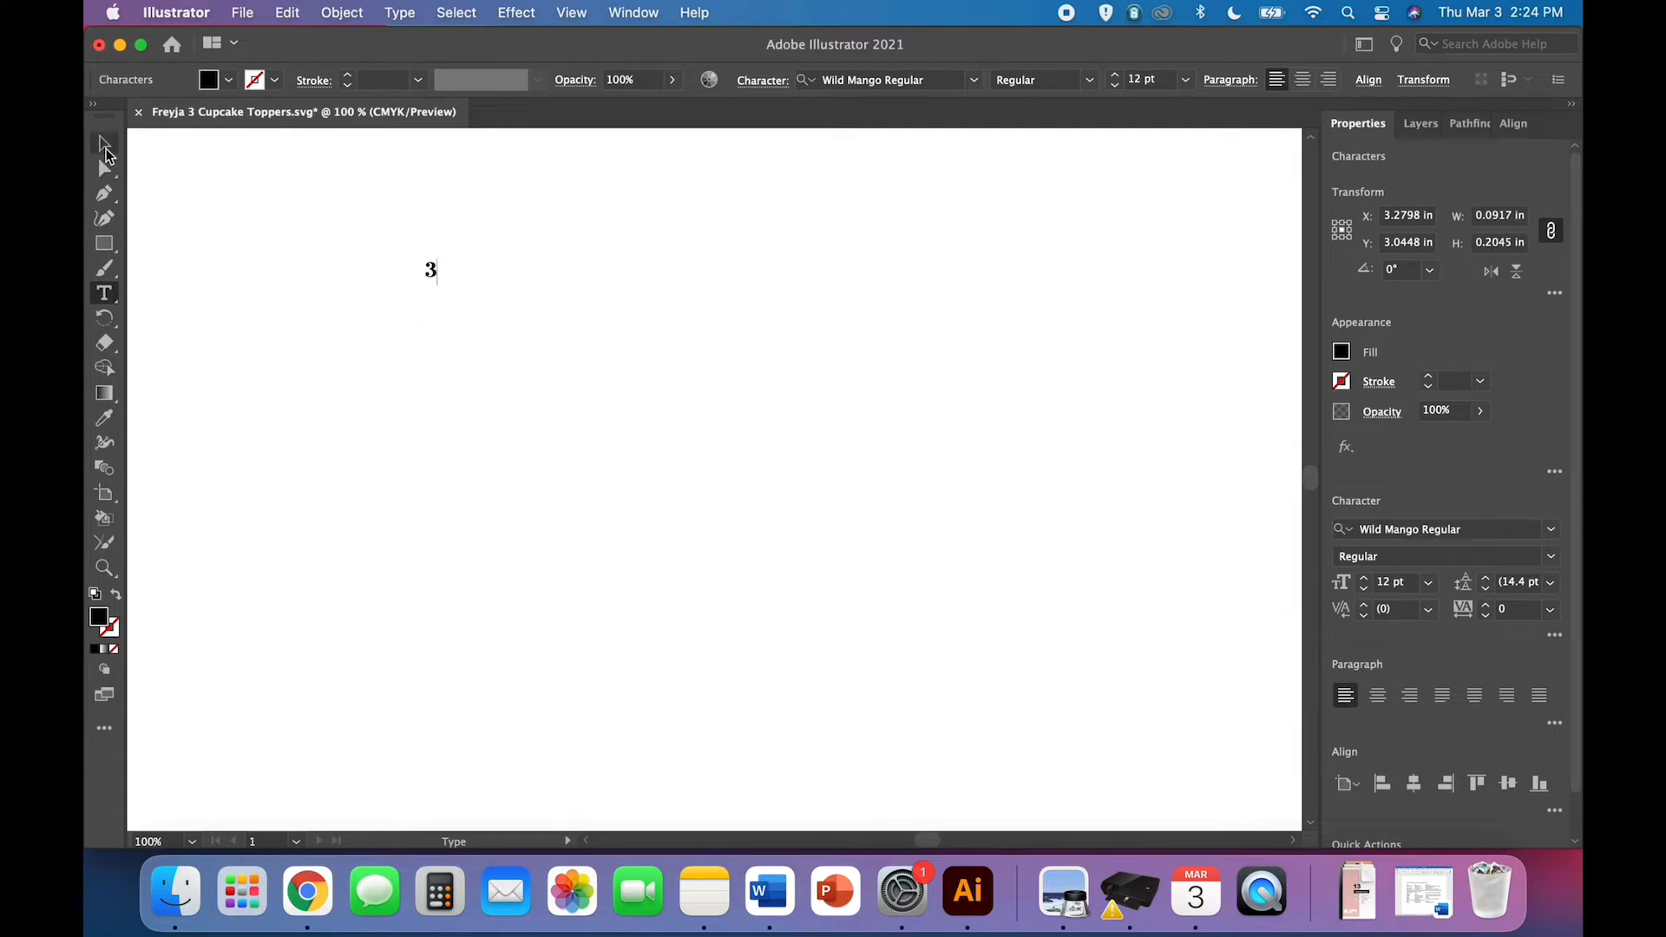
mouse_move(103, 146)
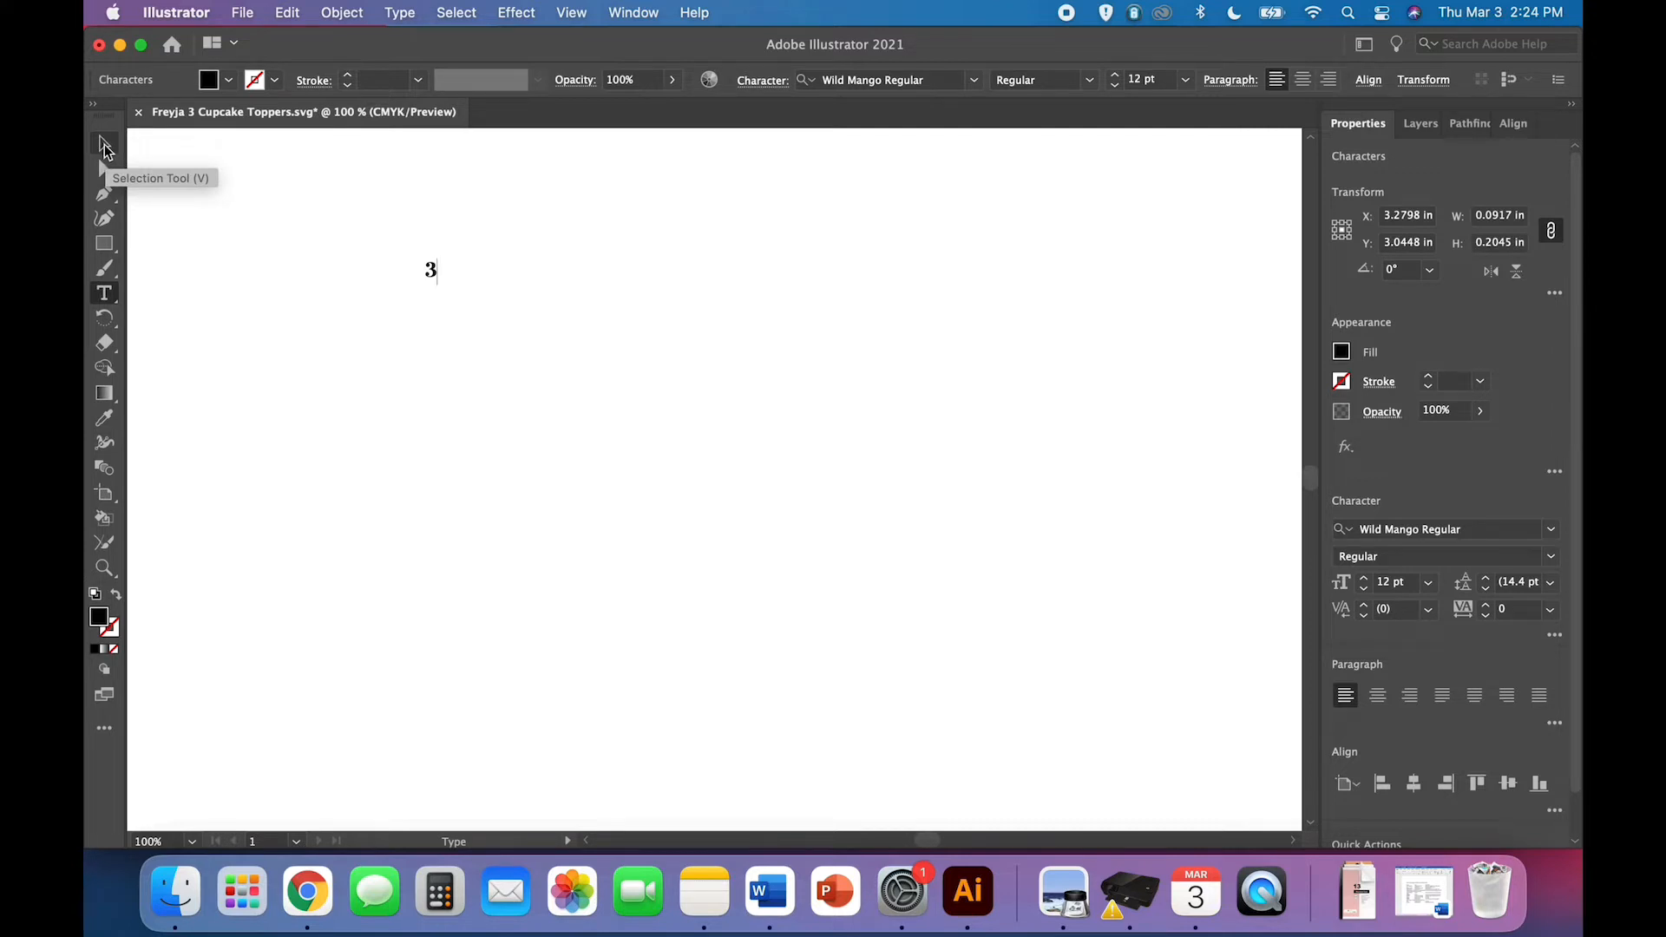
mouse_move(104, 144)
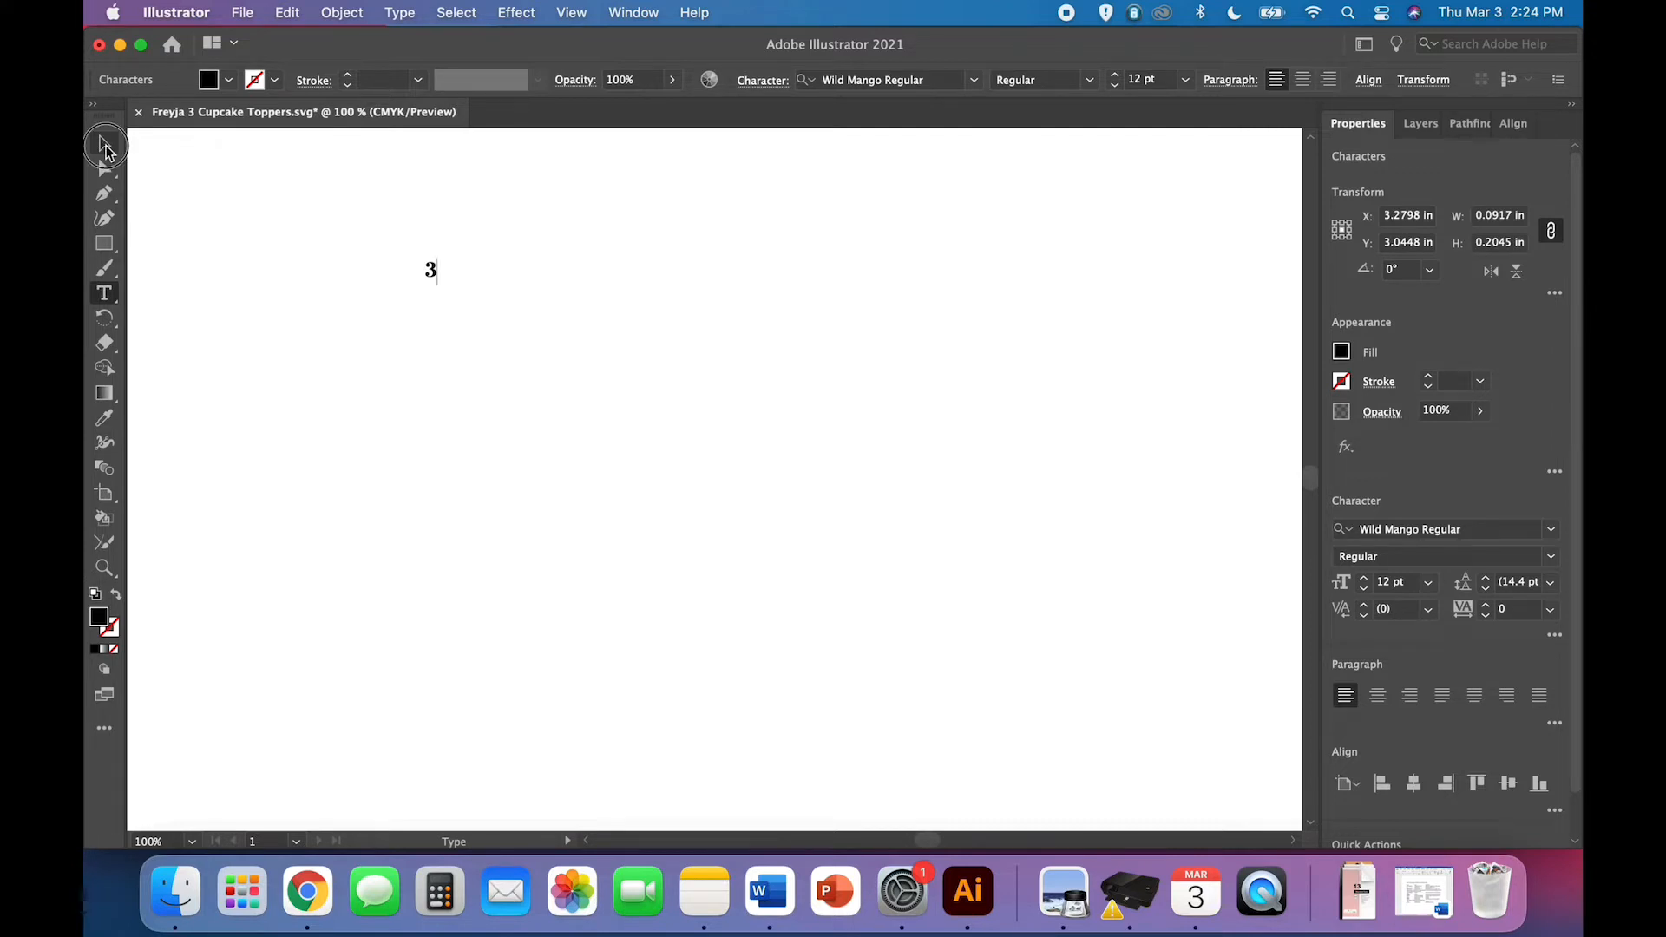
- Scale the numeral 3 up to roughly 91 pt and deselect it
left_click(104, 144)
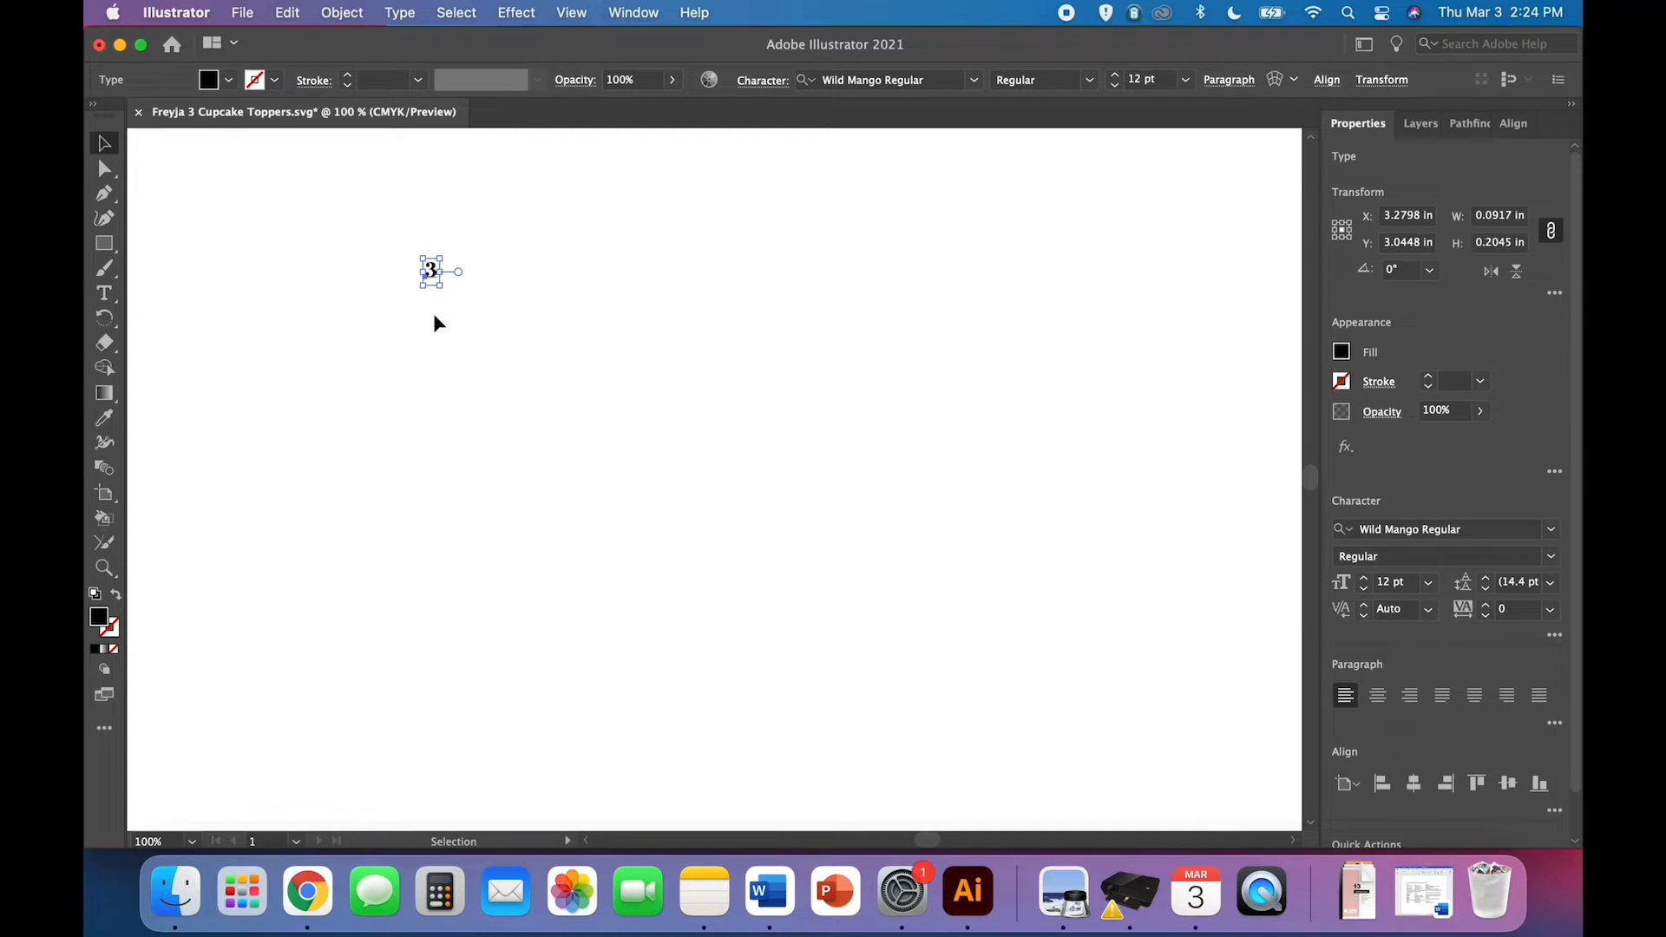
mouse_move(165, 172)
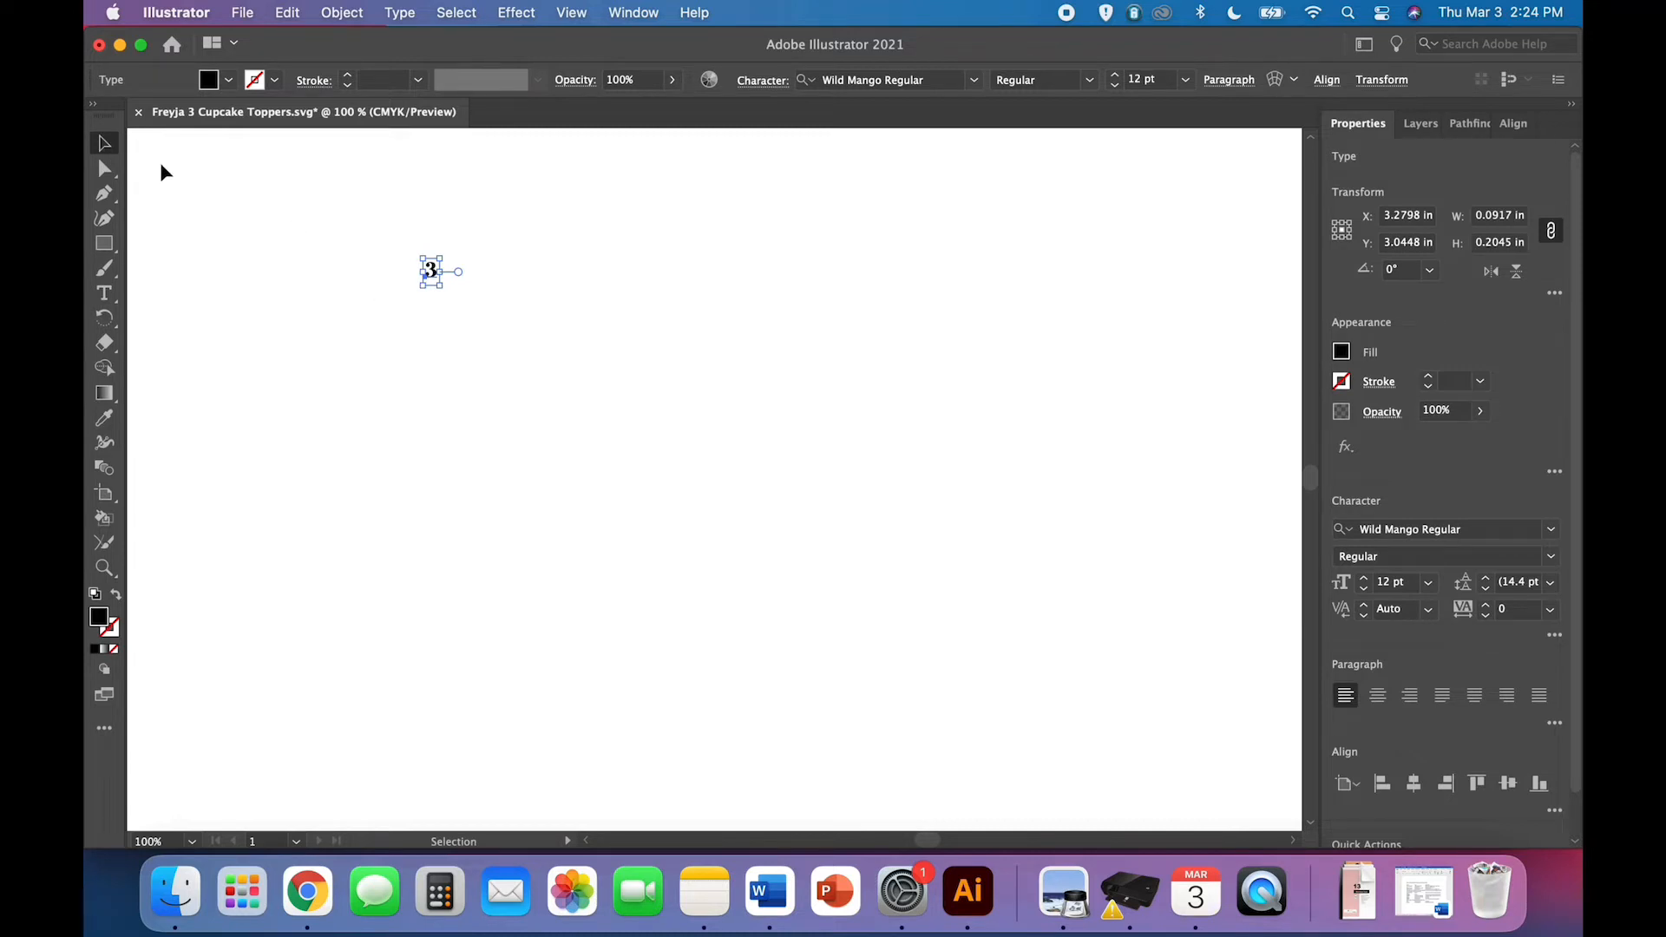
mouse_move(401, 426)
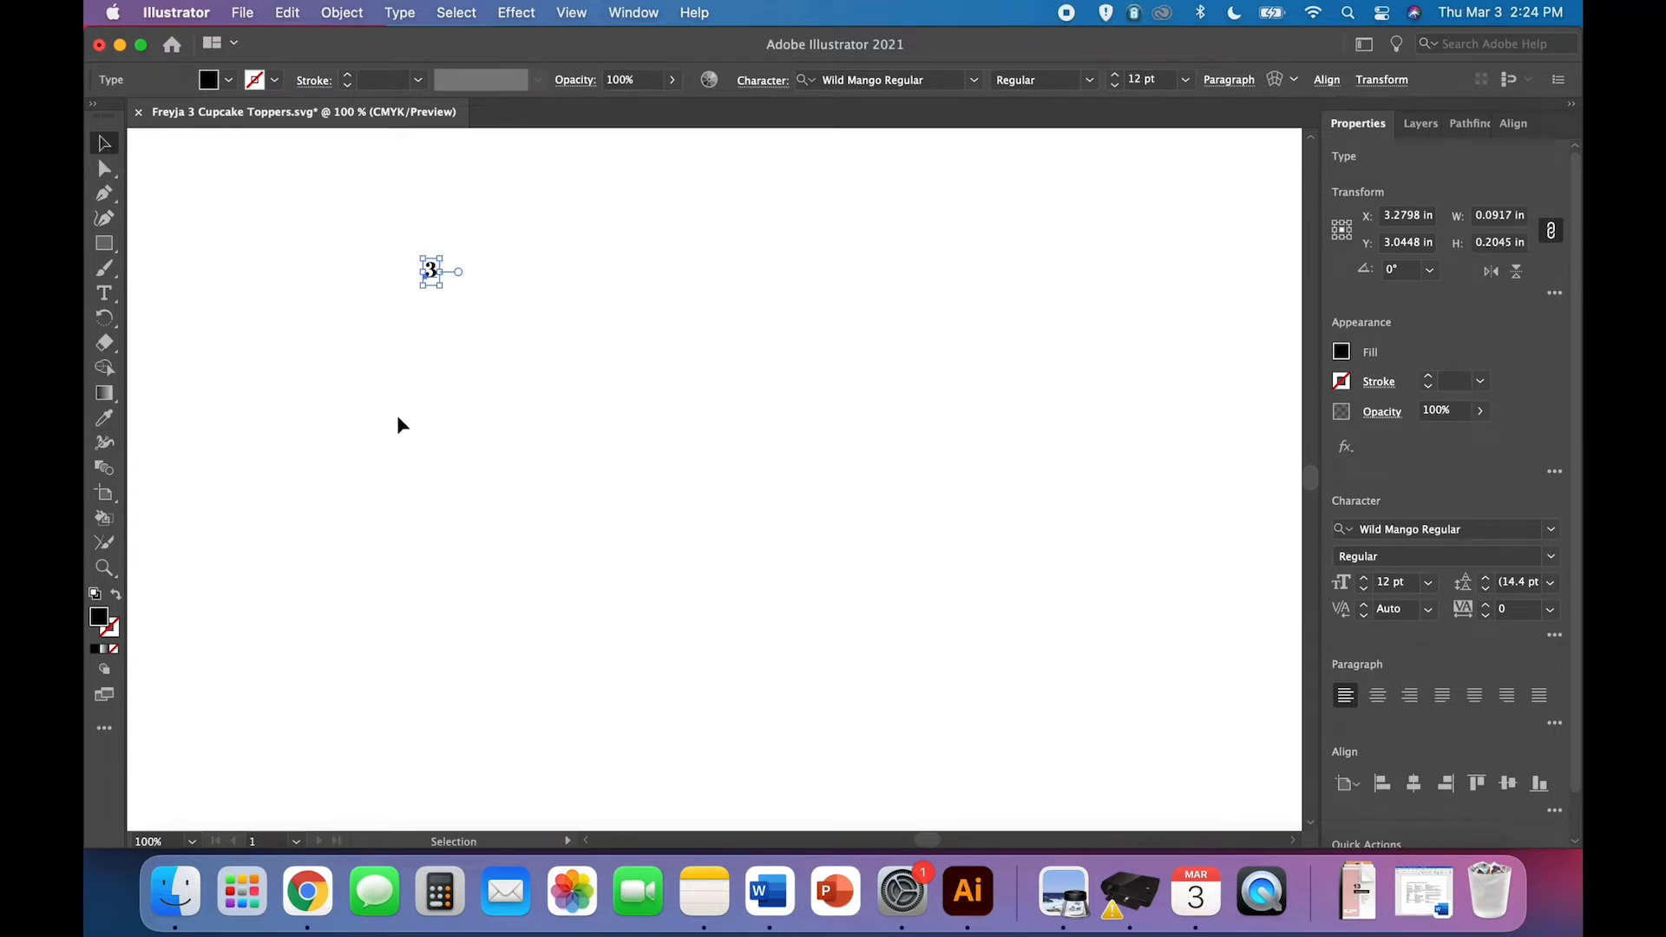
mouse_move(445, 376)
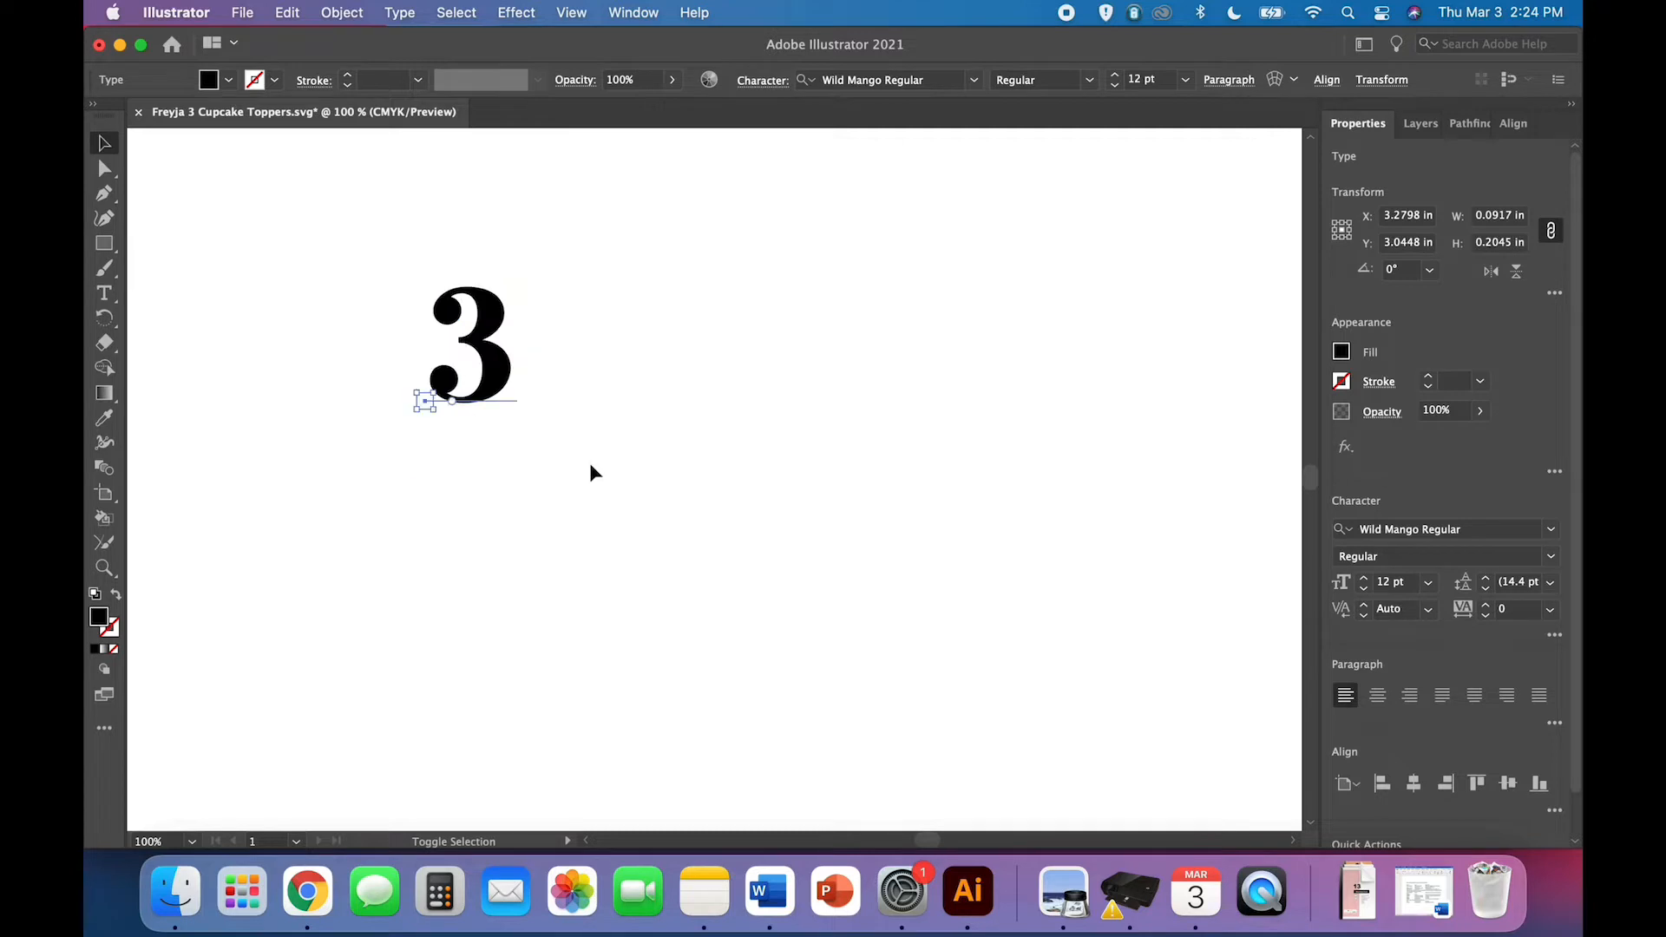
left_click(469, 345)
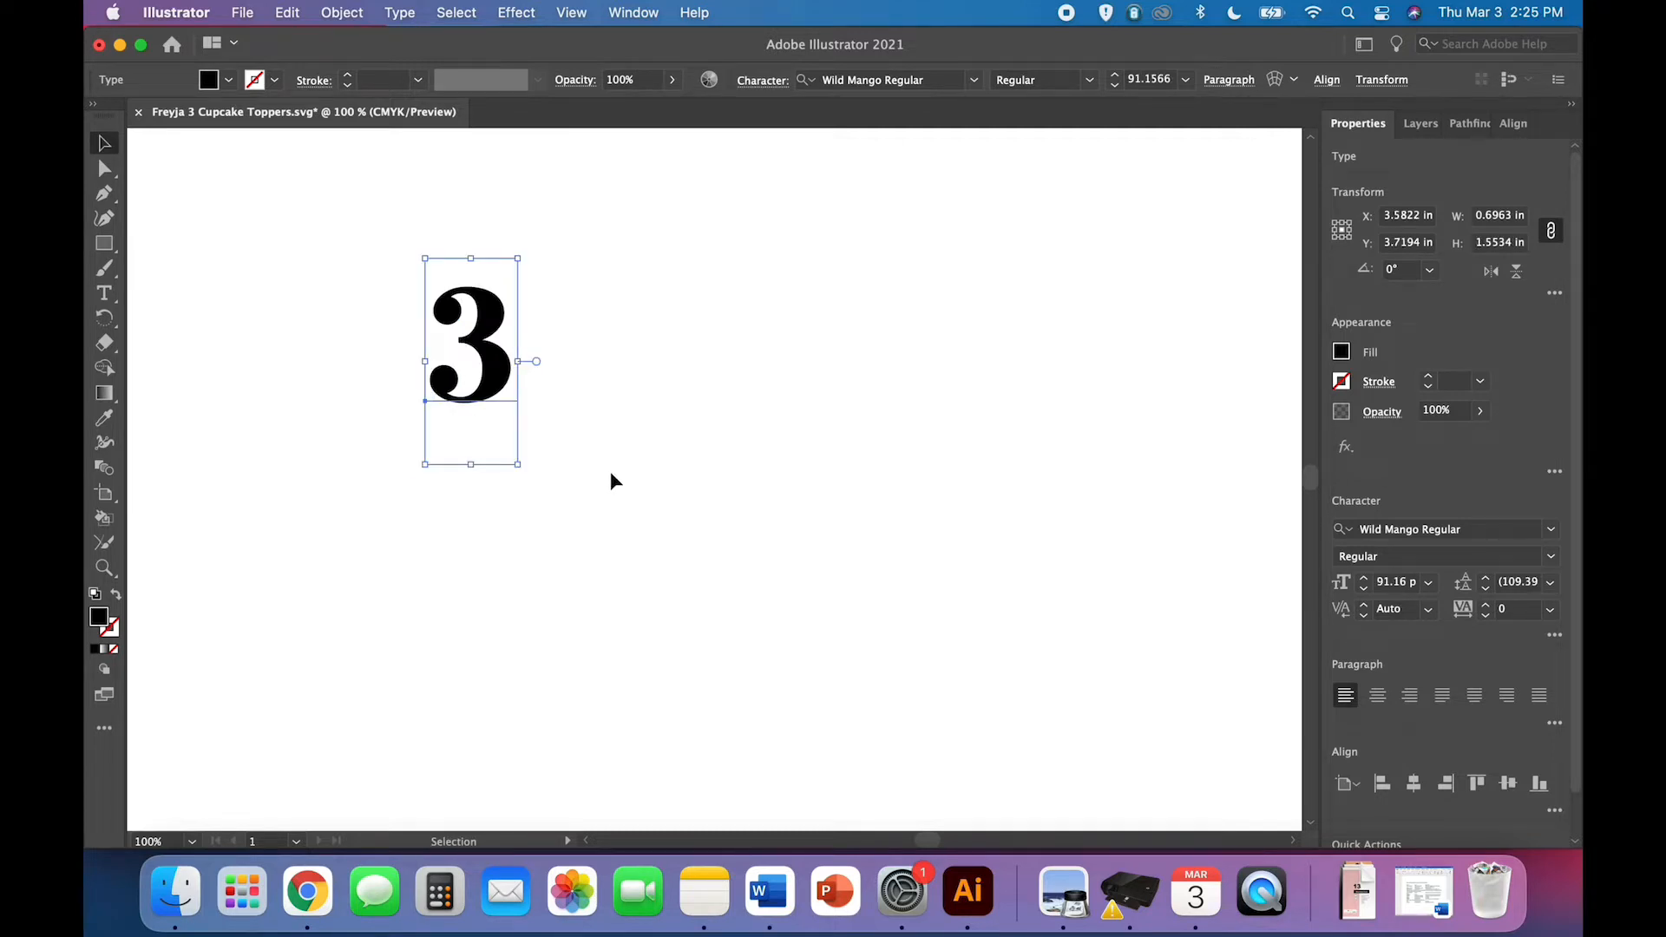
left_click(632, 462)
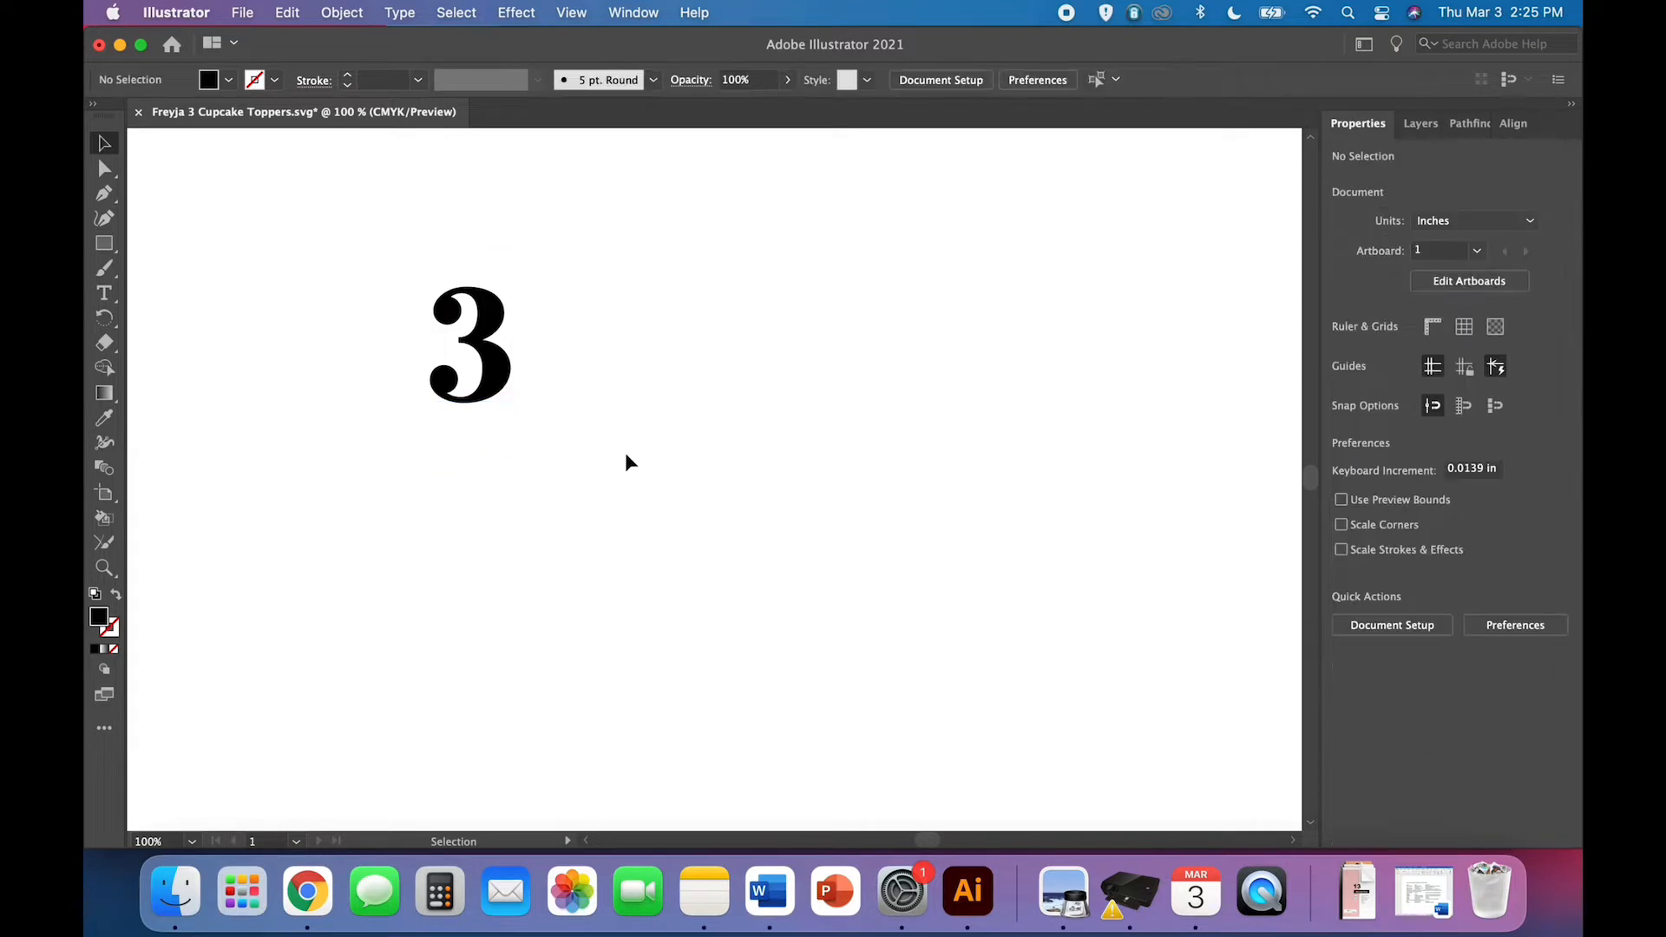
- Convert the 3 to outlines, enlarge it further and place it near the artboard top
left_click(470, 345)
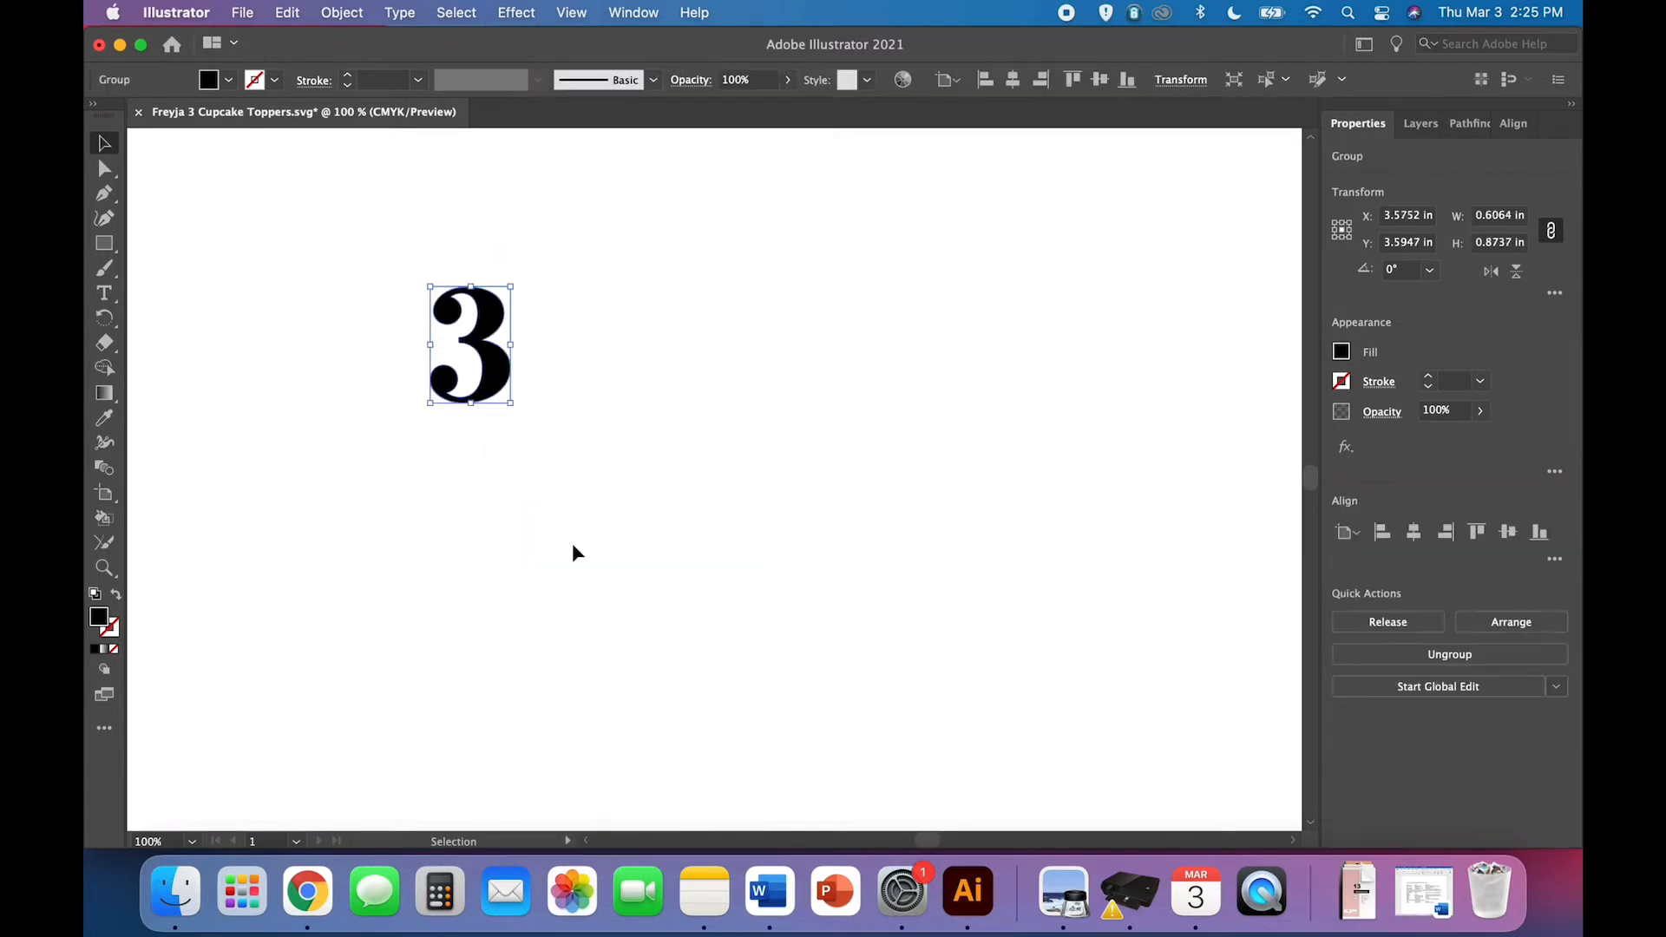
mouse_move(1477, 208)
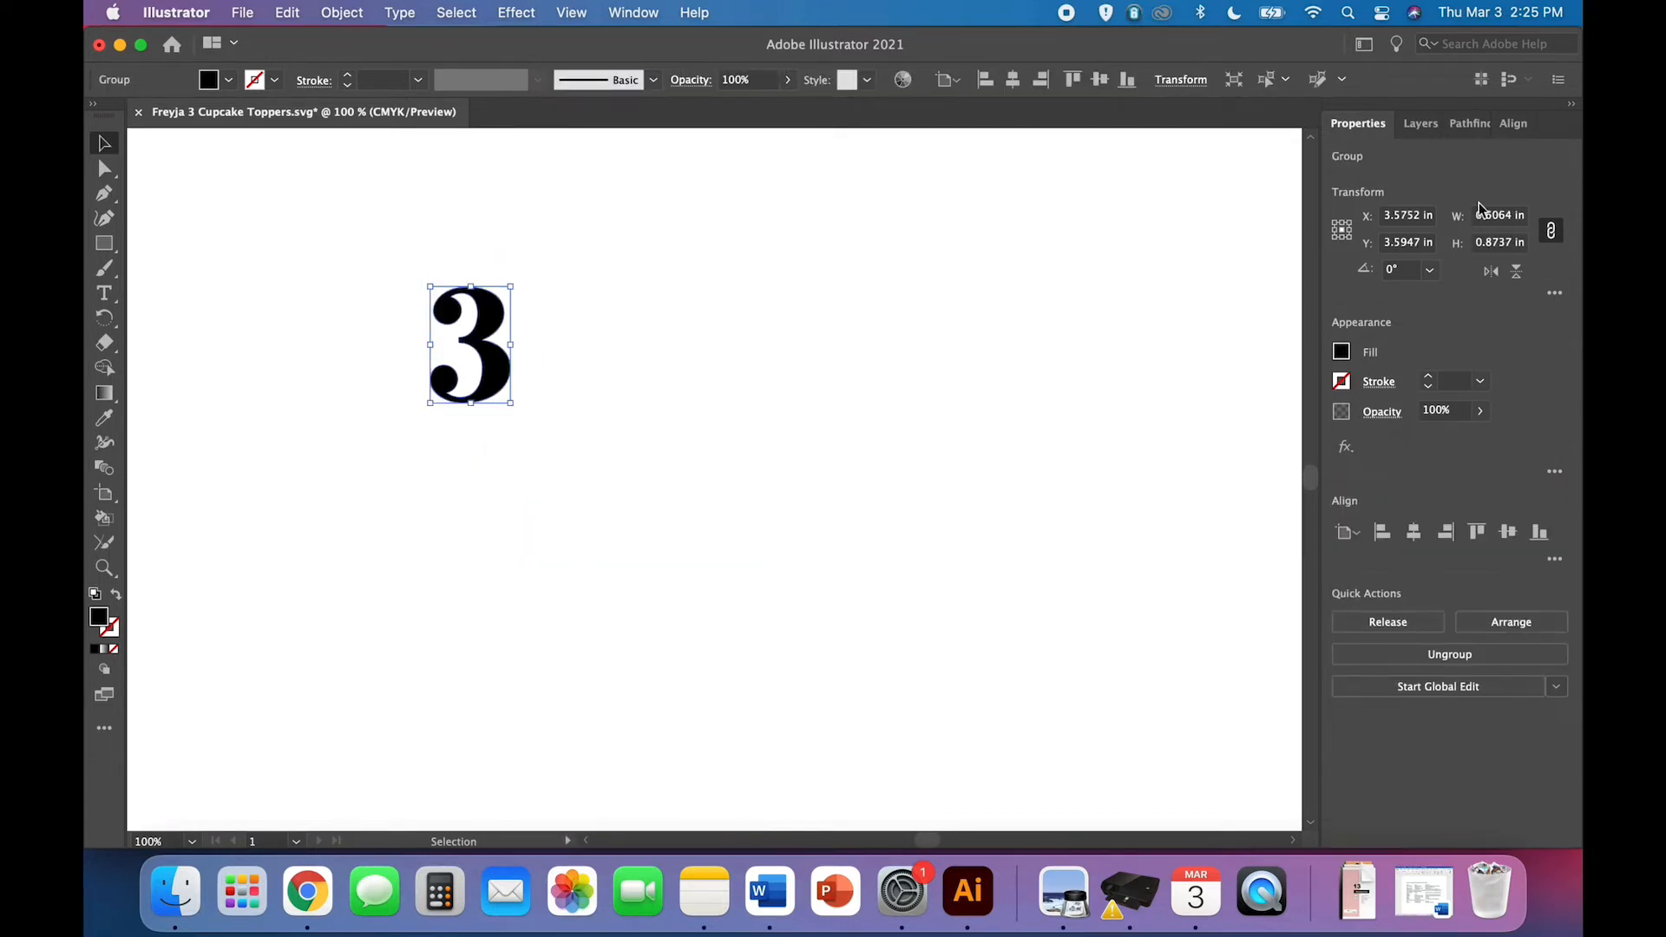
mouse_move(1500, 215)
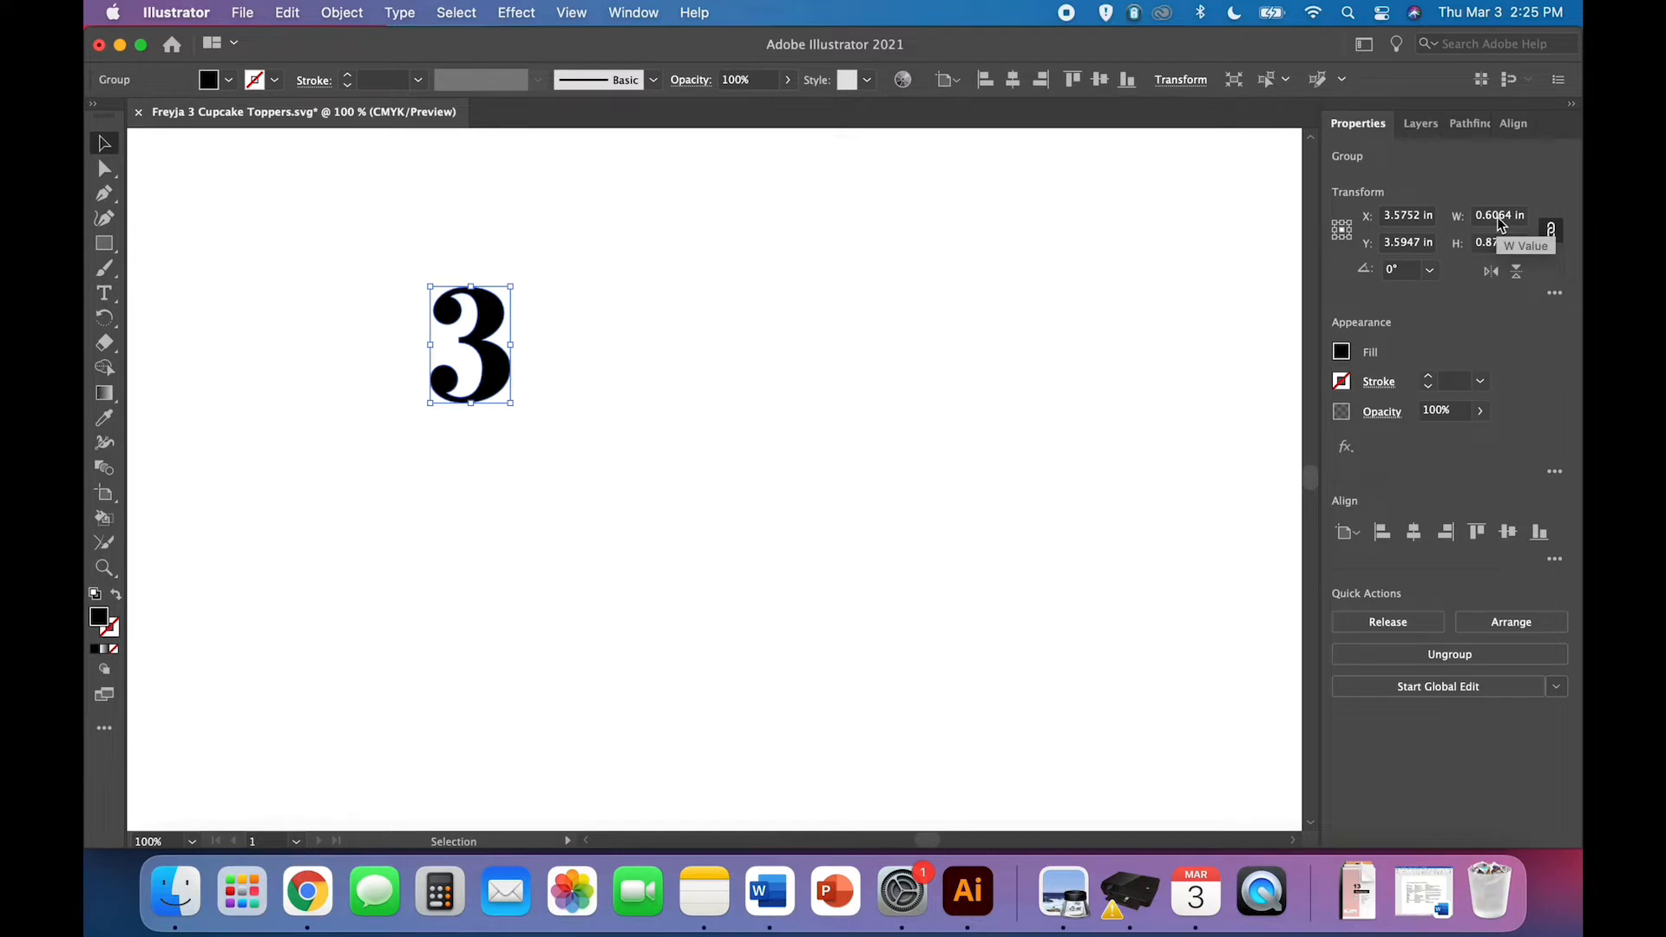
mouse_move(1550, 231)
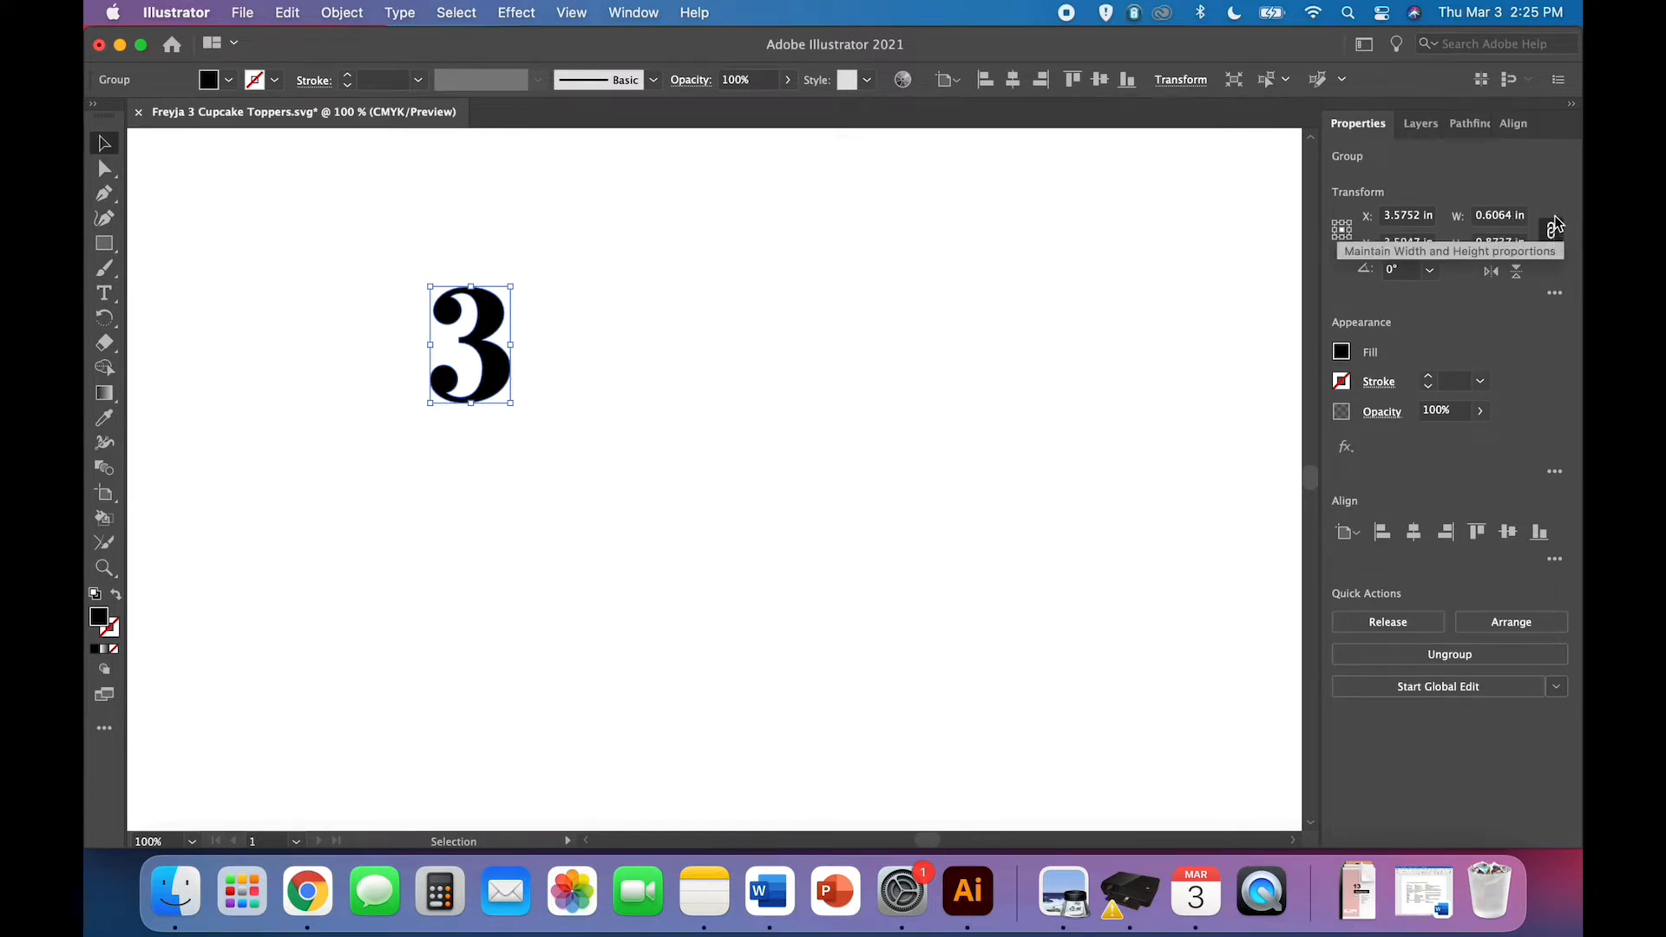
mouse_move(1551, 278)
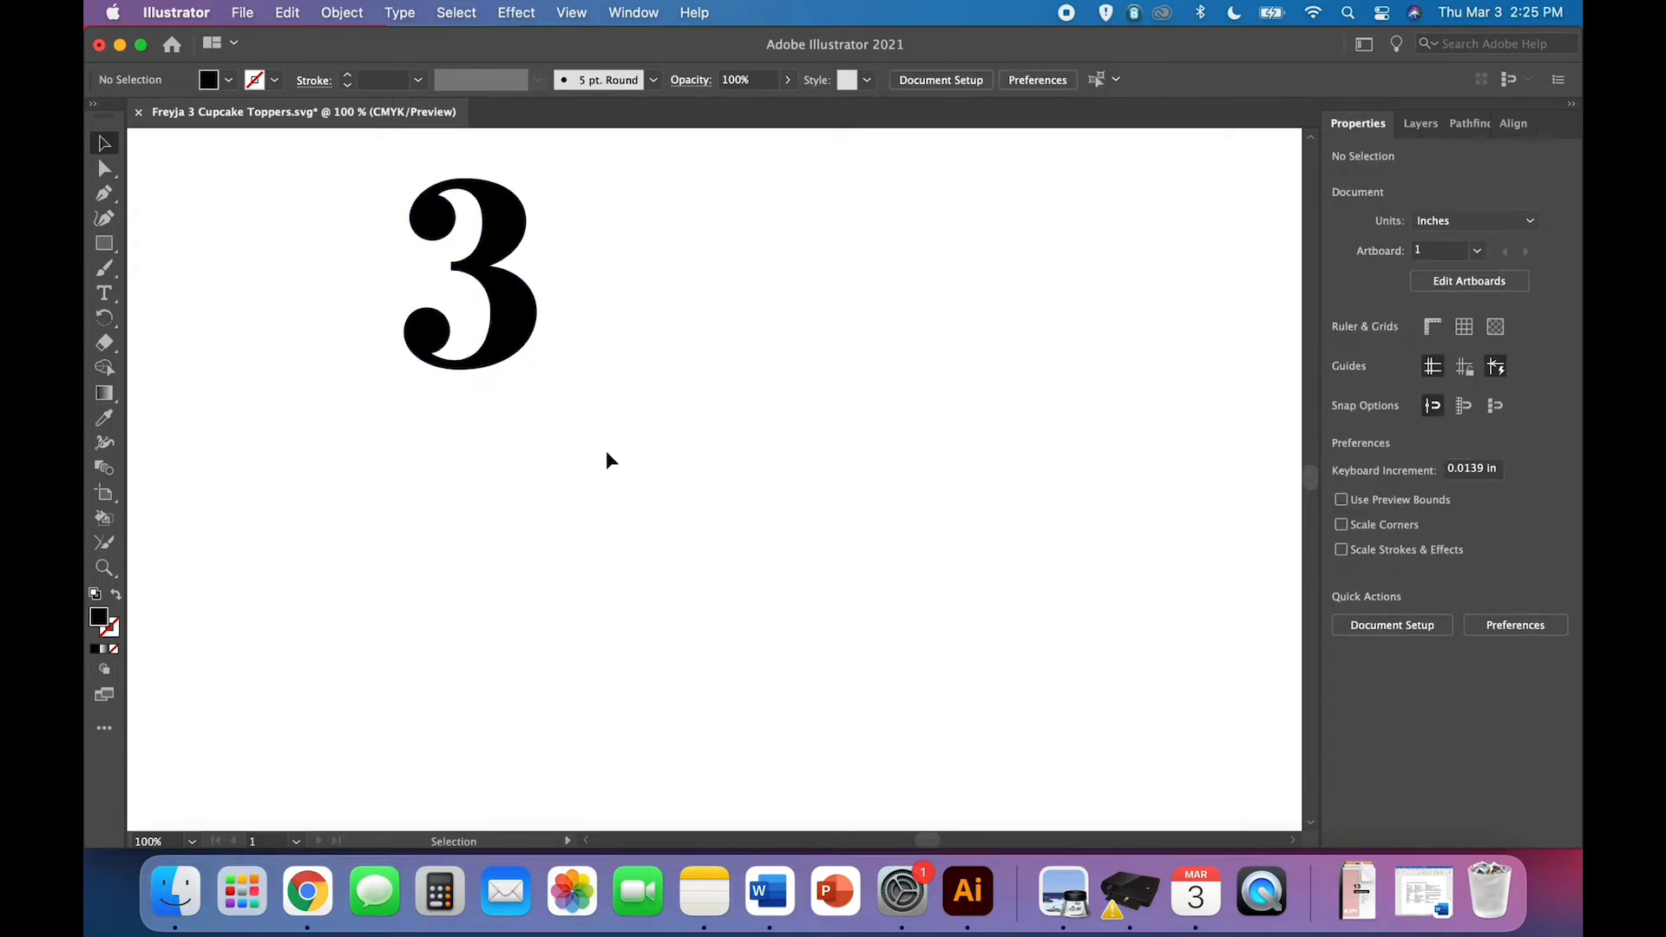
left_click(104, 243)
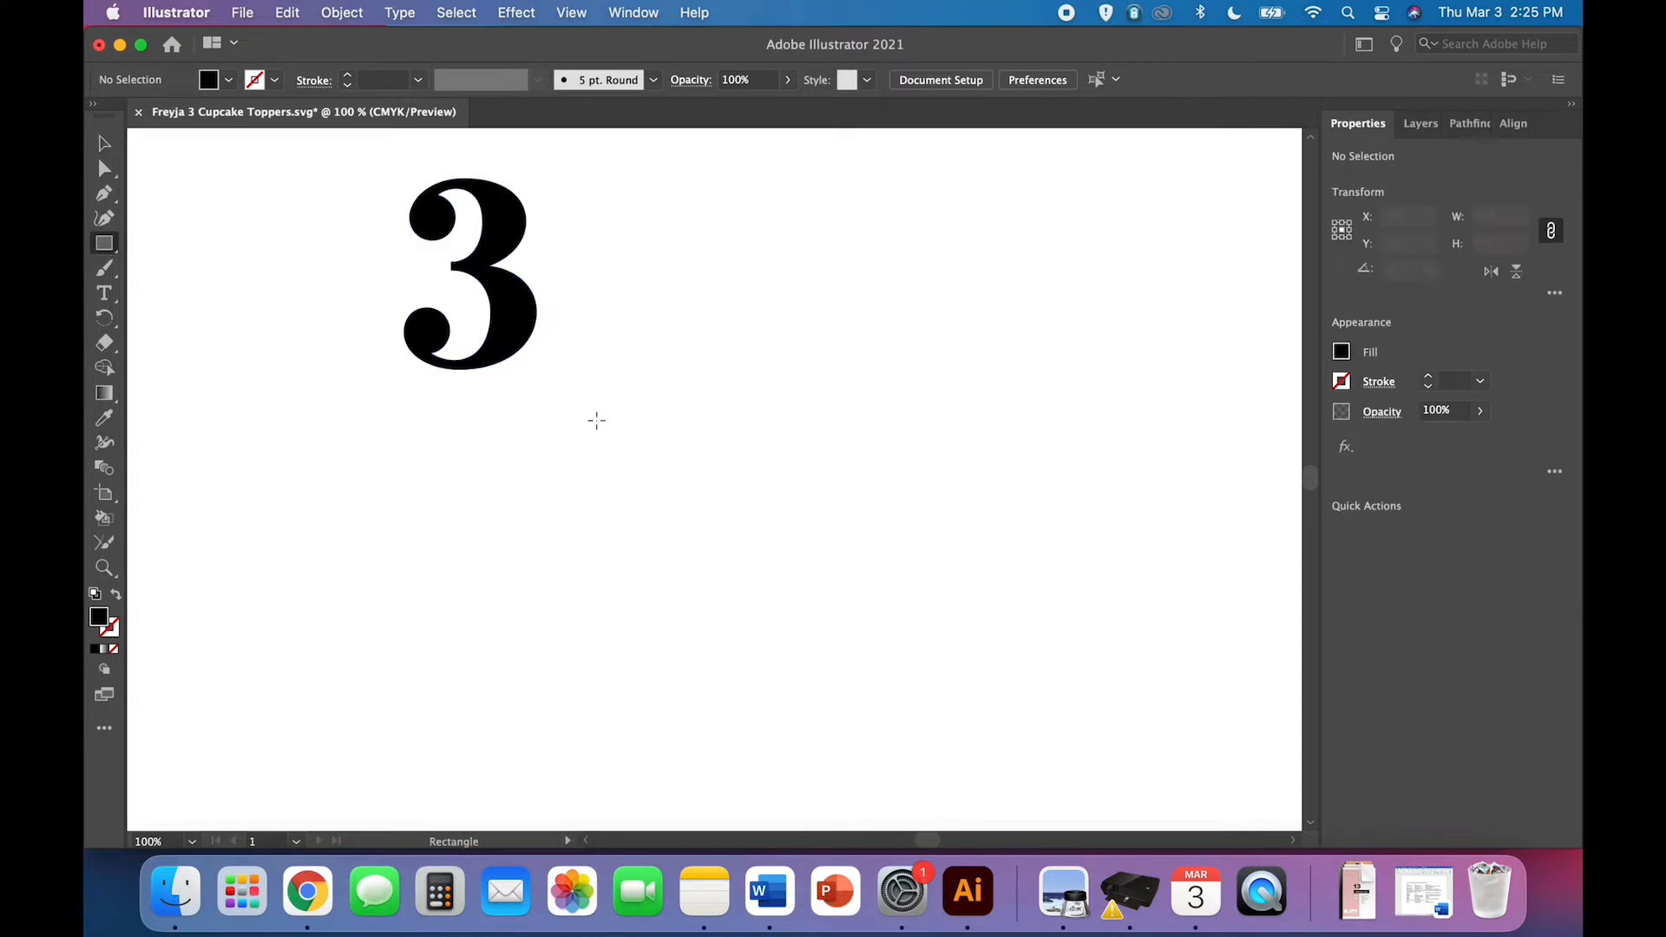
mouse_move(104, 243)
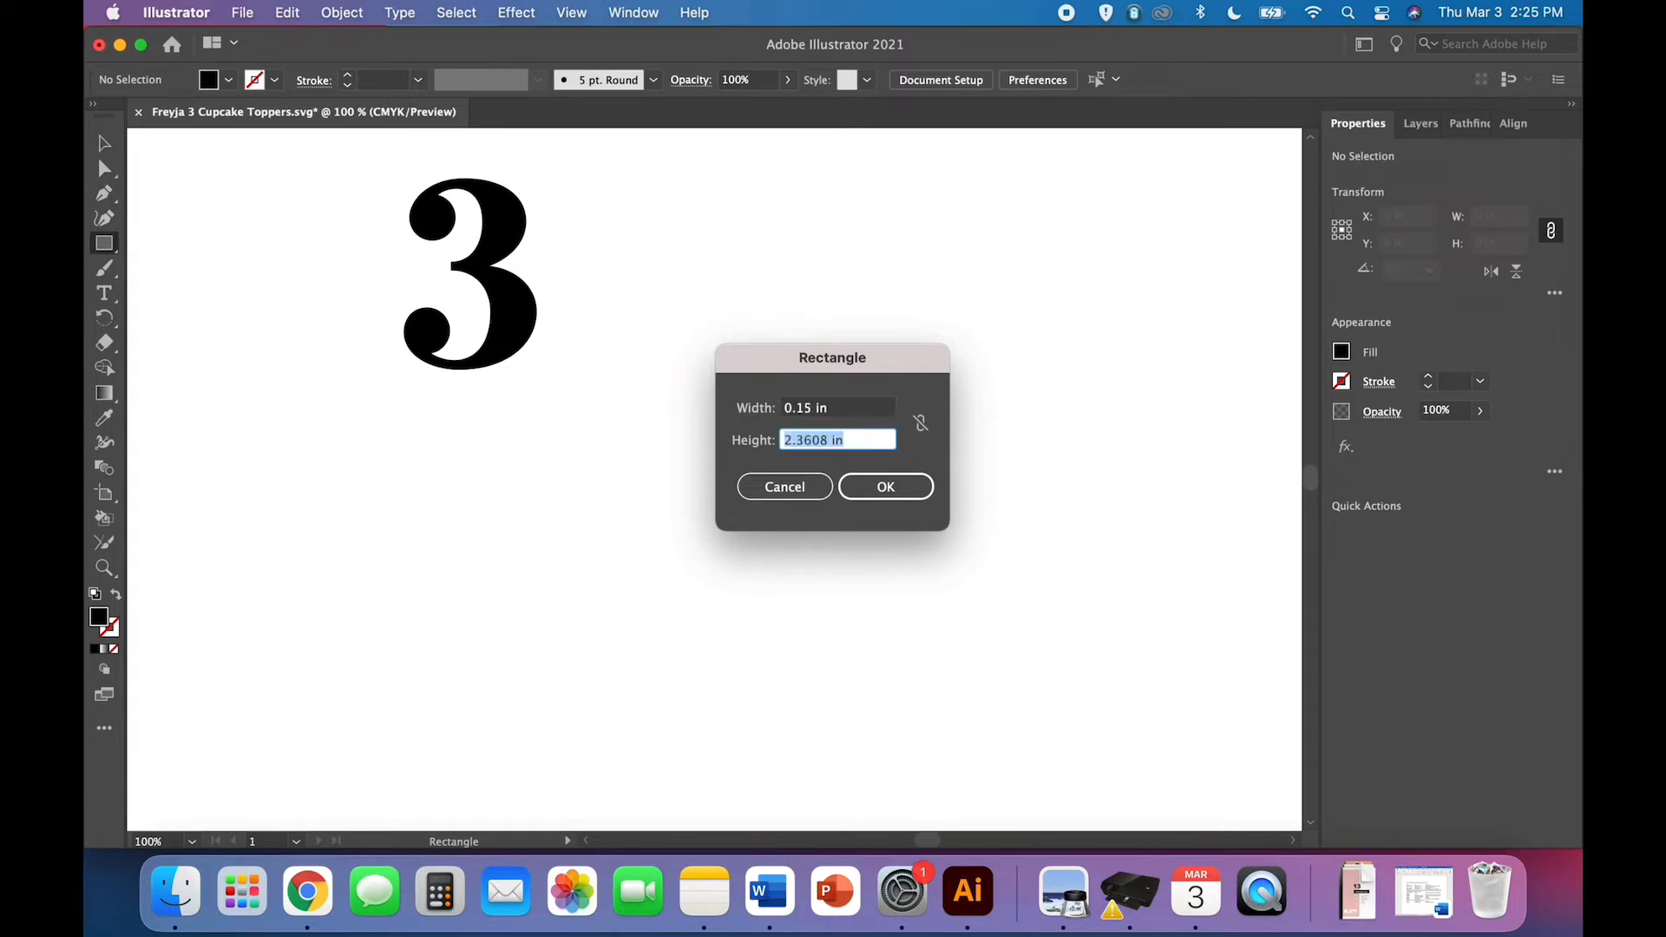
- Create a 0.15 in × 2 in rectangle stick and align it under the 3's base
type("2 in")
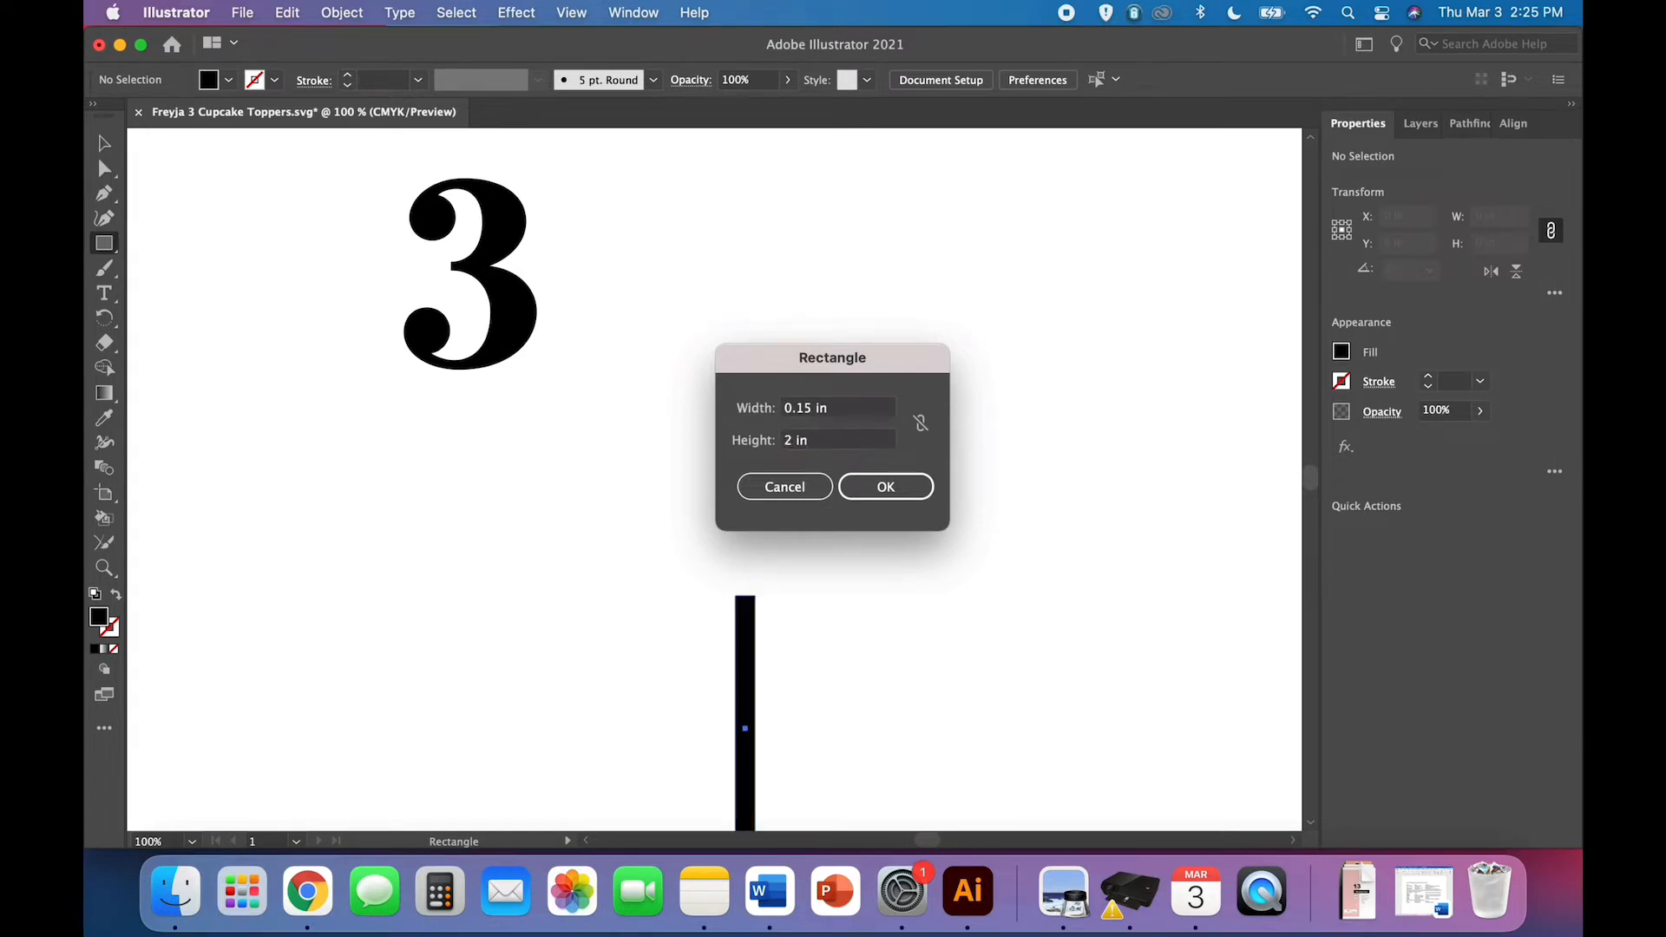
left_click(885, 485)
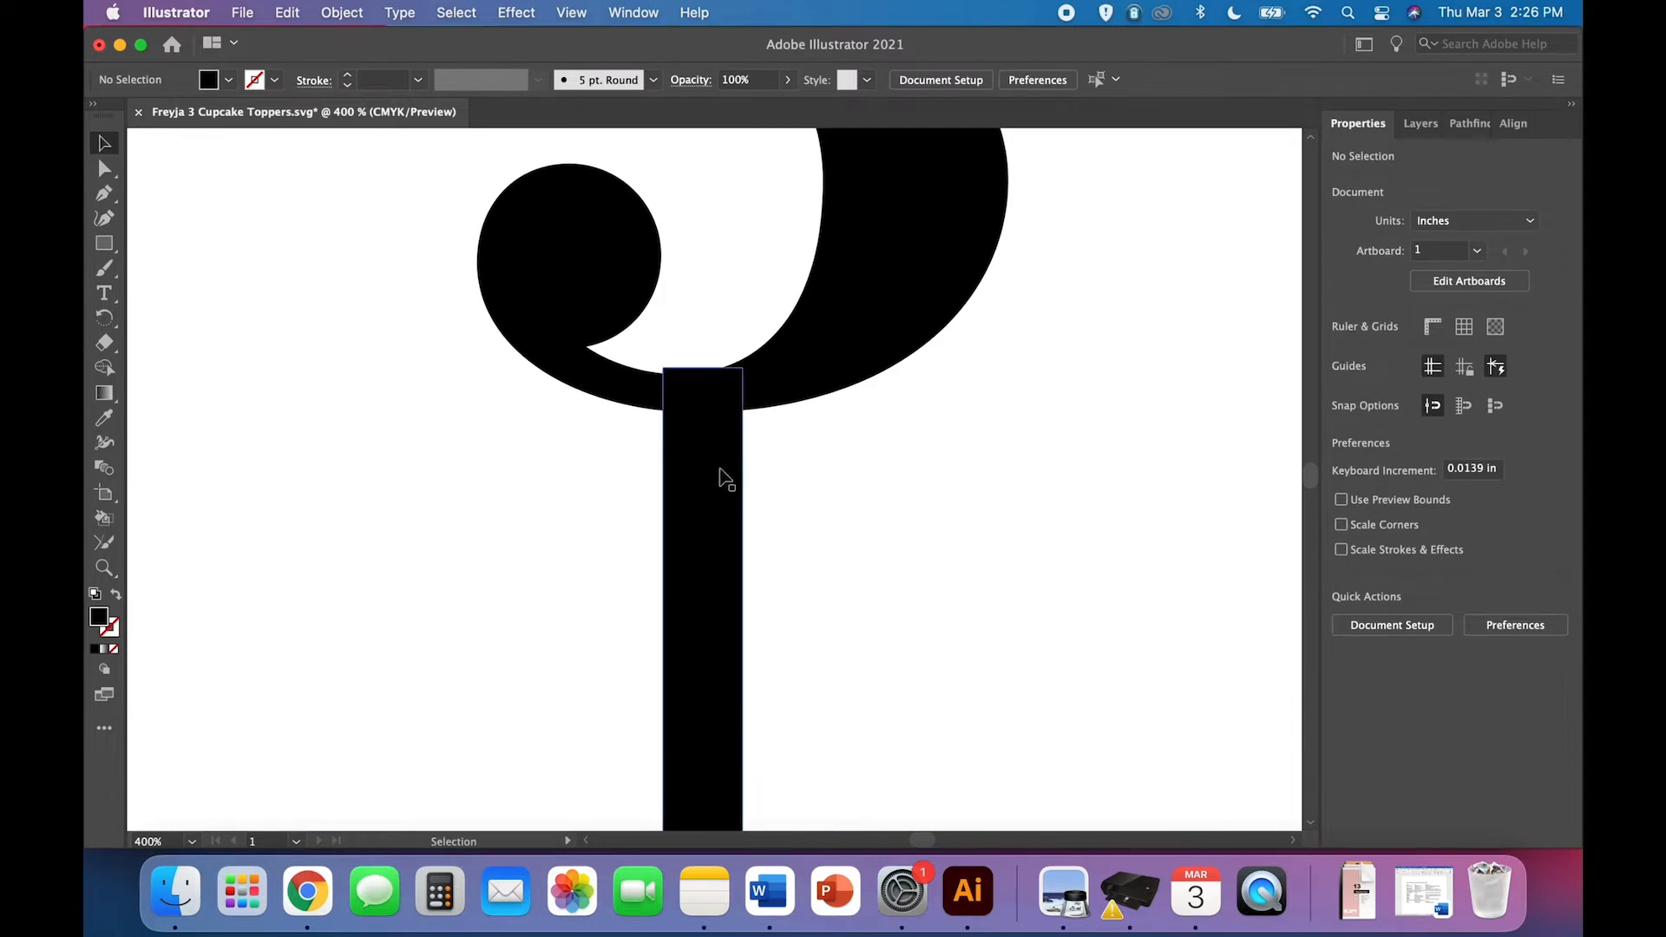
left_click(701, 479)
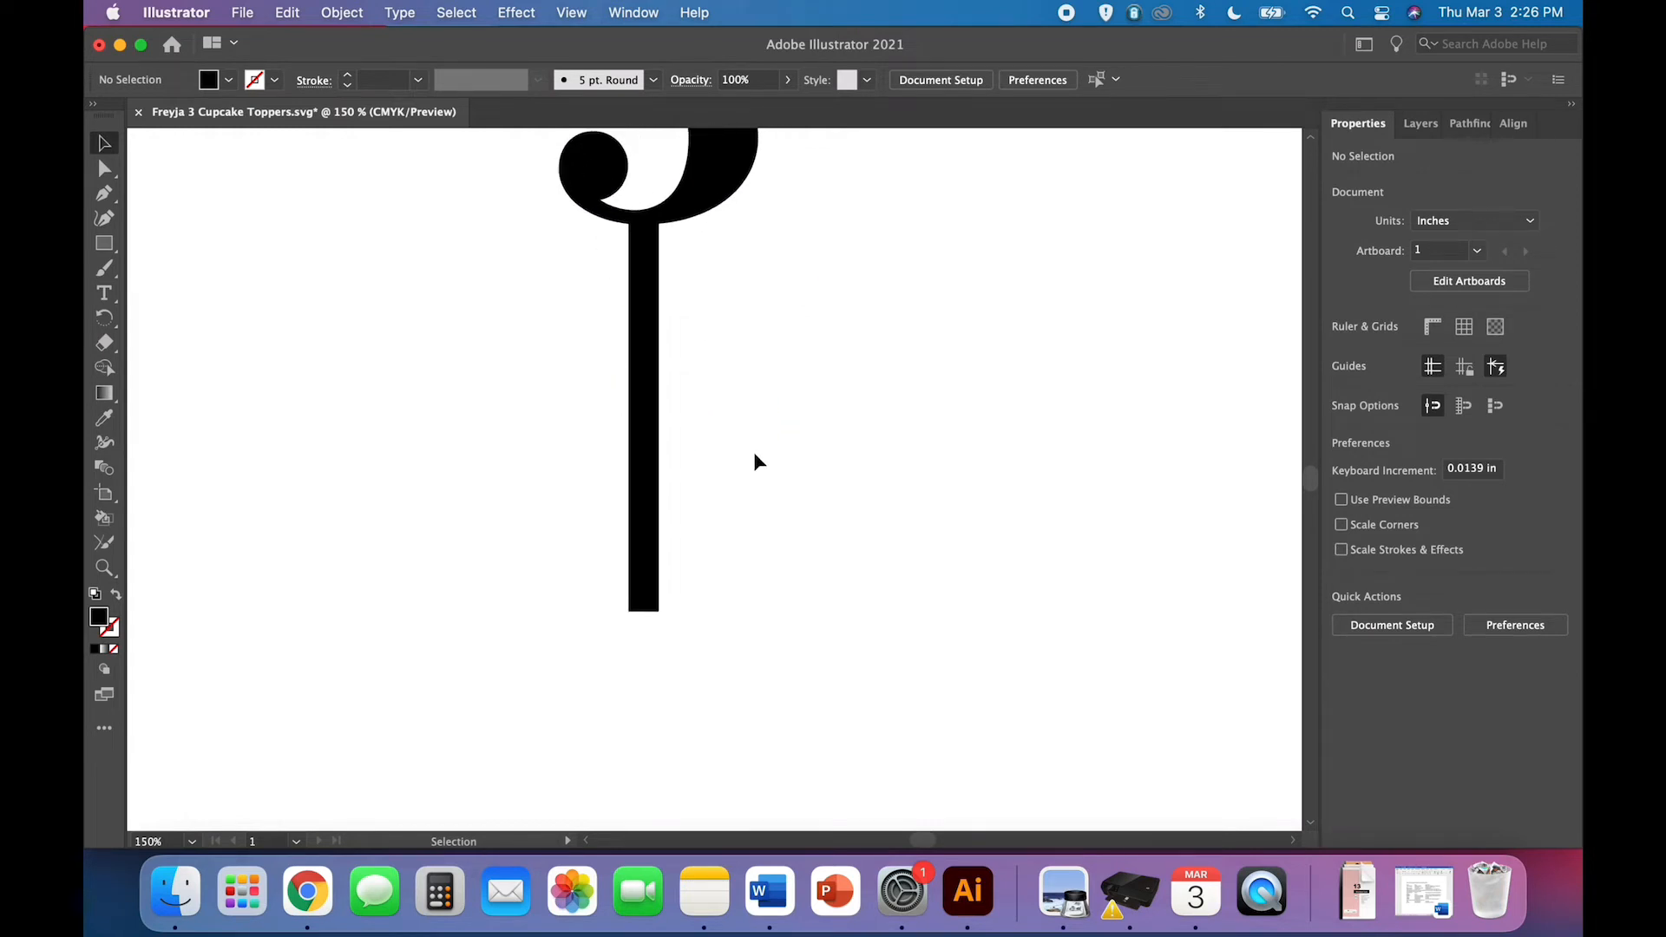
mouse_move(637, 670)
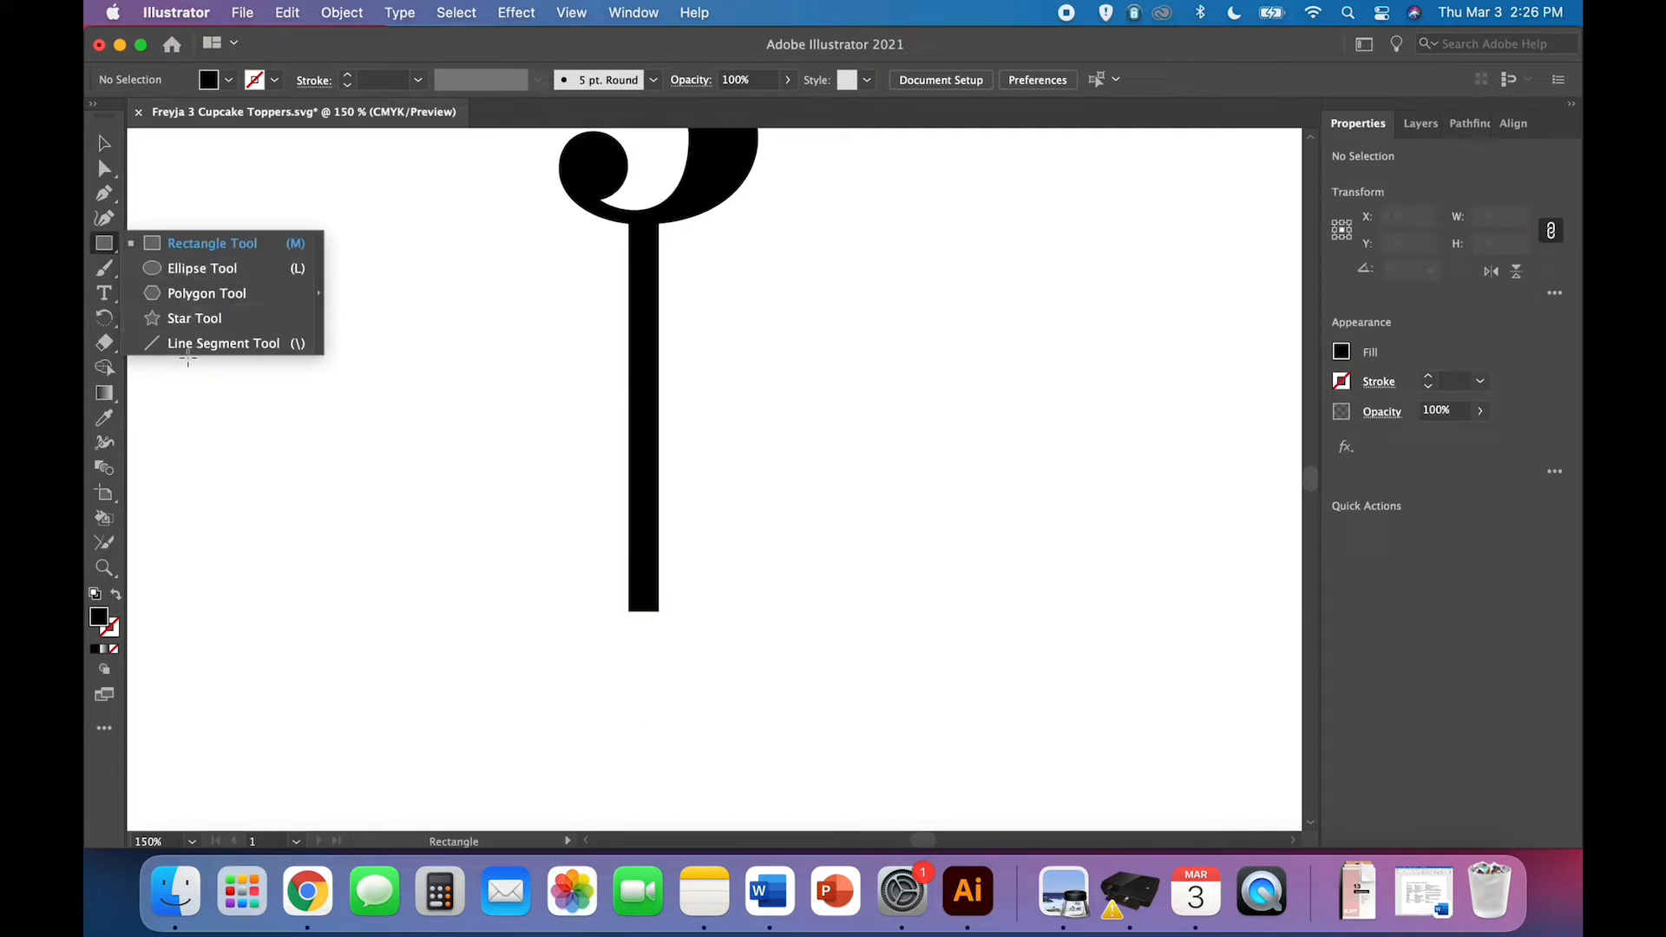
mouse_move(144, 254)
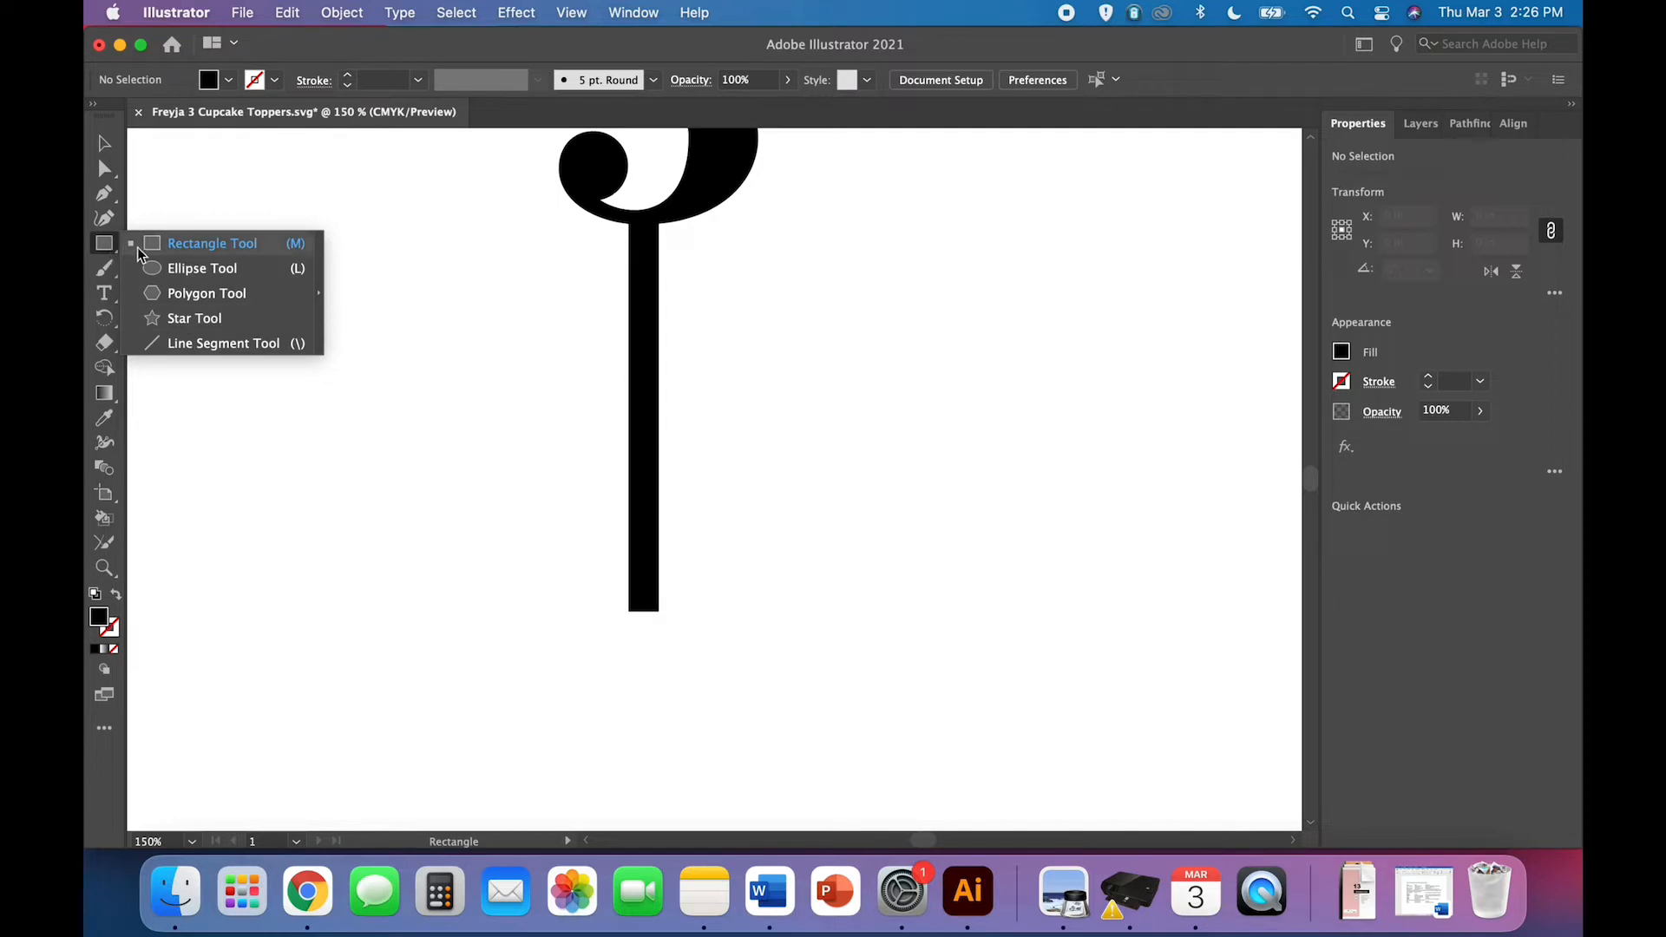
mouse_move(202, 268)
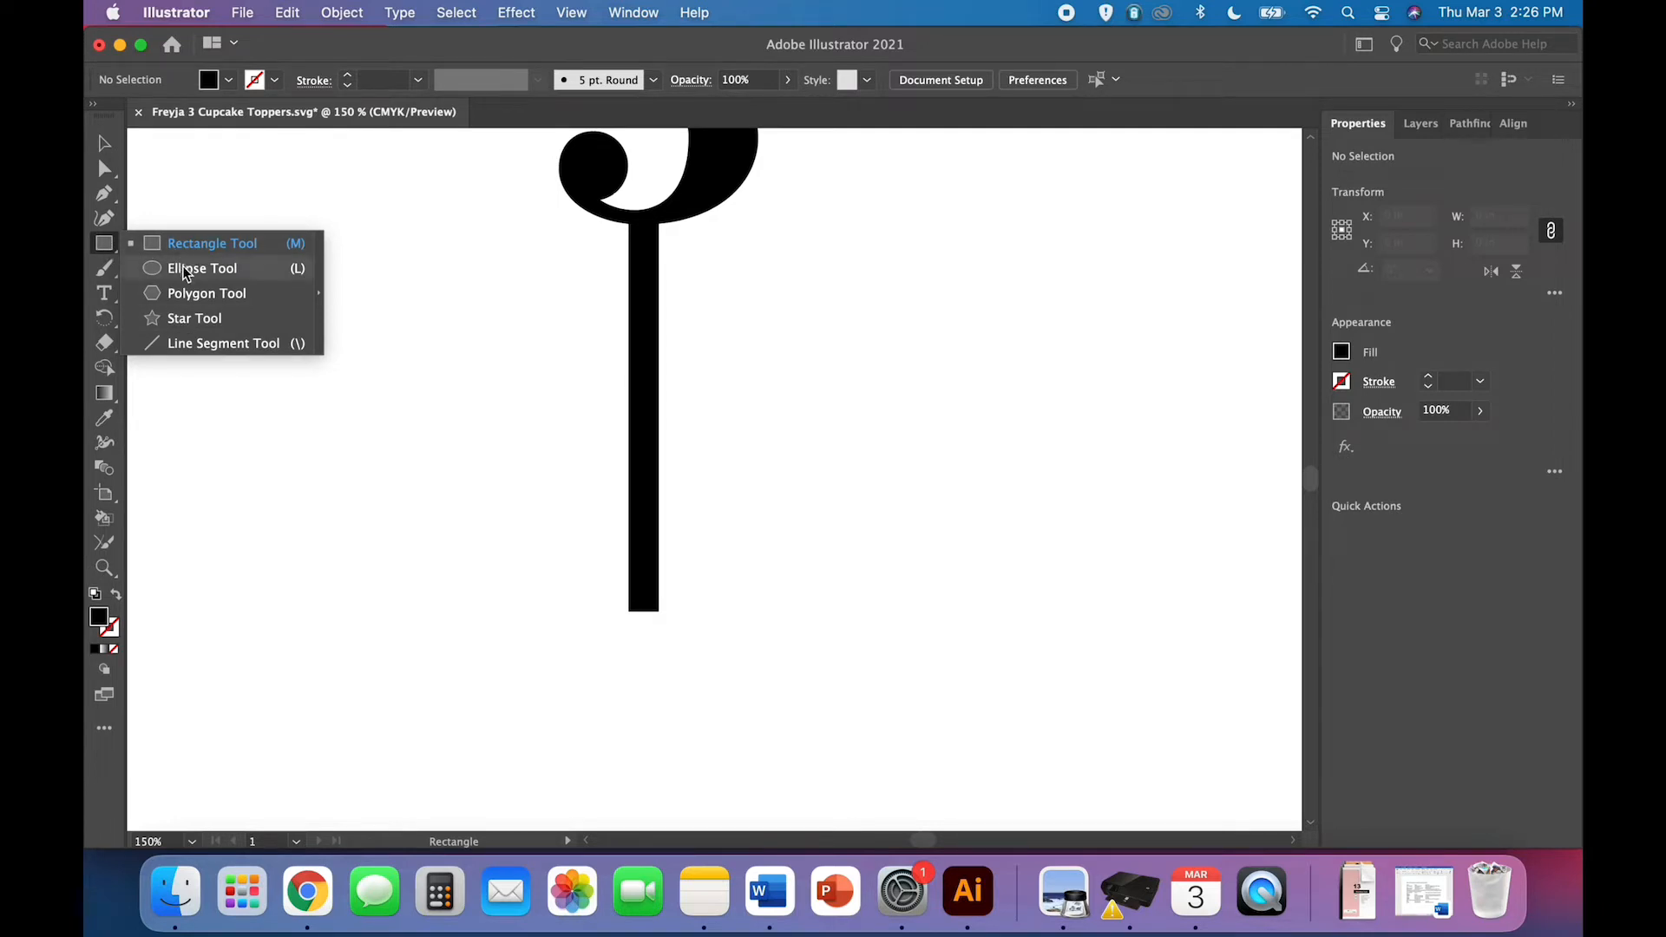
mouse_move(186, 299)
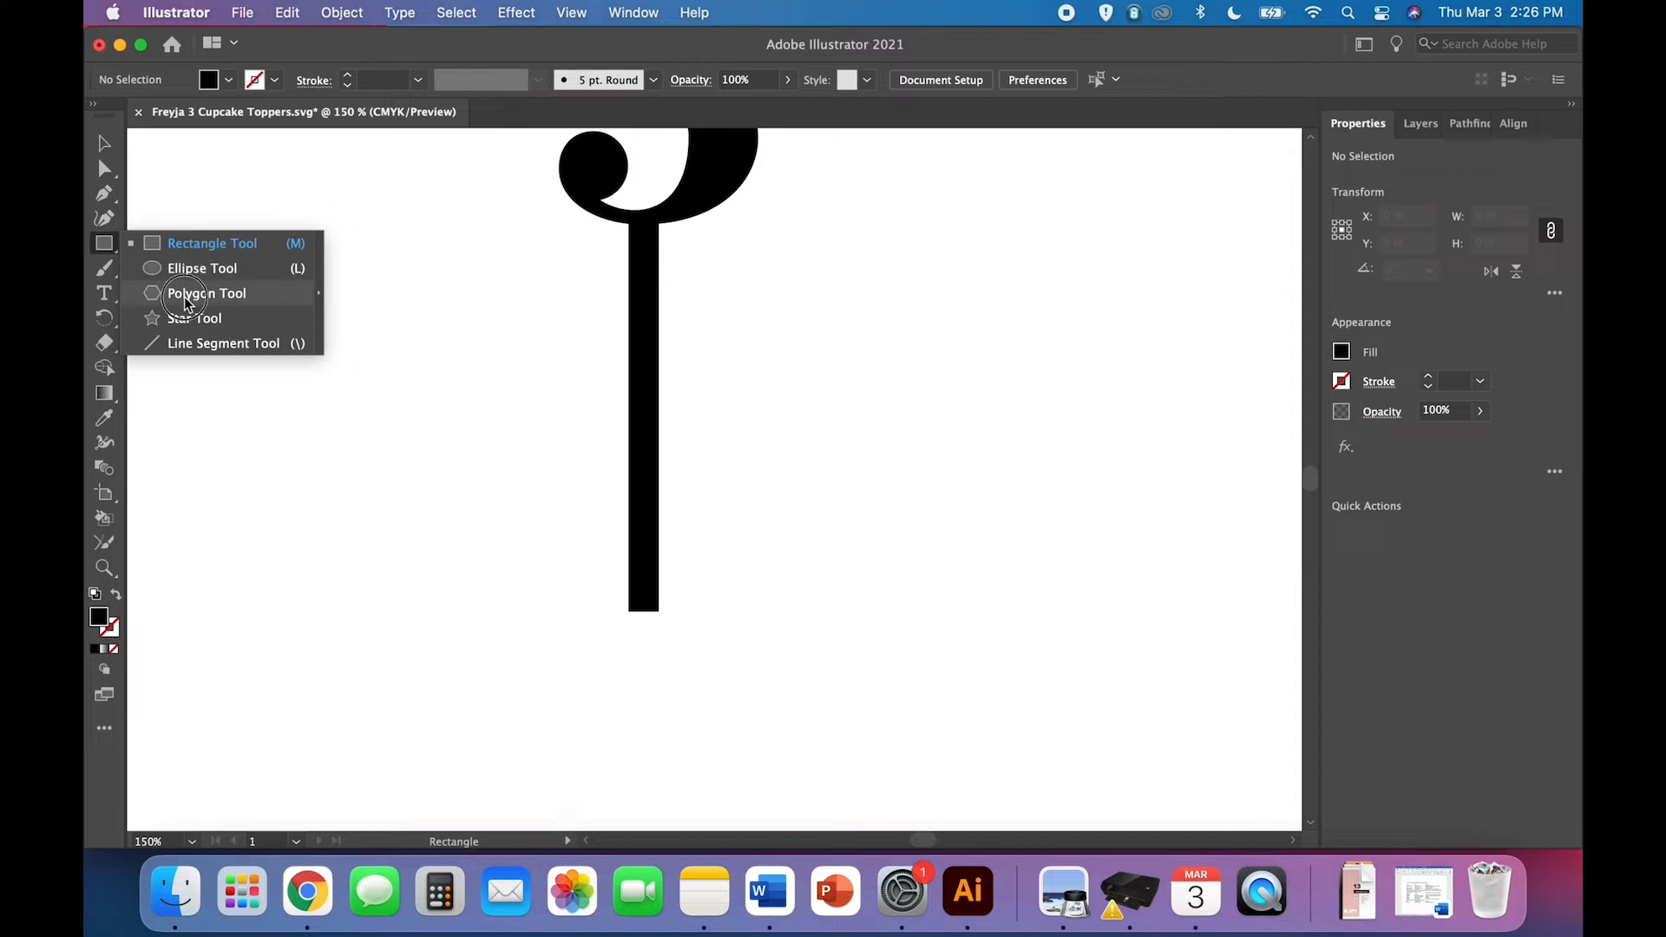
- Draw a three-sided polygon triangle to the left of the stick
left_click(207, 291)
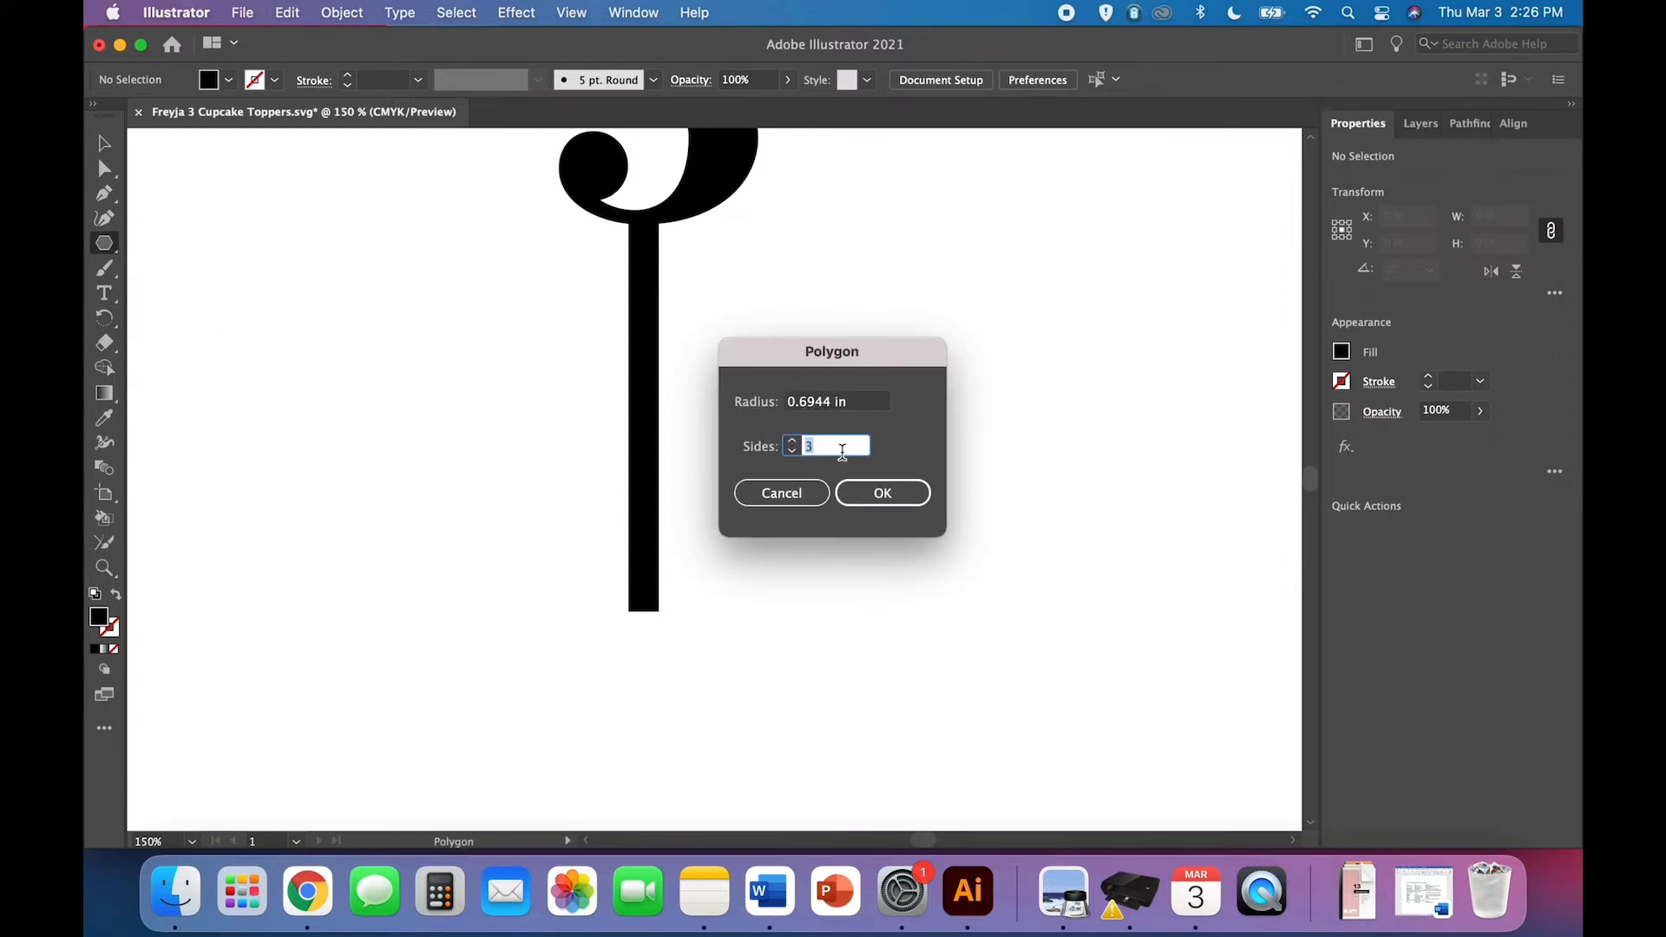
left_click(882, 491)
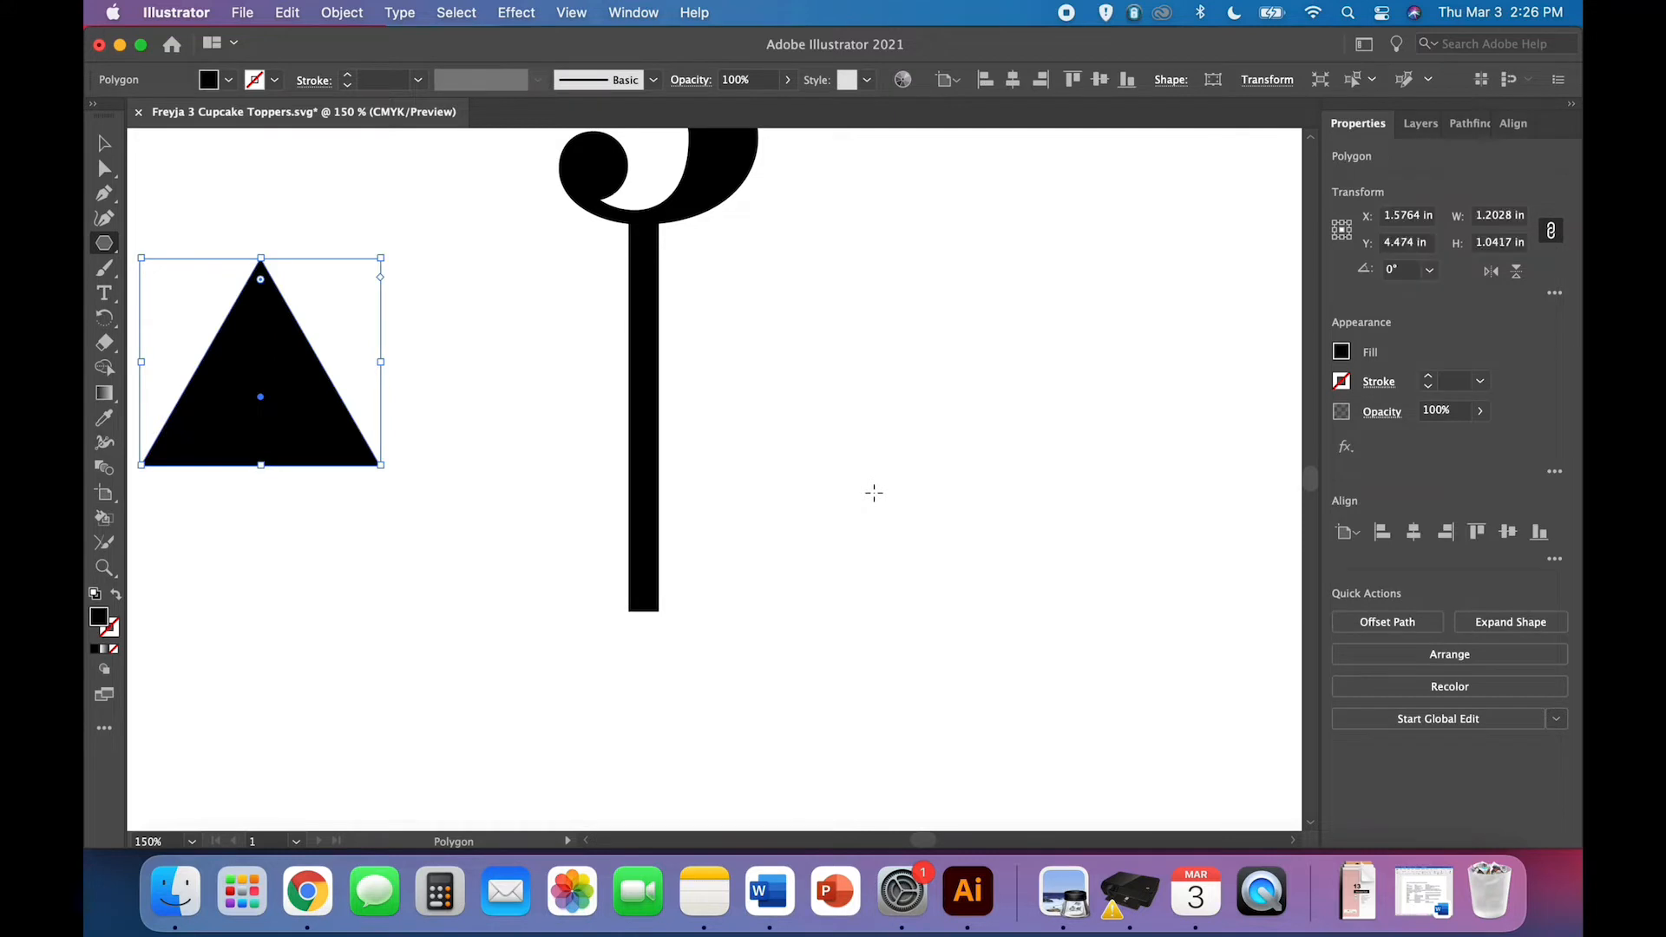
mouse_move(1517, 271)
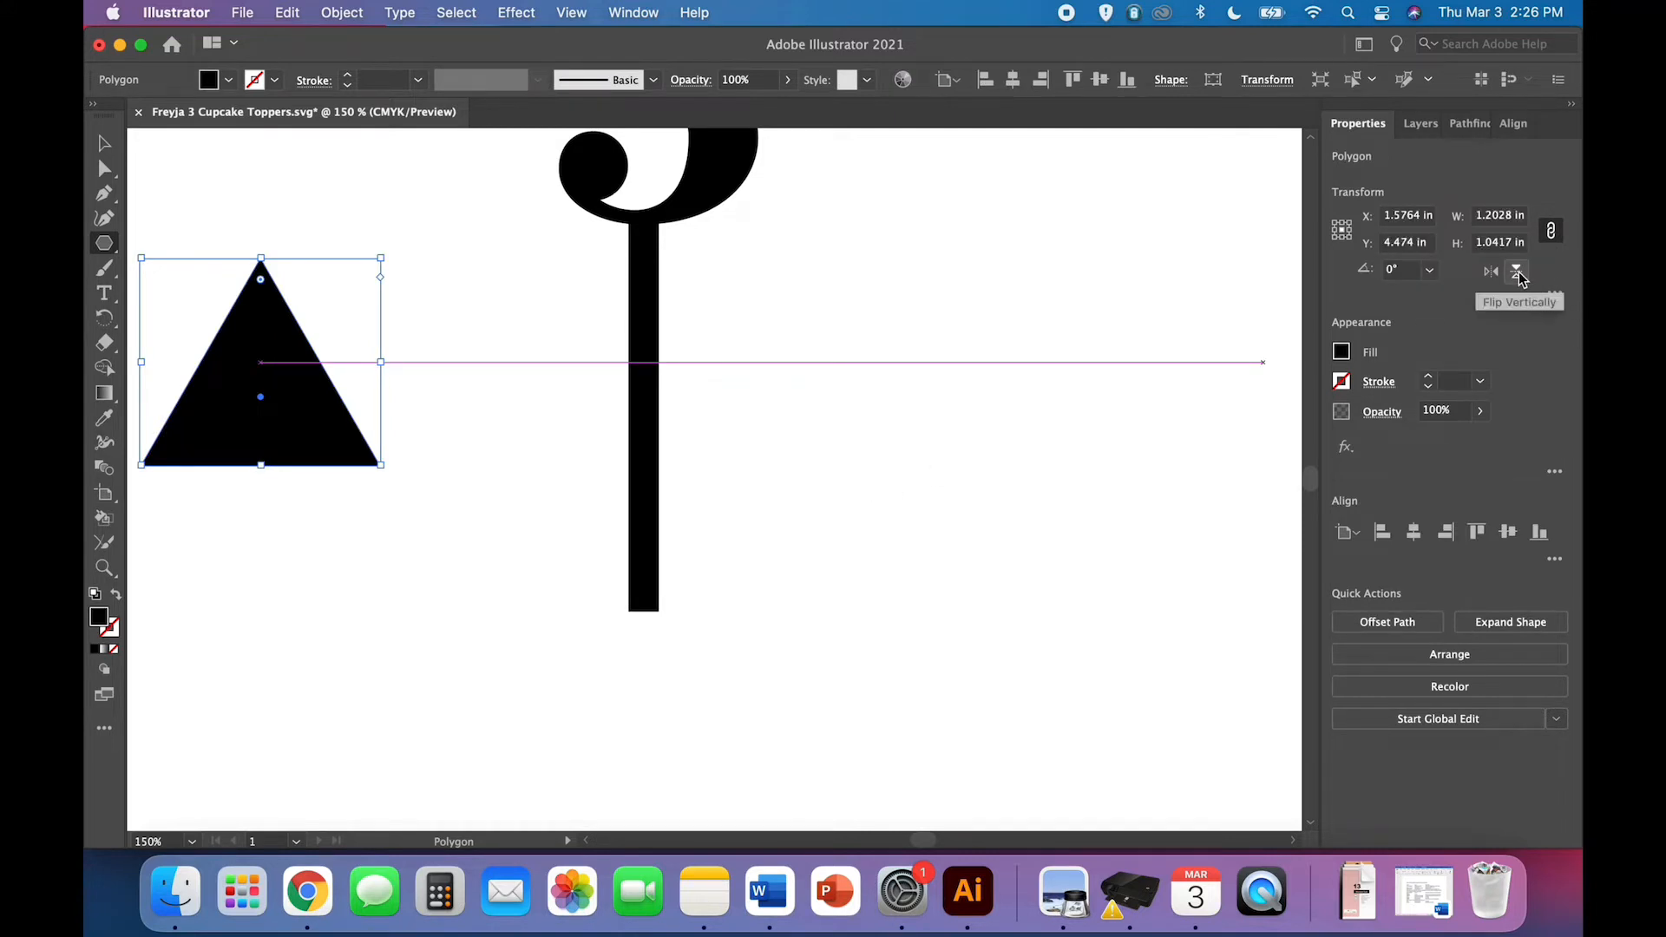
- Flip the triangle vertically so its tip points downward
left_click(1517, 271)
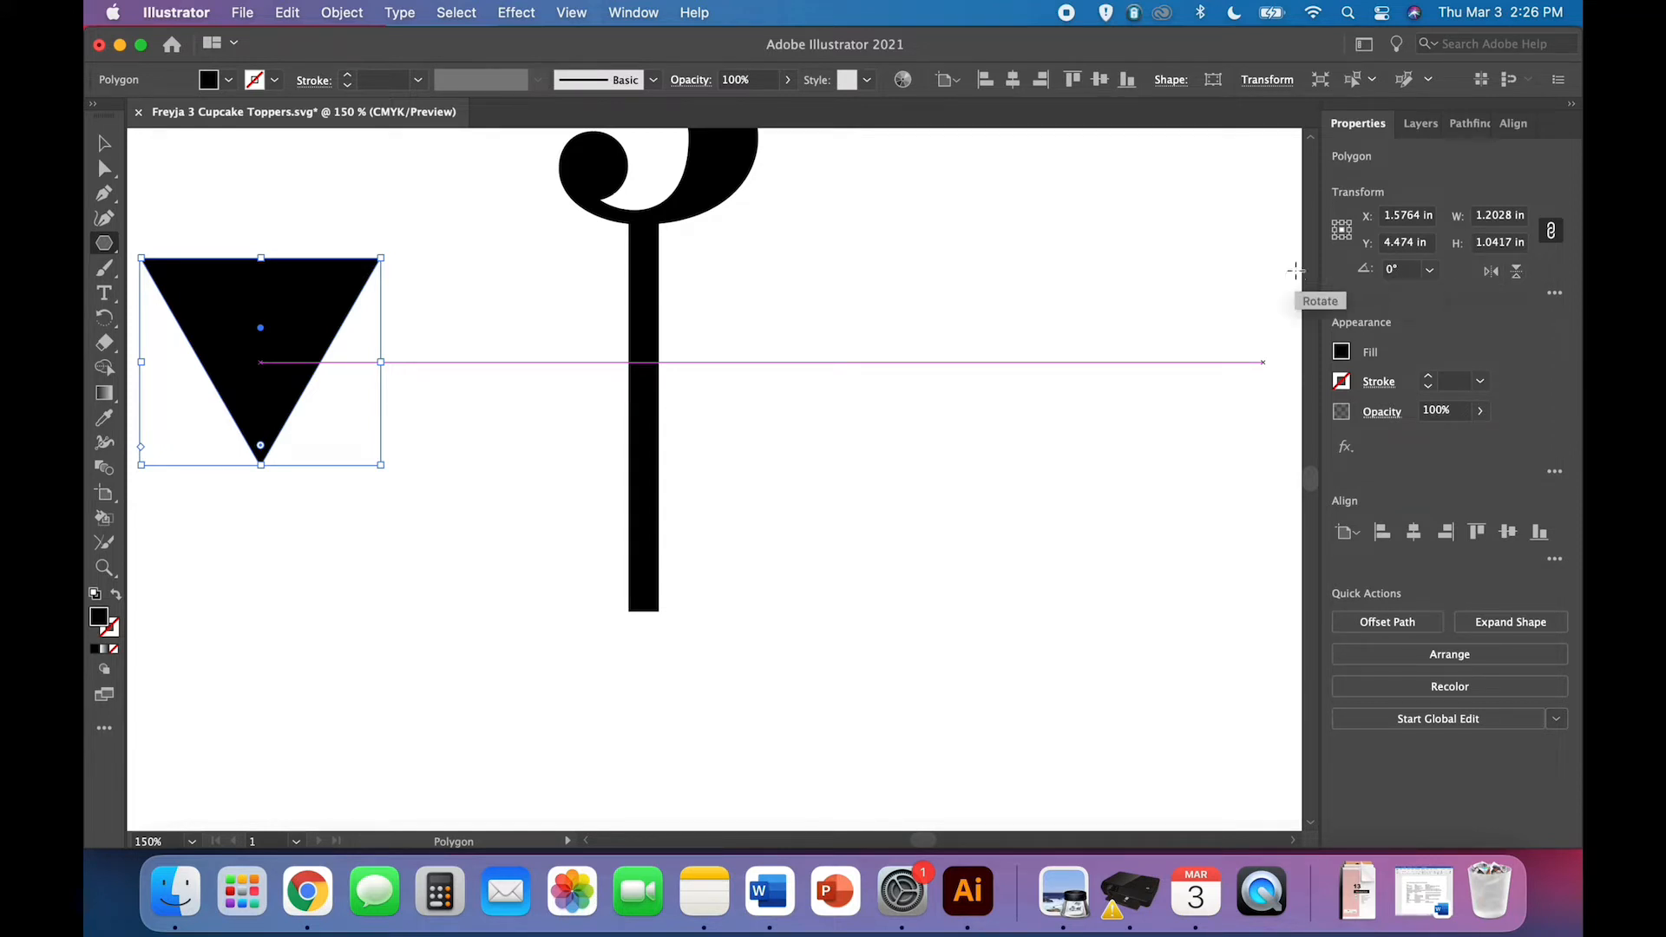
left_click(342, 12)
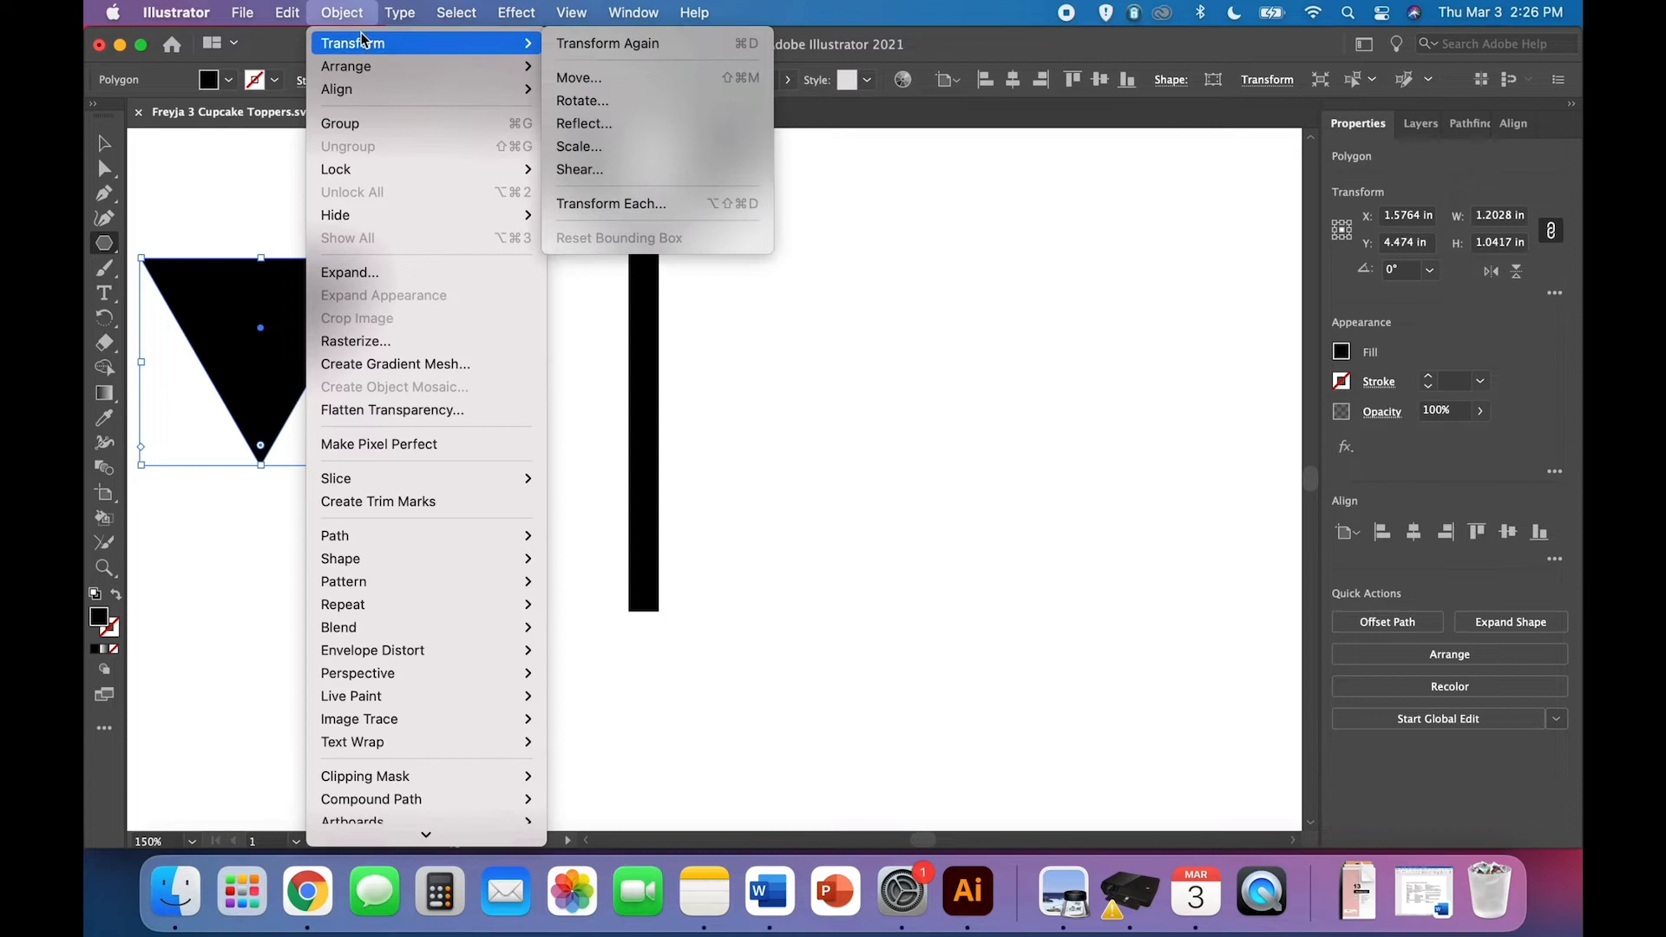
mouse_move(583, 123)
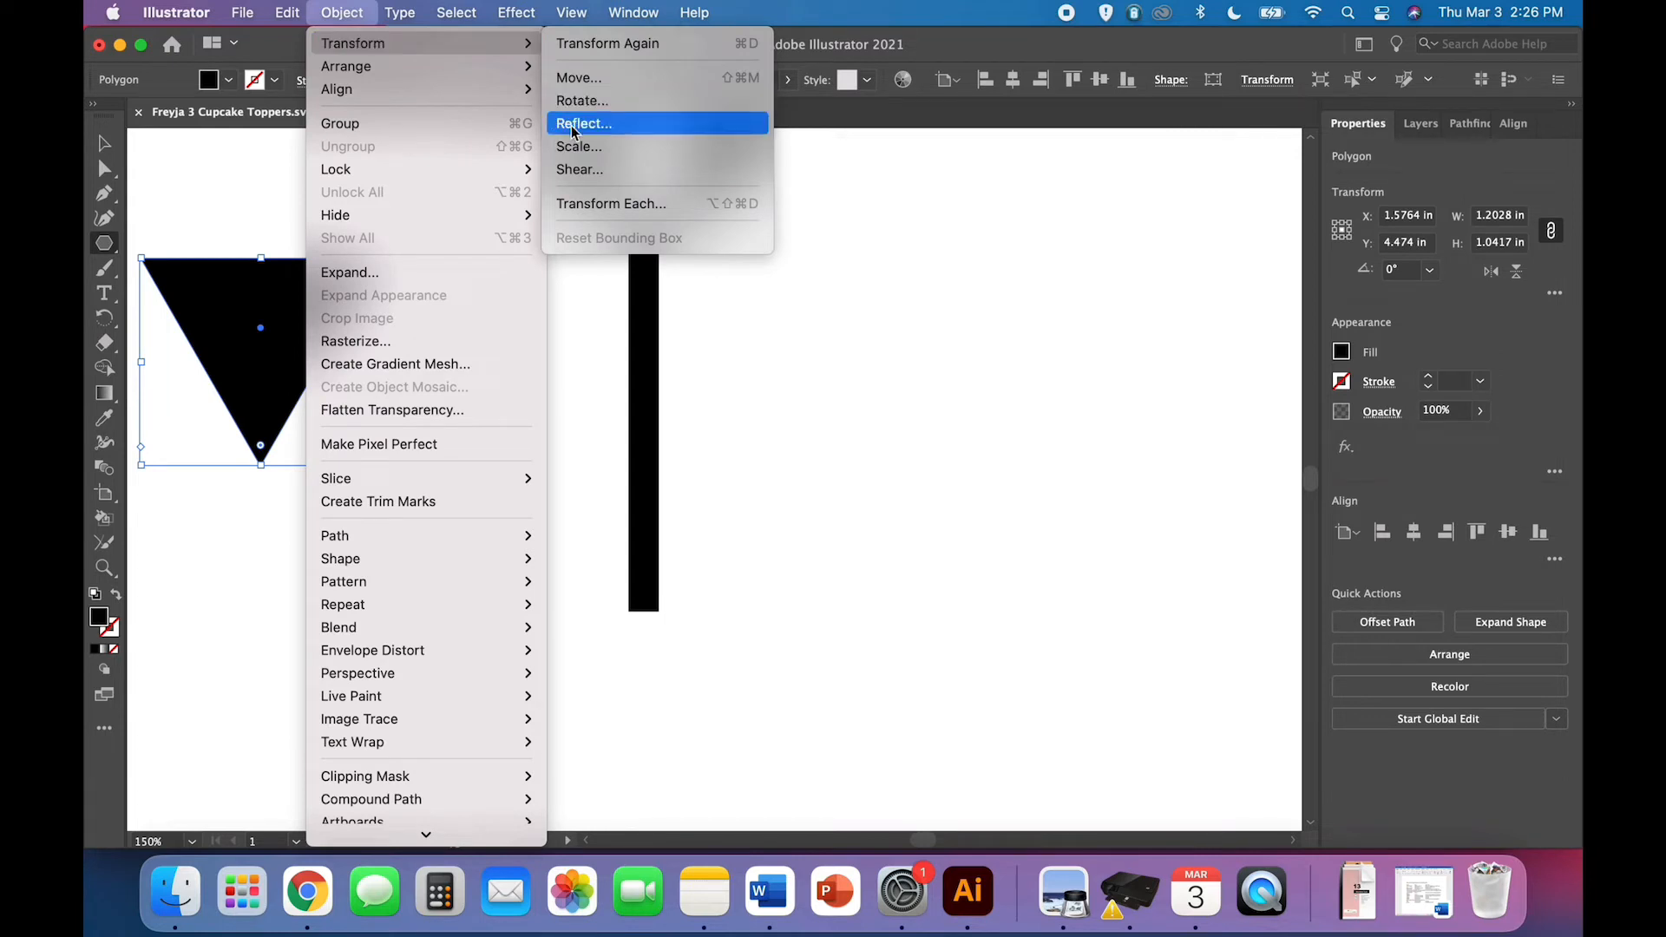
left_click(583, 123)
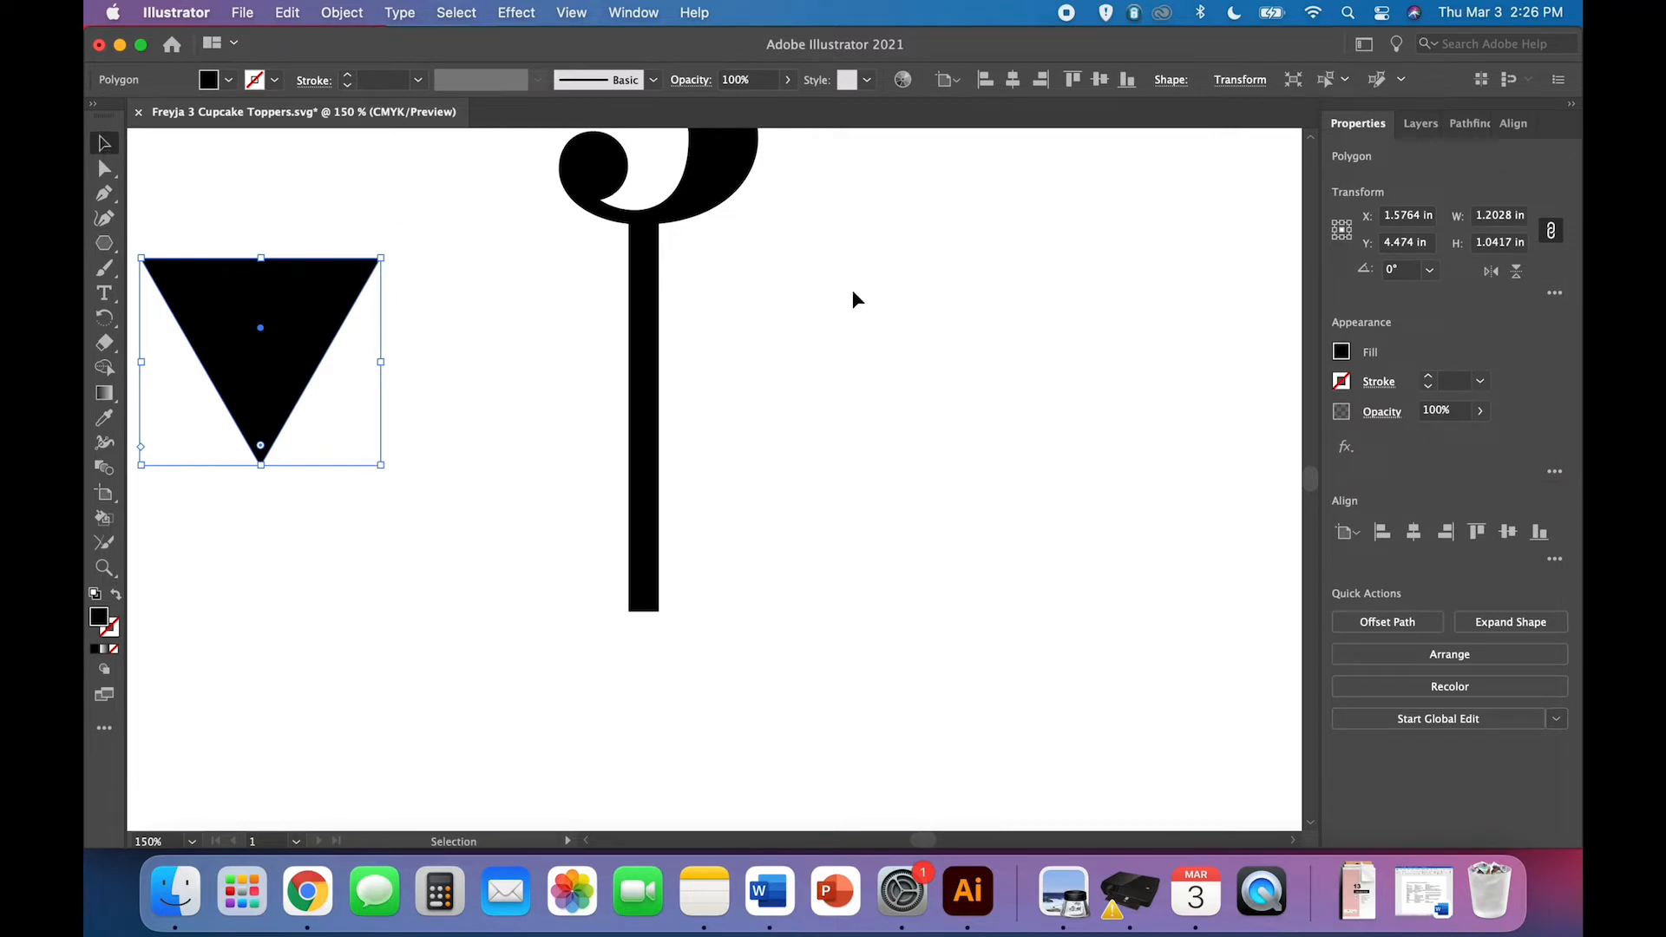
mouse_move(125, 280)
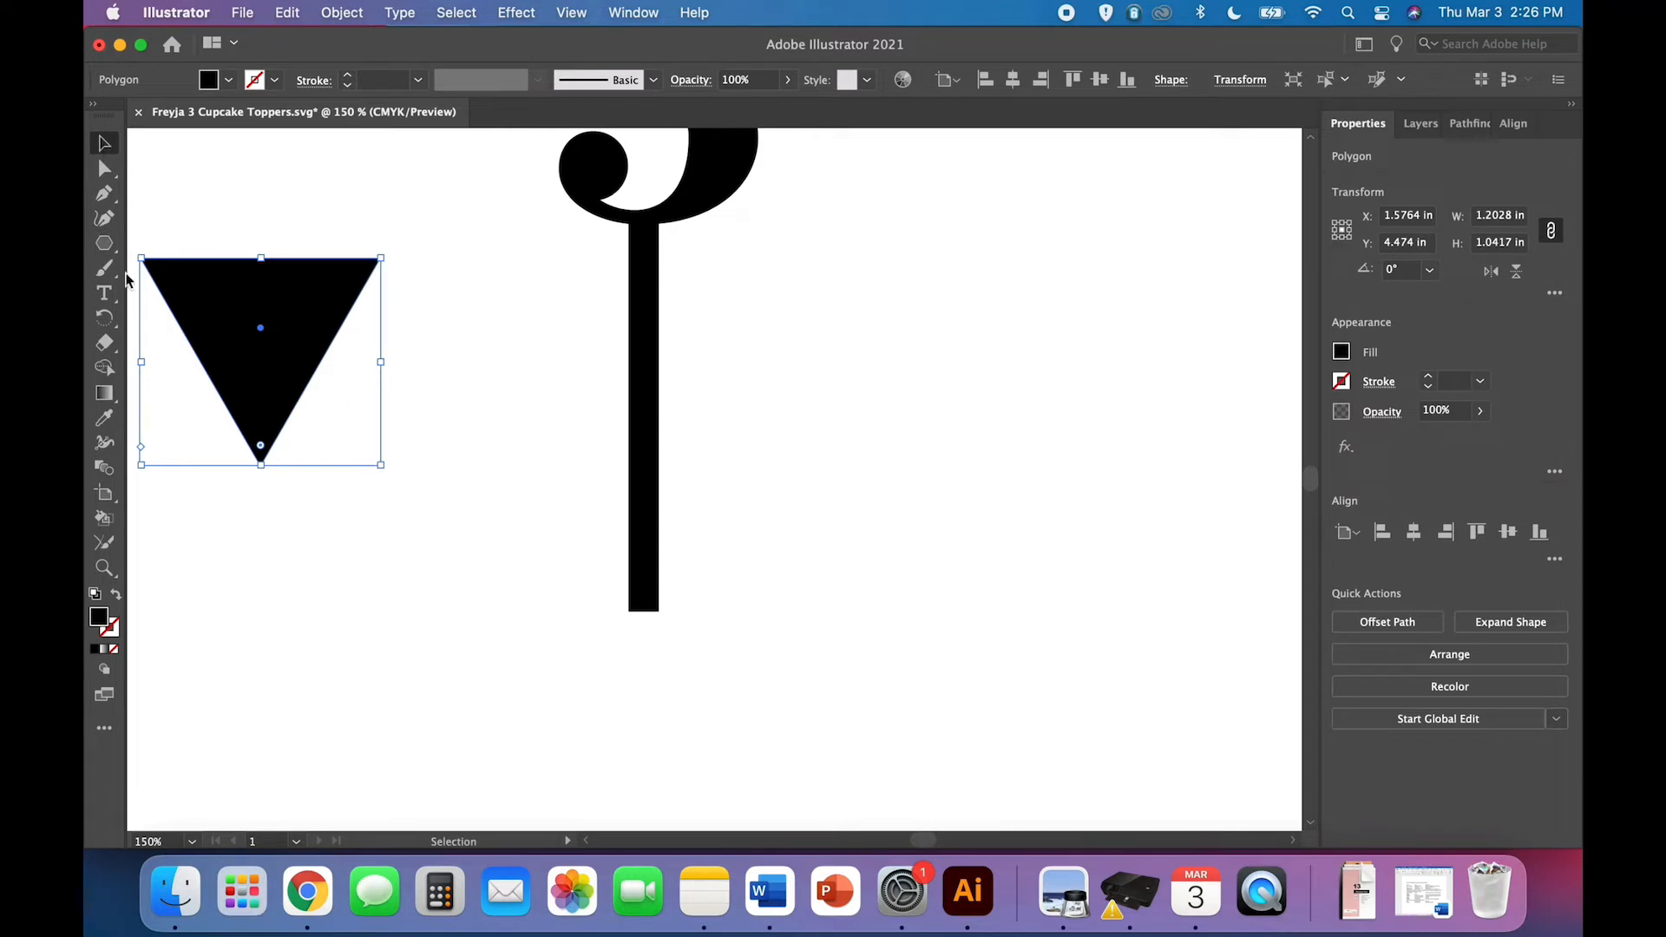
mouse_move(260, 328)
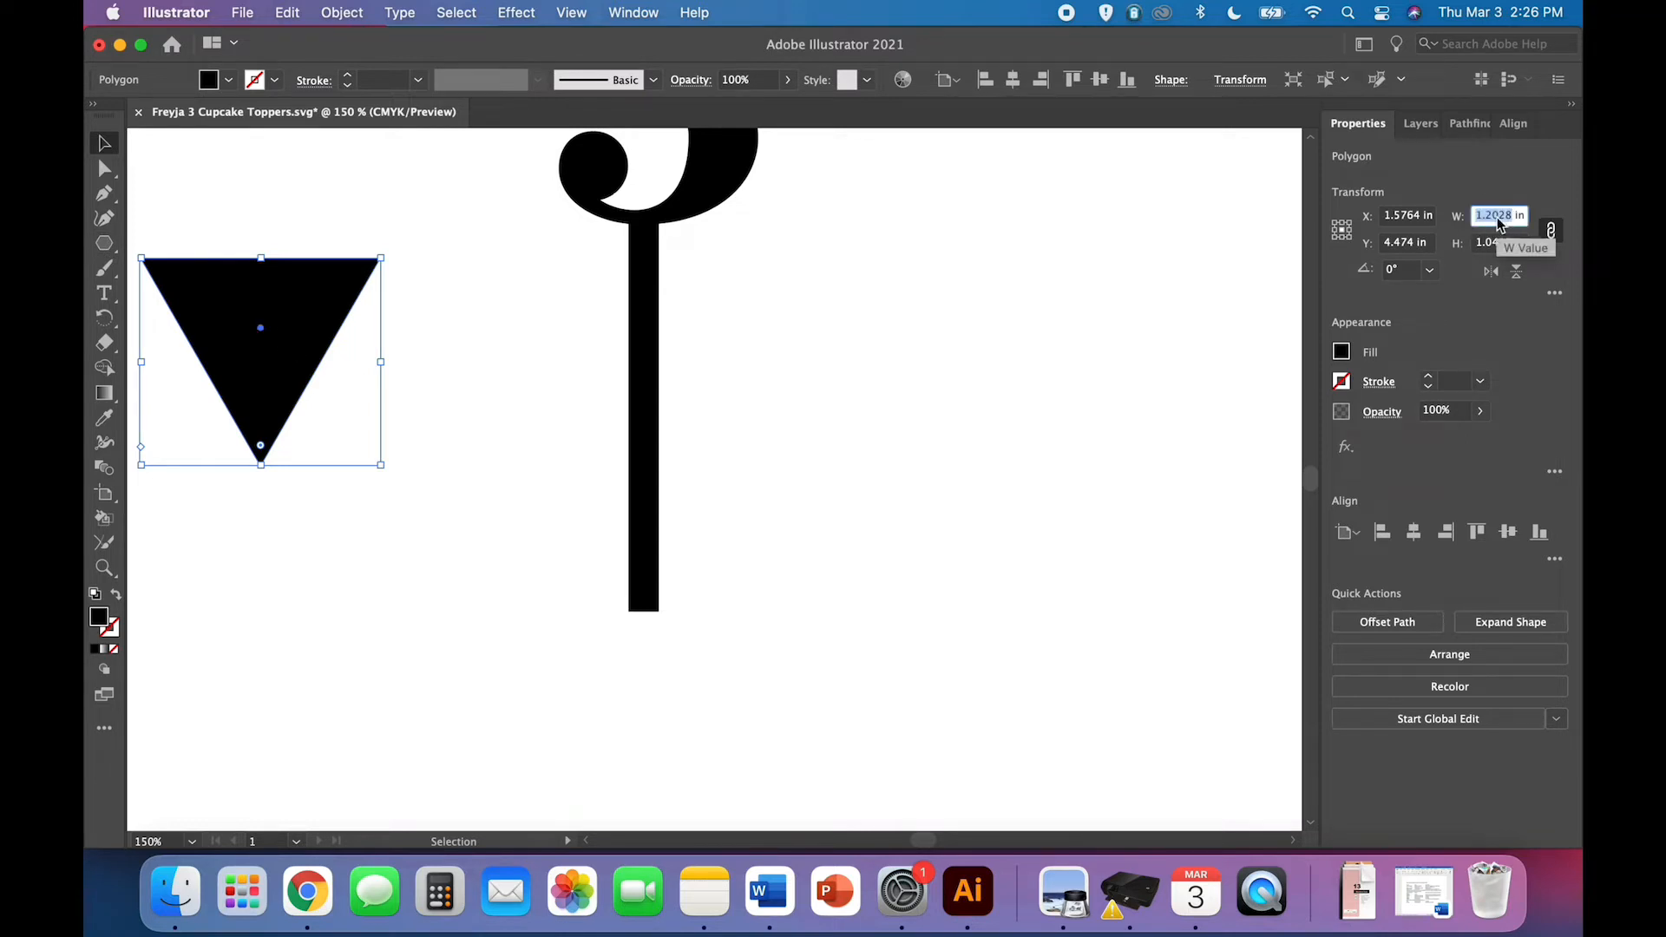
mouse_move(1549, 229)
type("0.15")
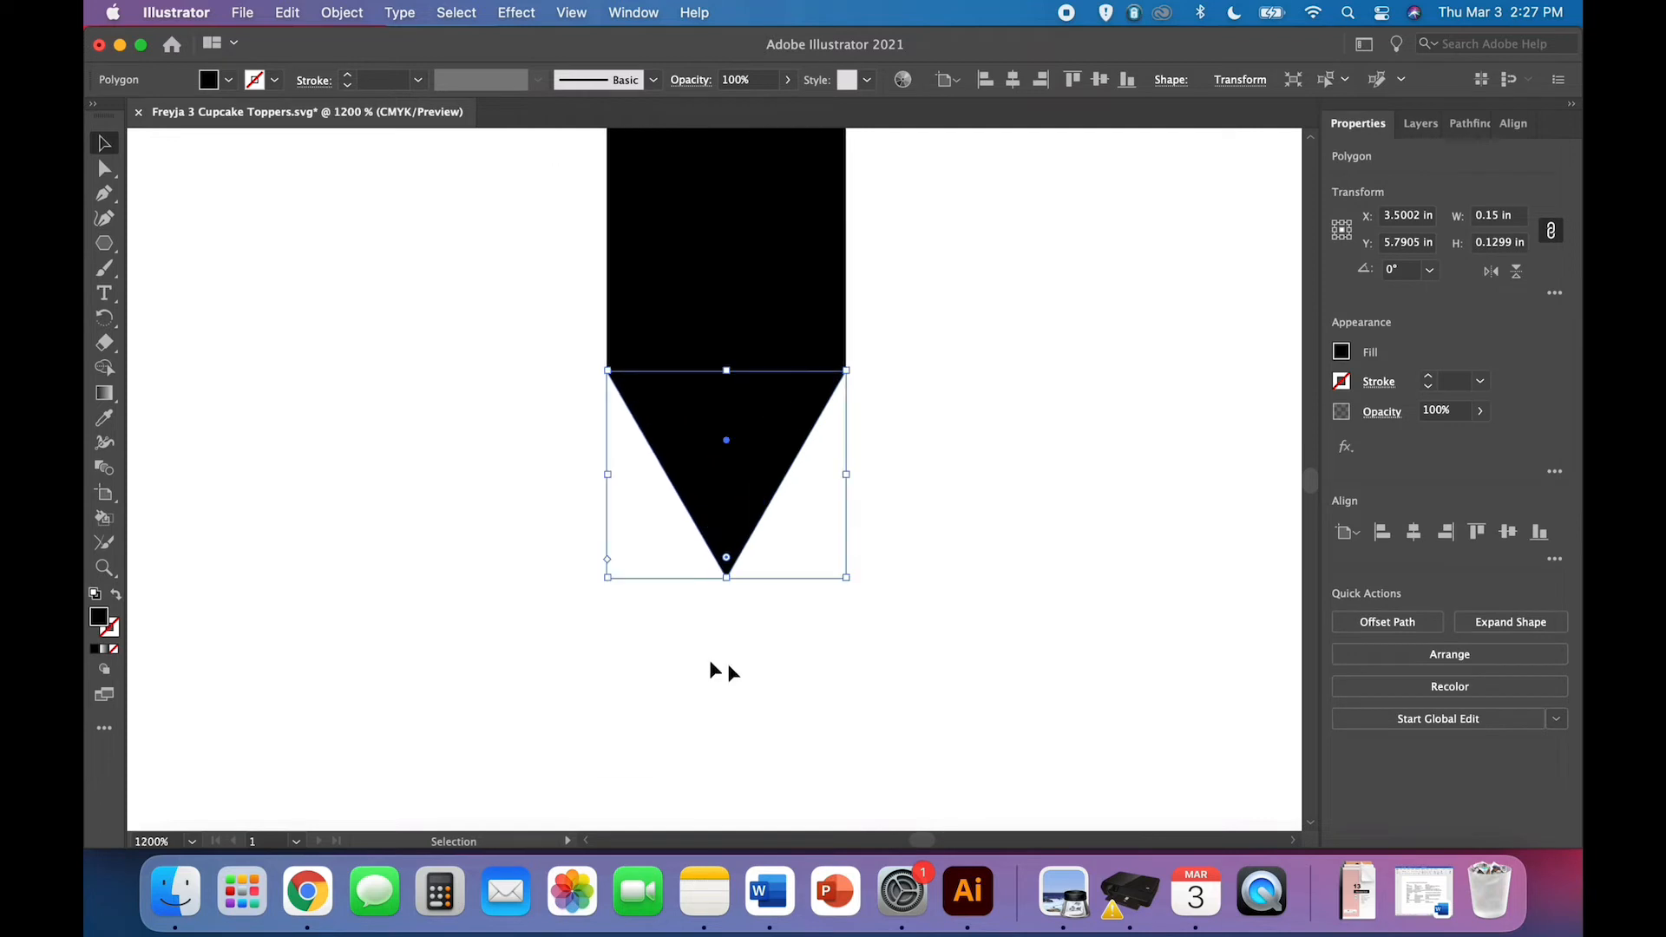
mouse_move(901, 628)
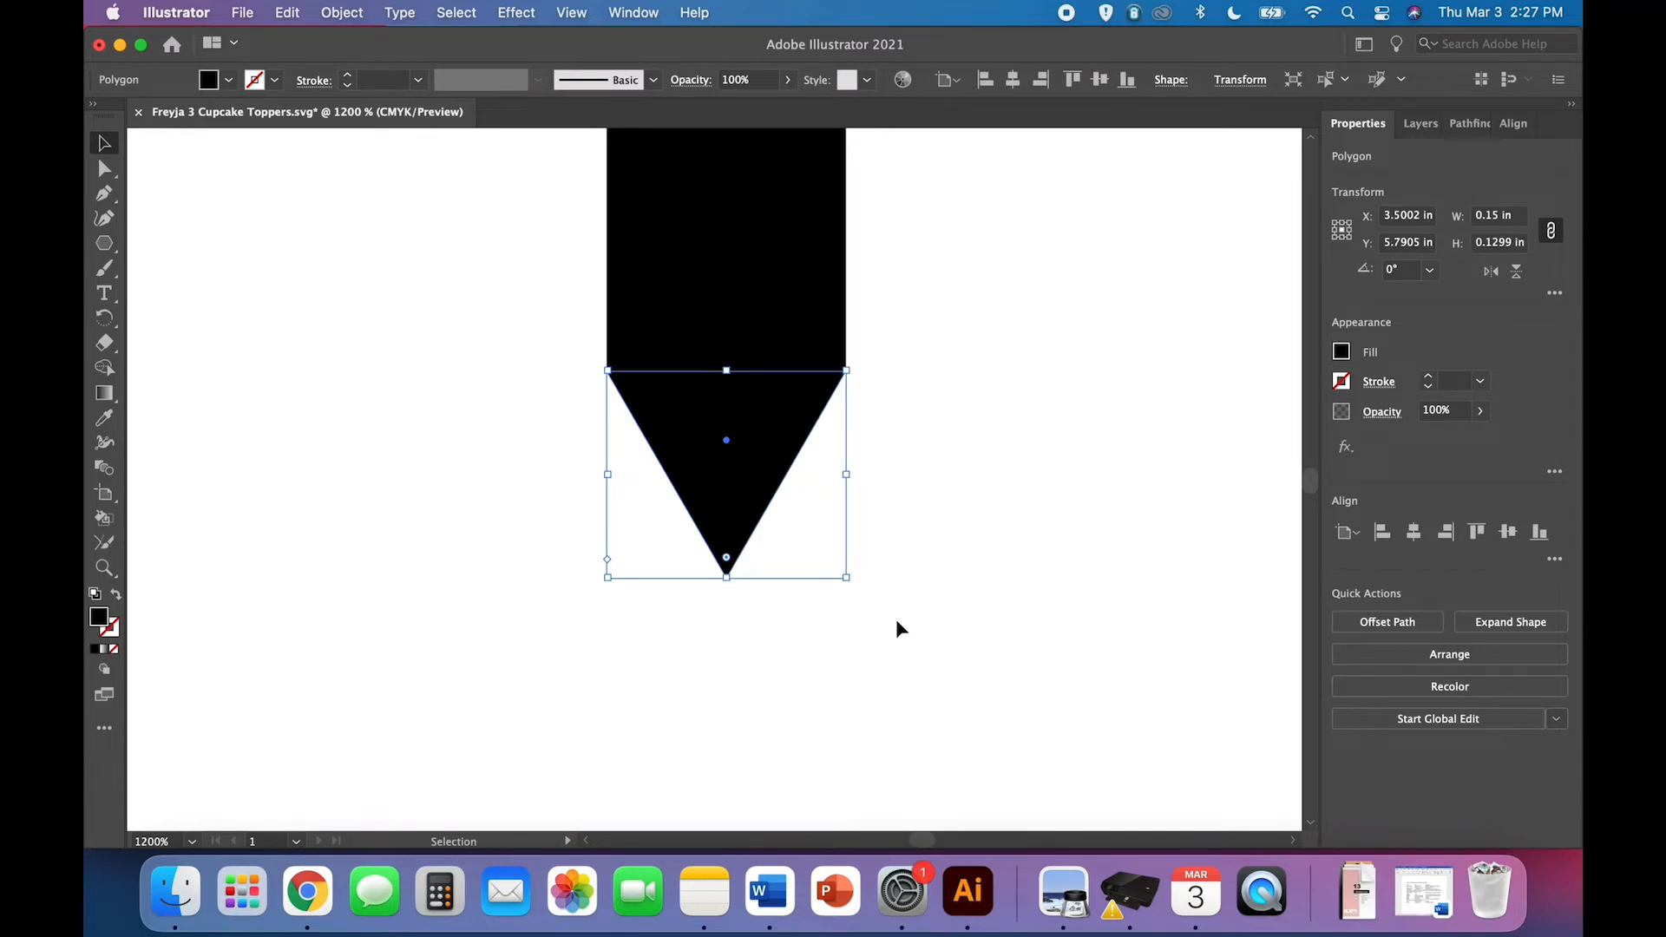
mouse_move(796, 649)
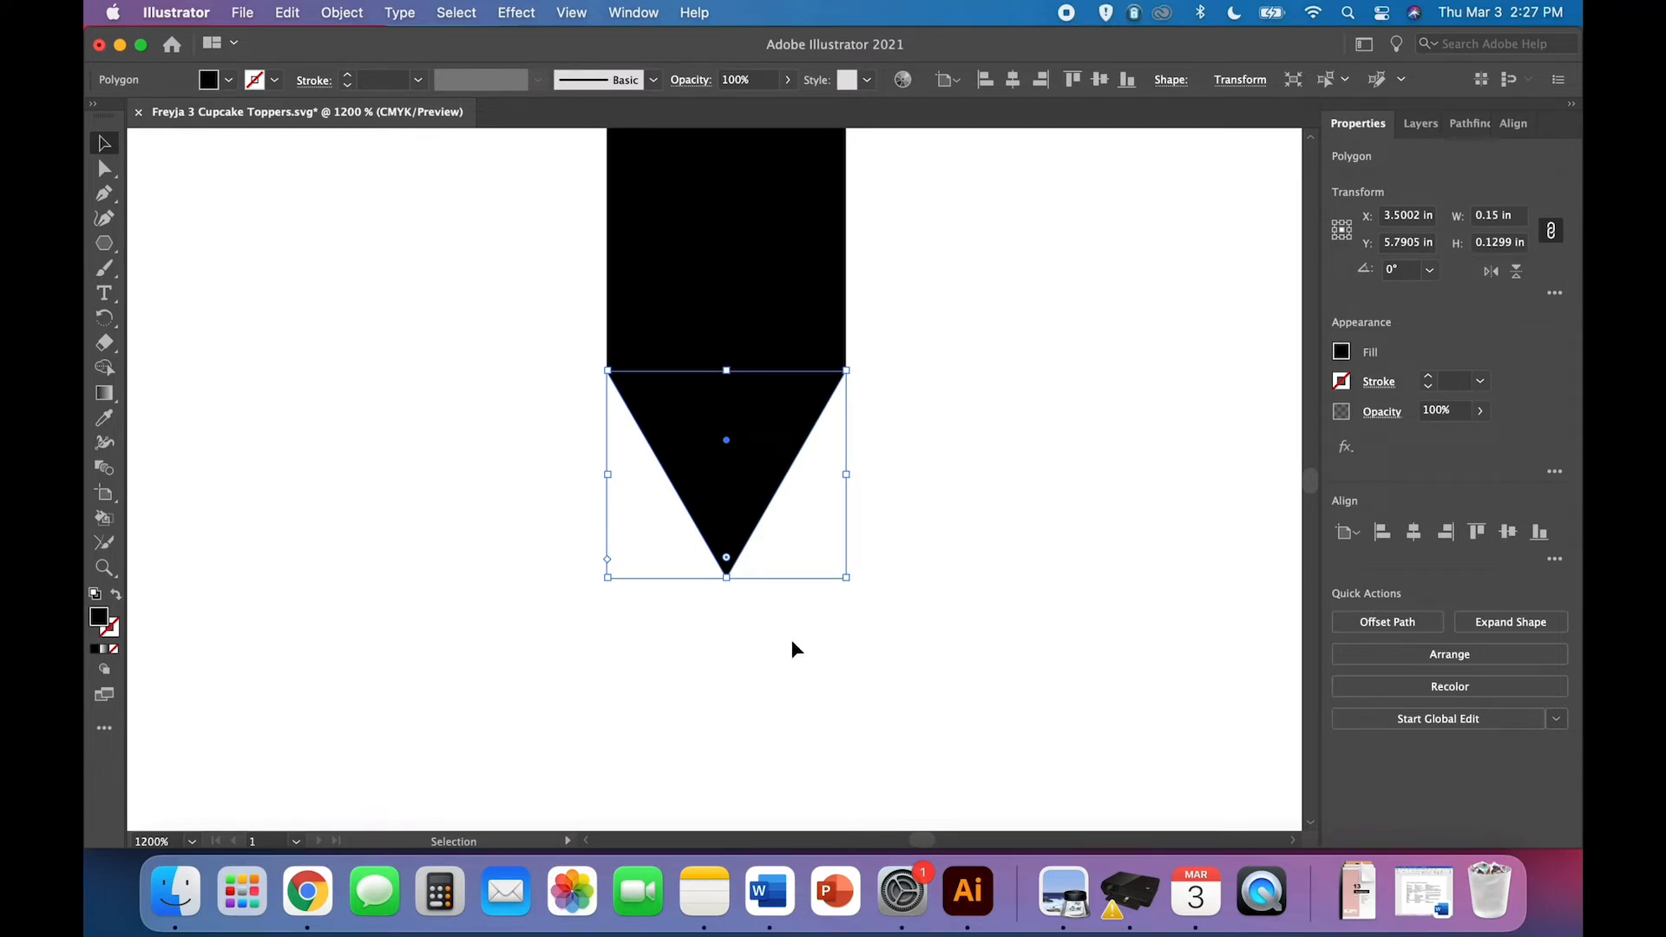
mouse_move(706, 480)
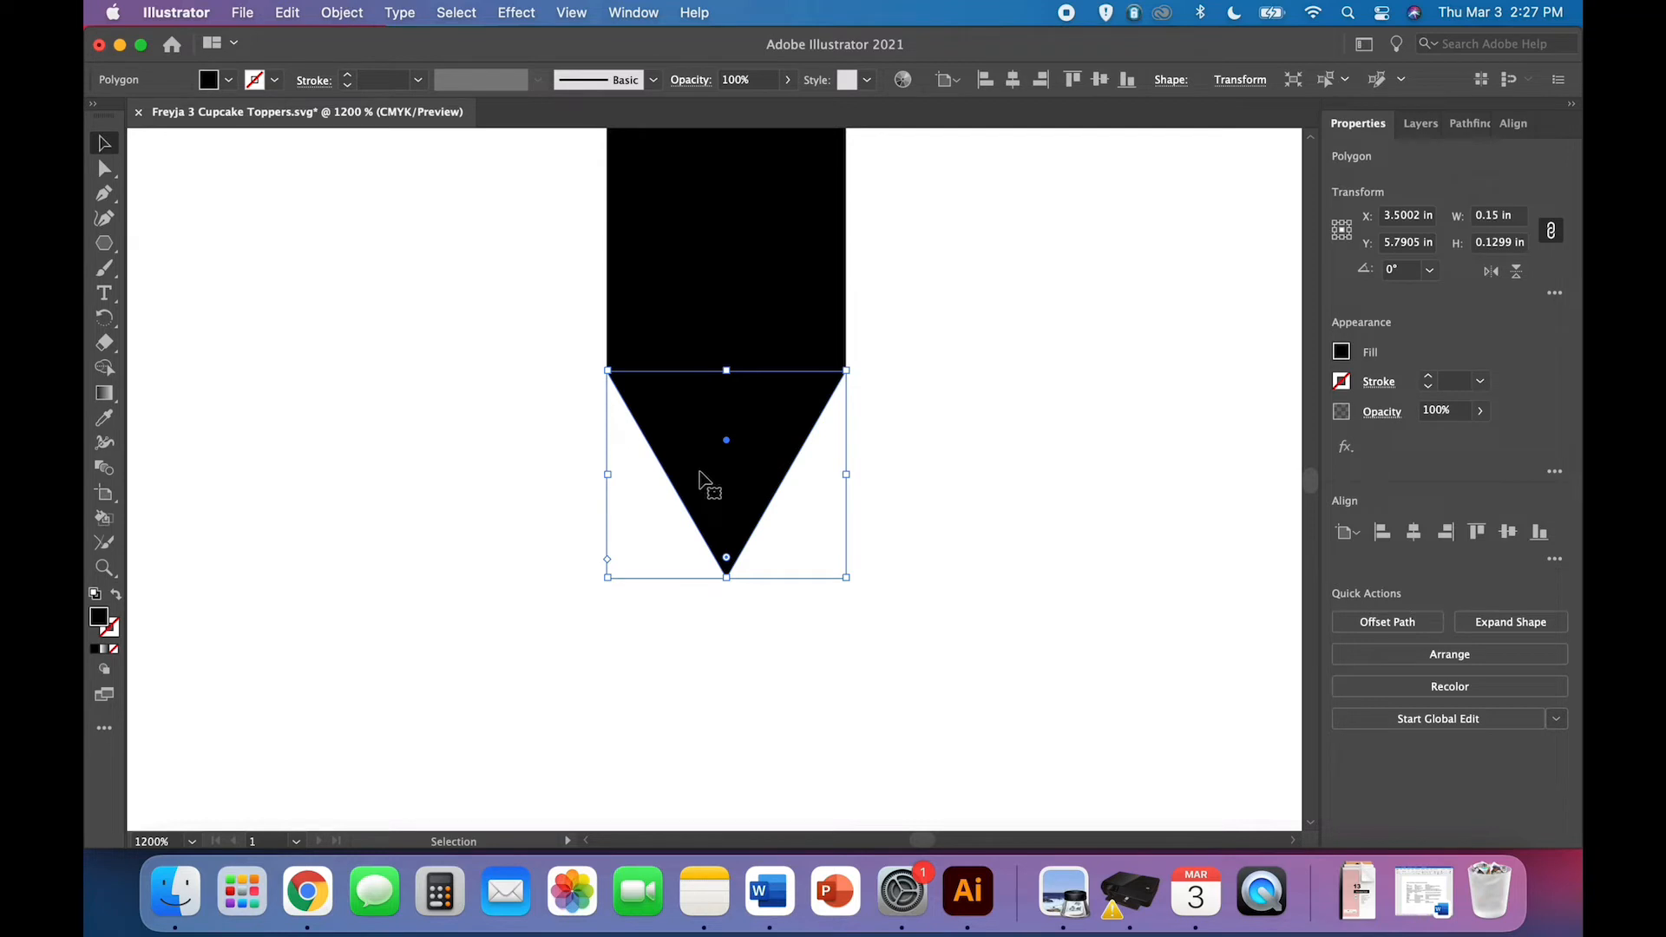
mouse_move(736, 453)
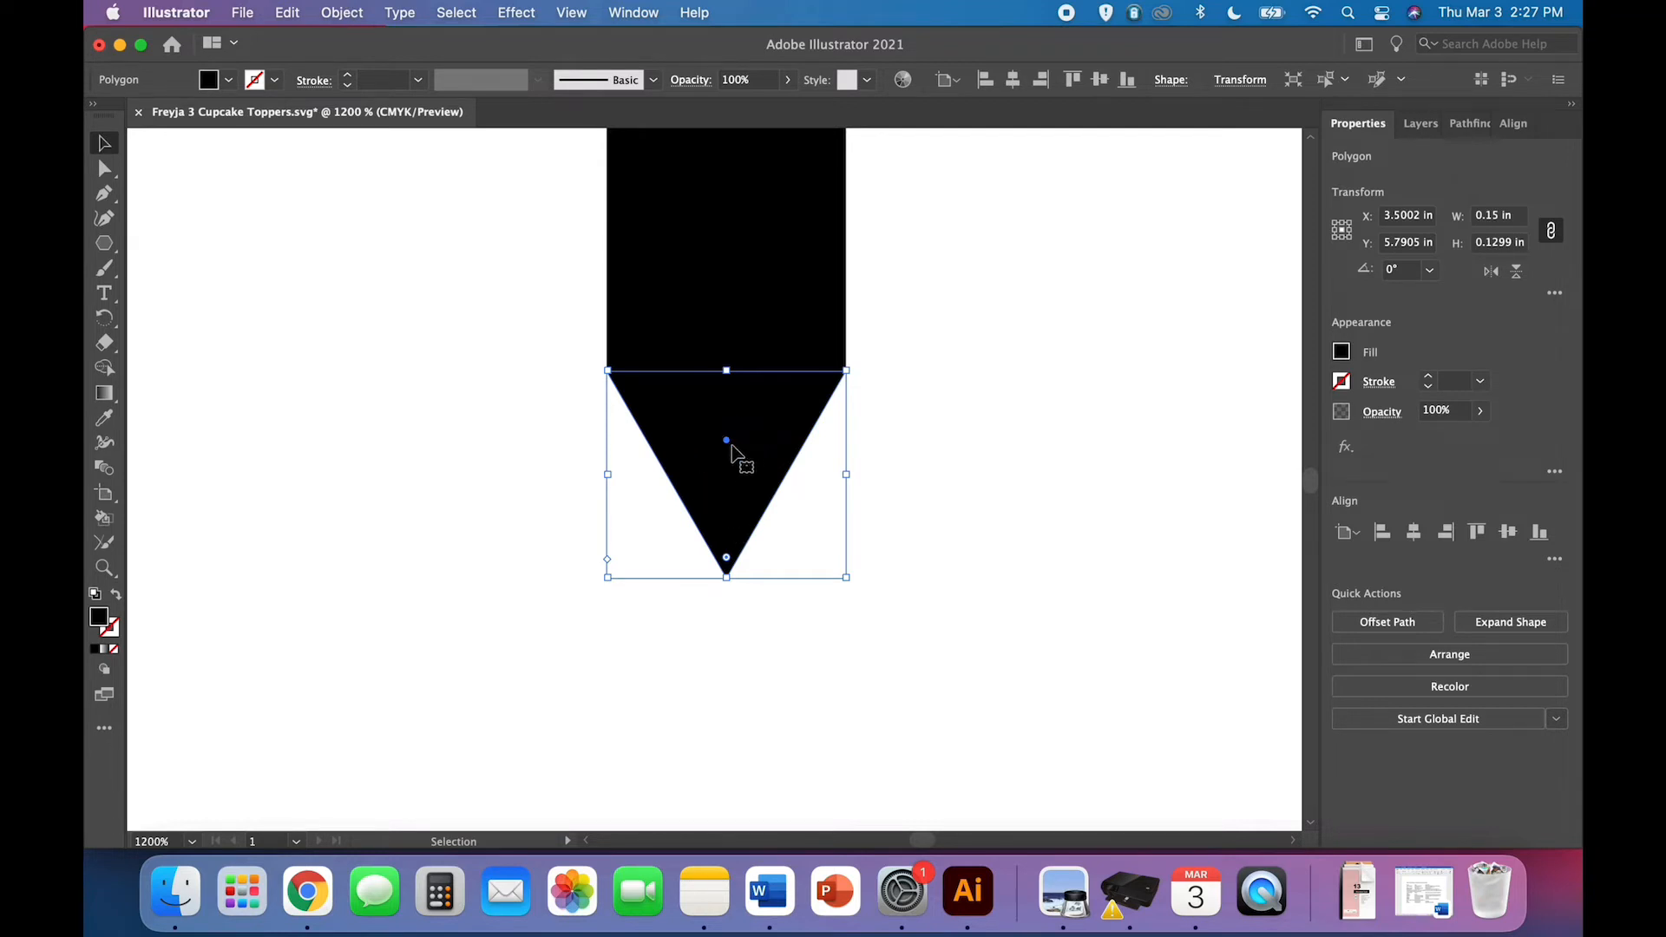
mouse_move(916, 654)
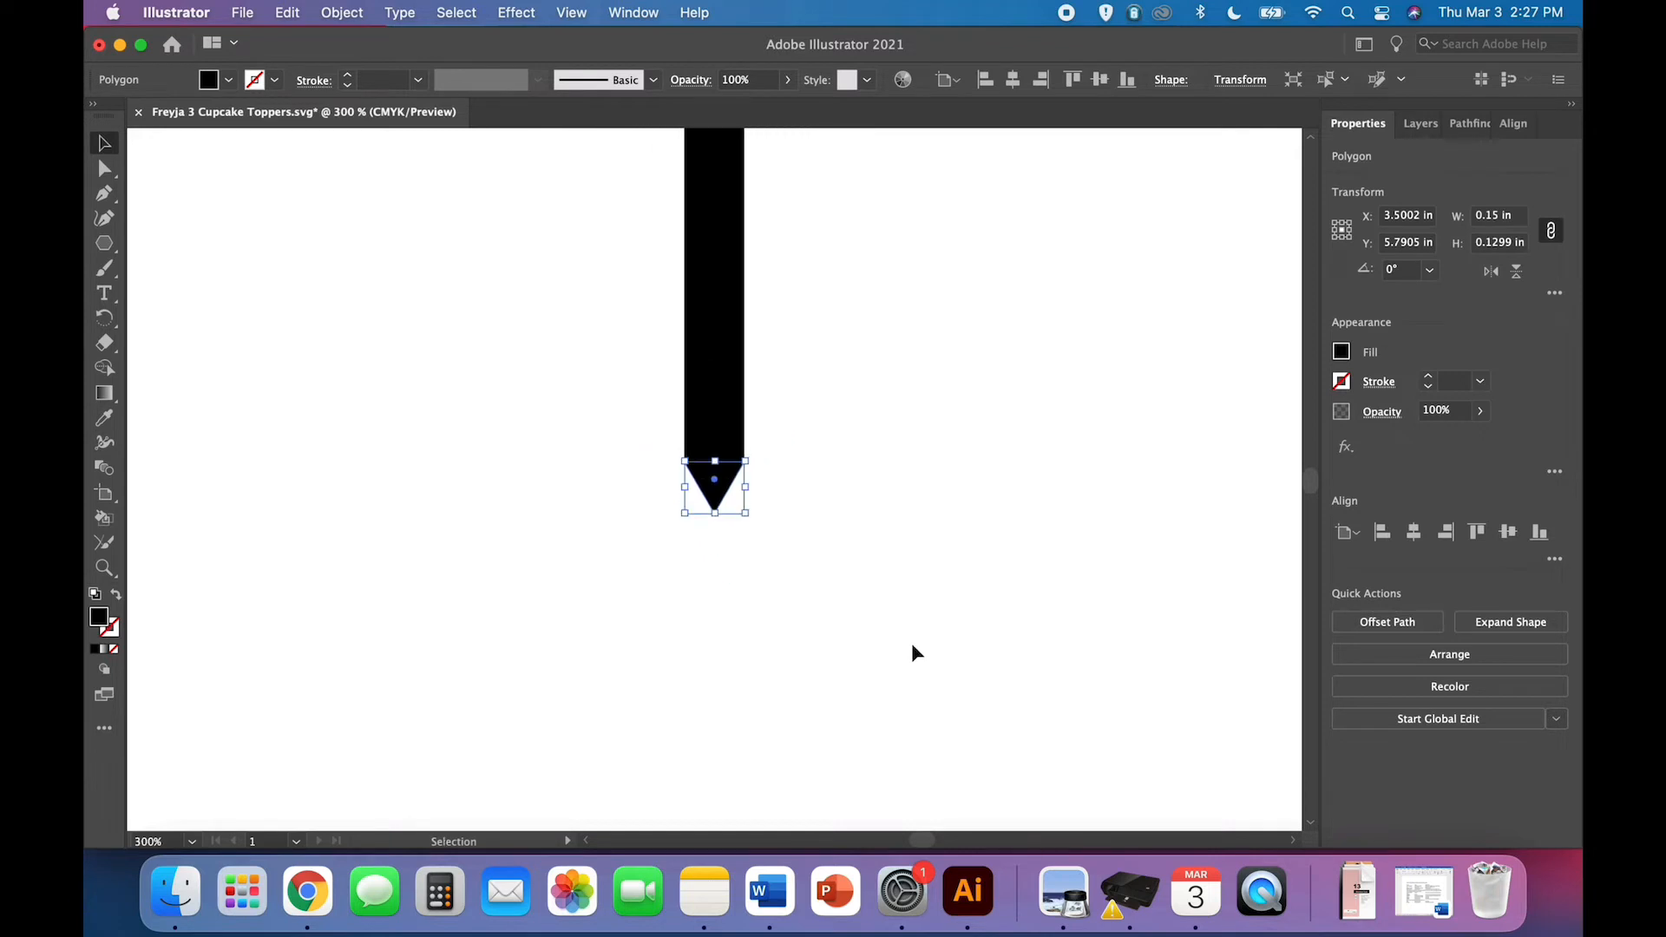
- Deselect the triangle, leaving the stick with a clean pointed tip
scroll("down", 3)
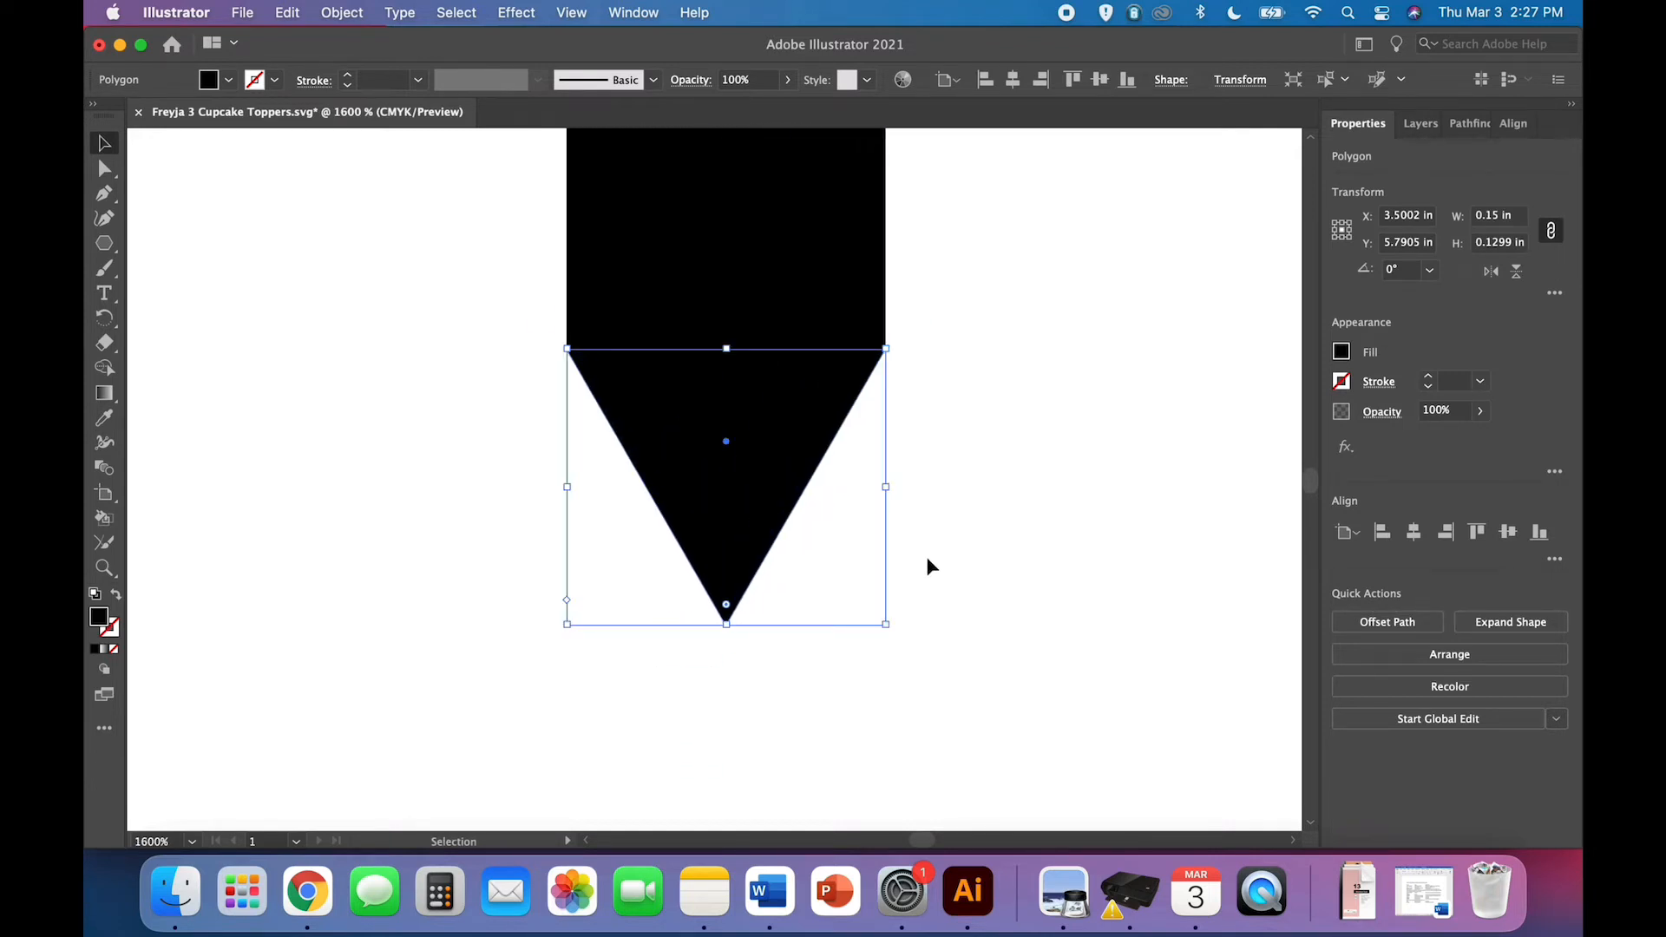
left_click(986, 486)
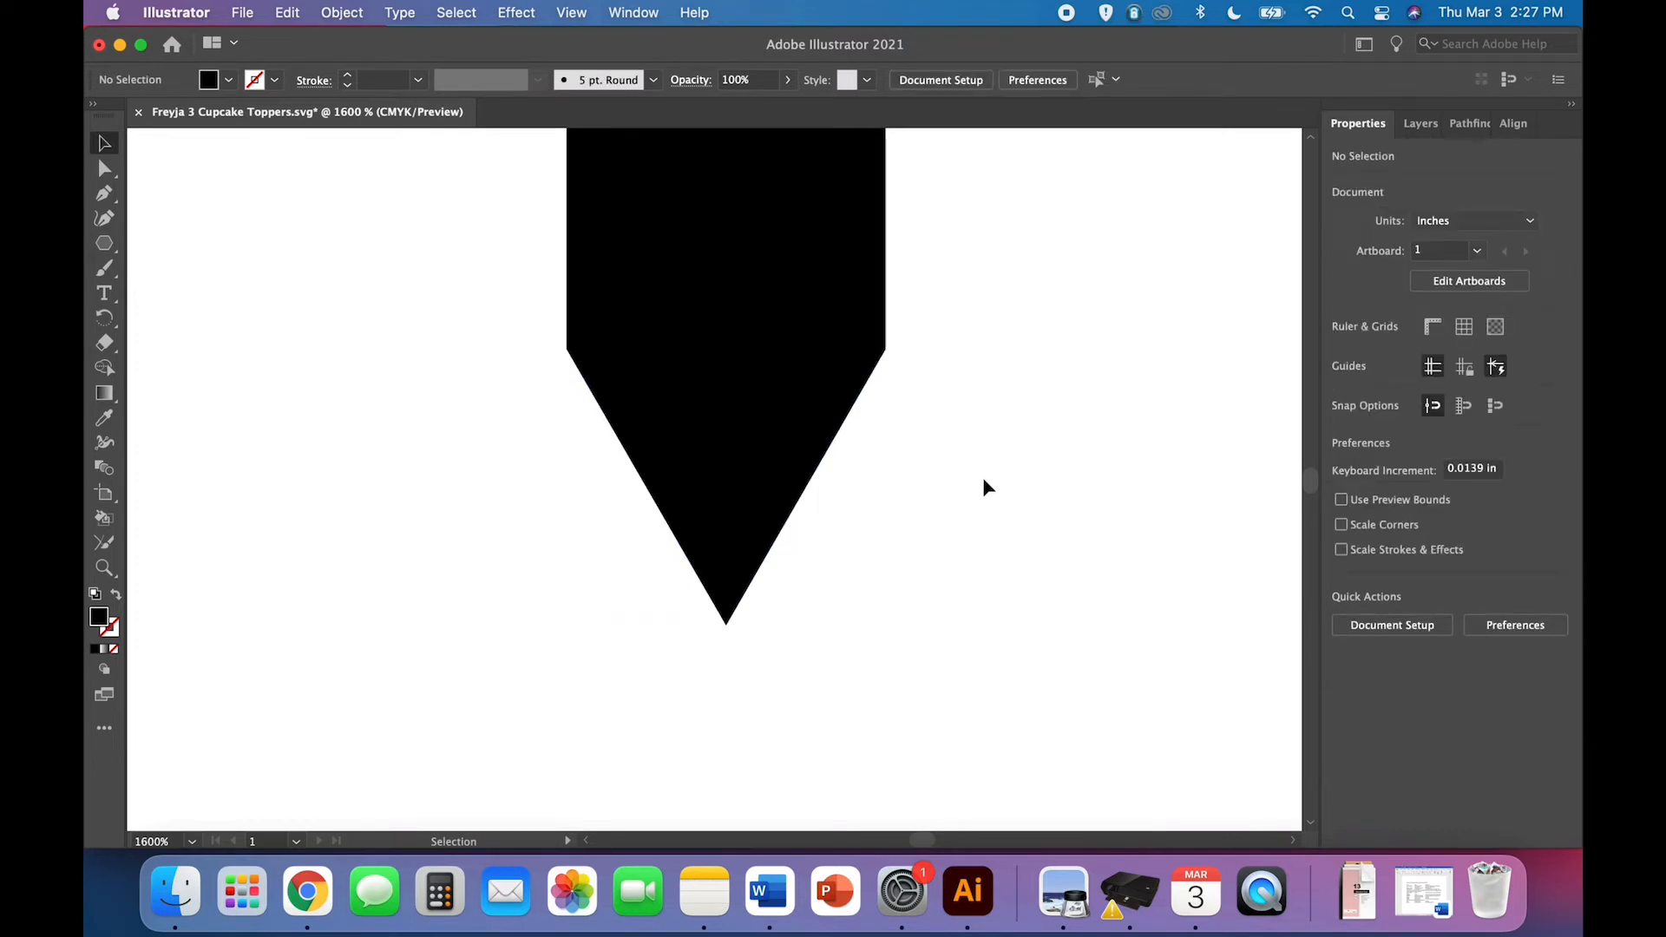
mouse_move(1004, 523)
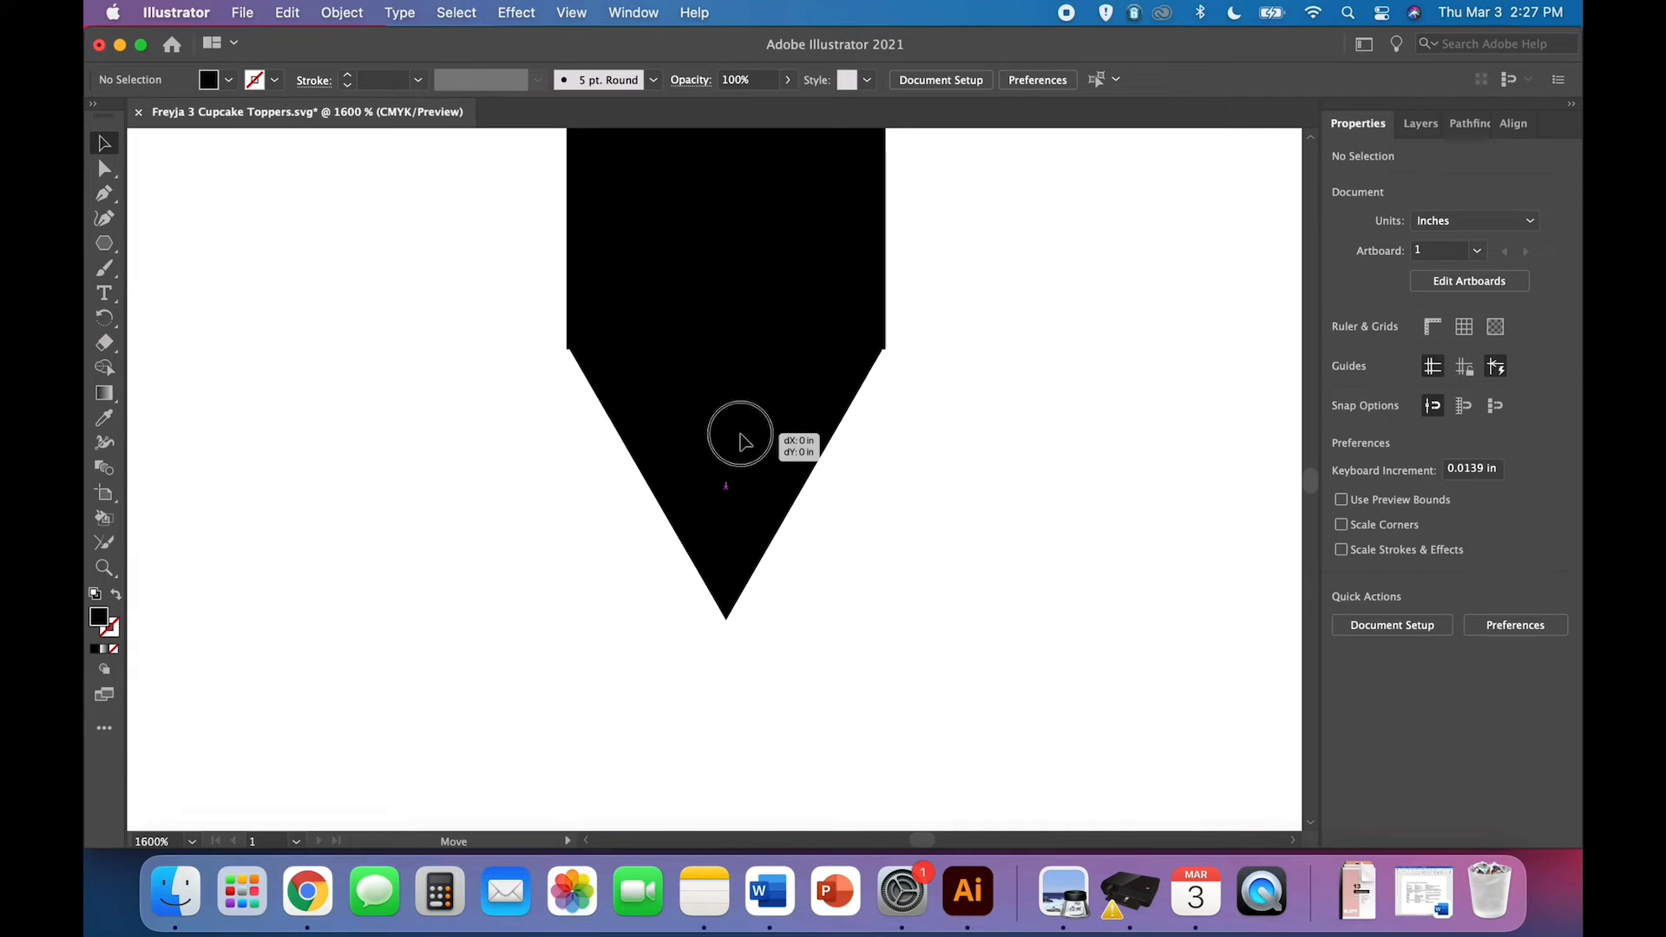
mouse_move(745, 444)
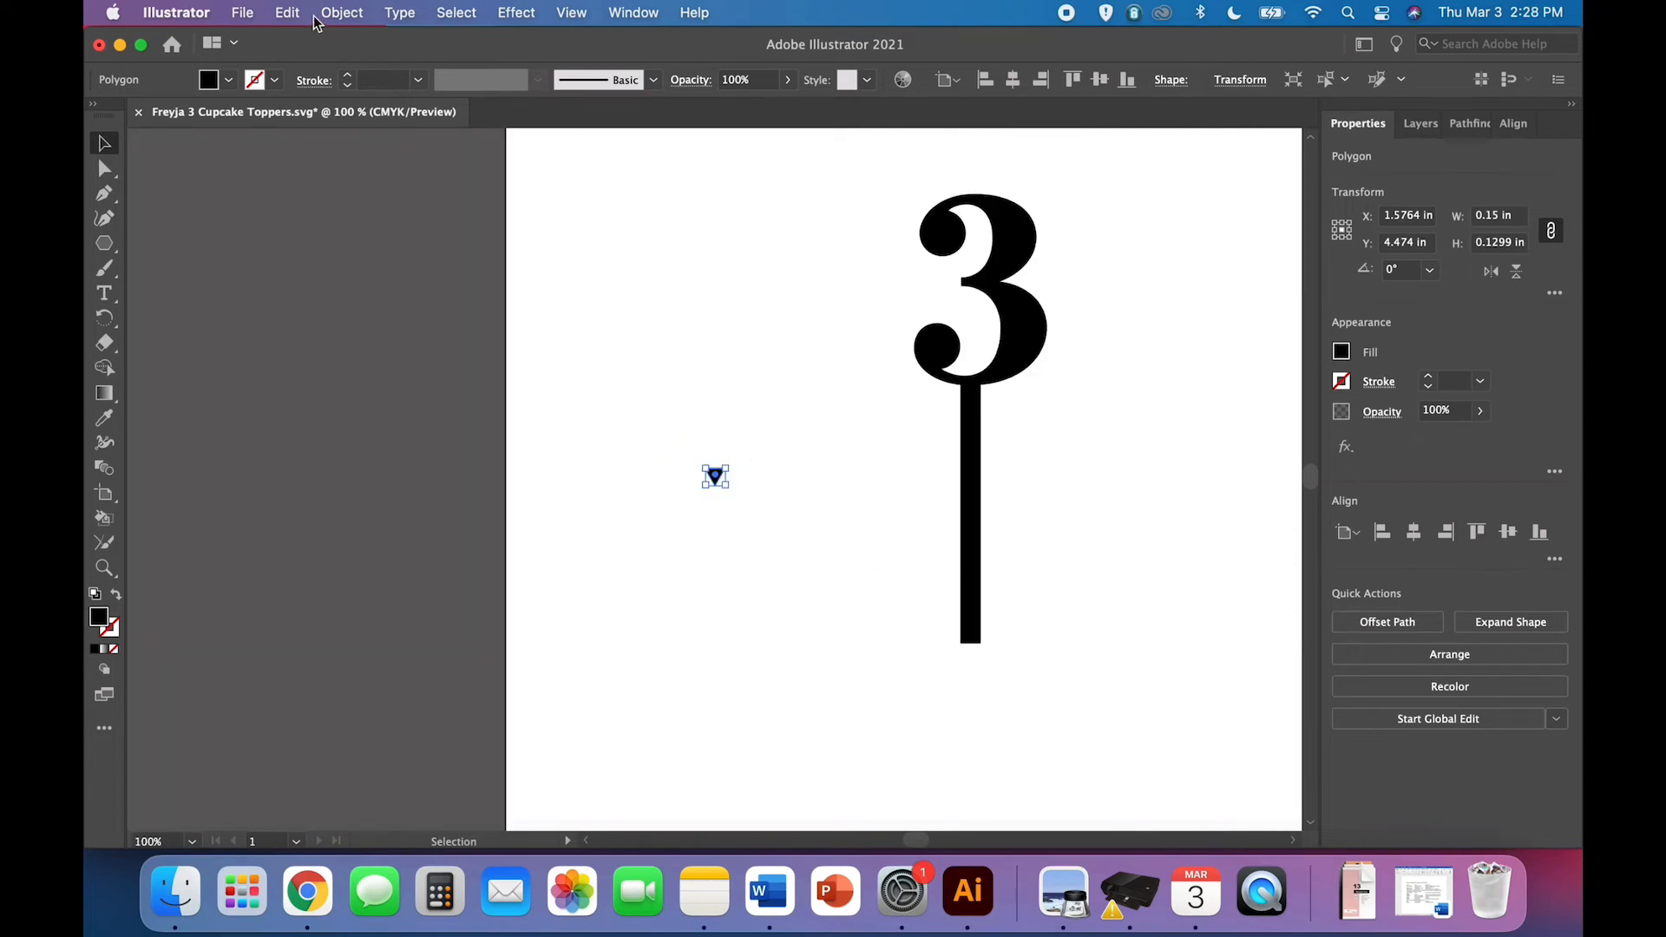
left_click(1069, 611)
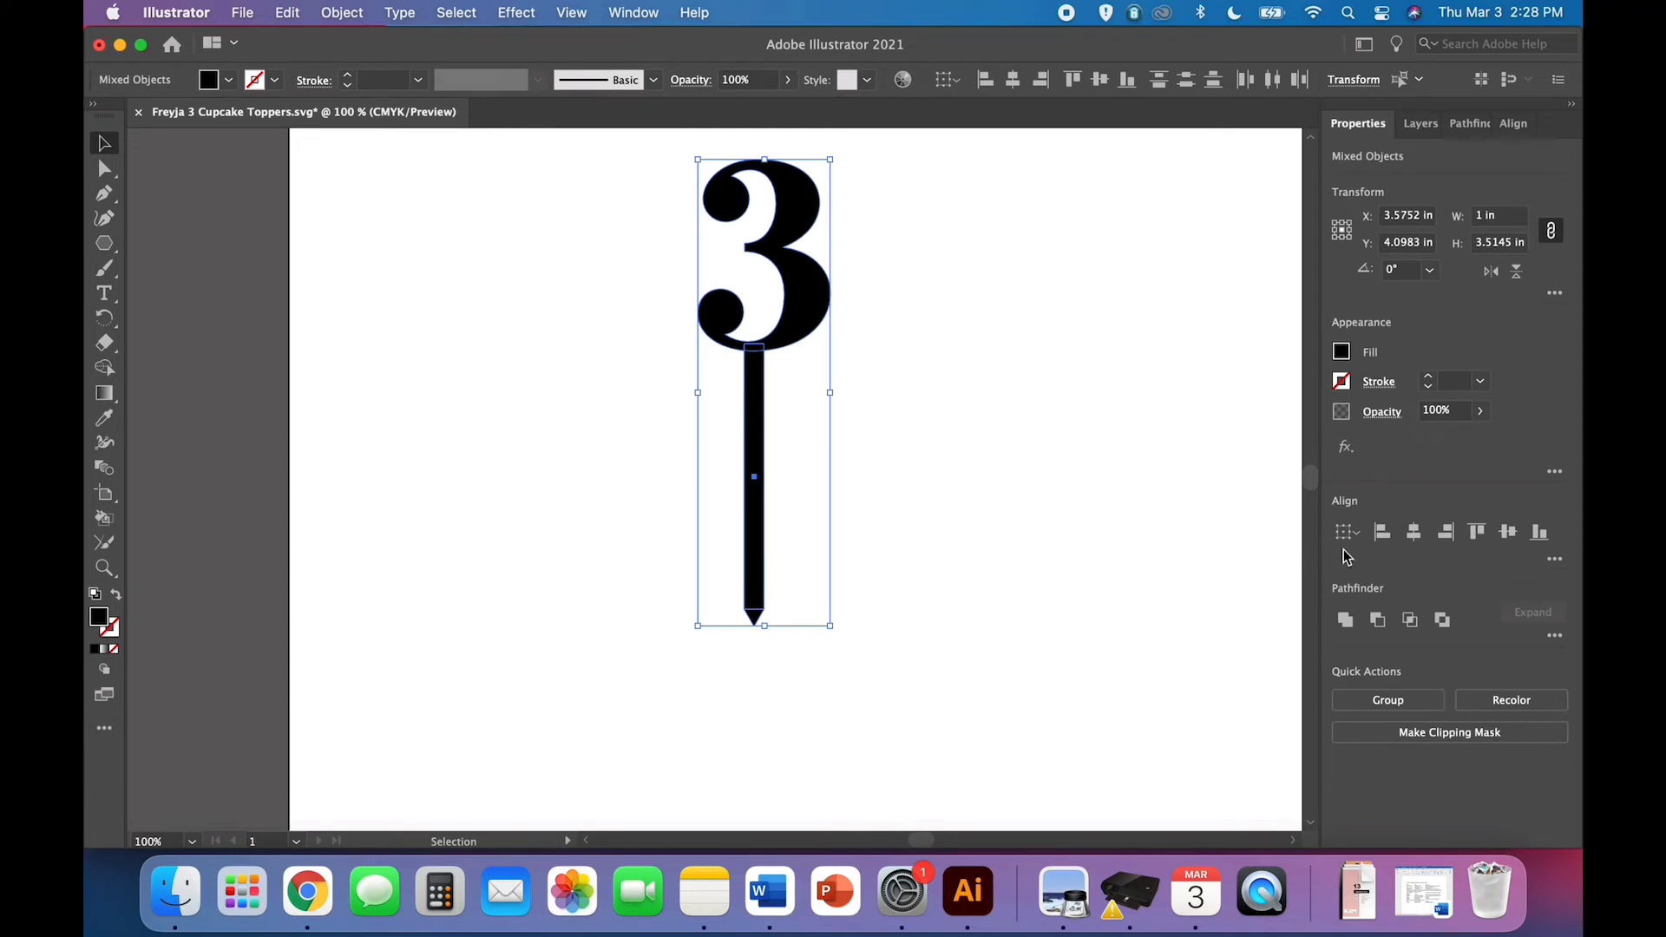
mouse_move(1412, 531)
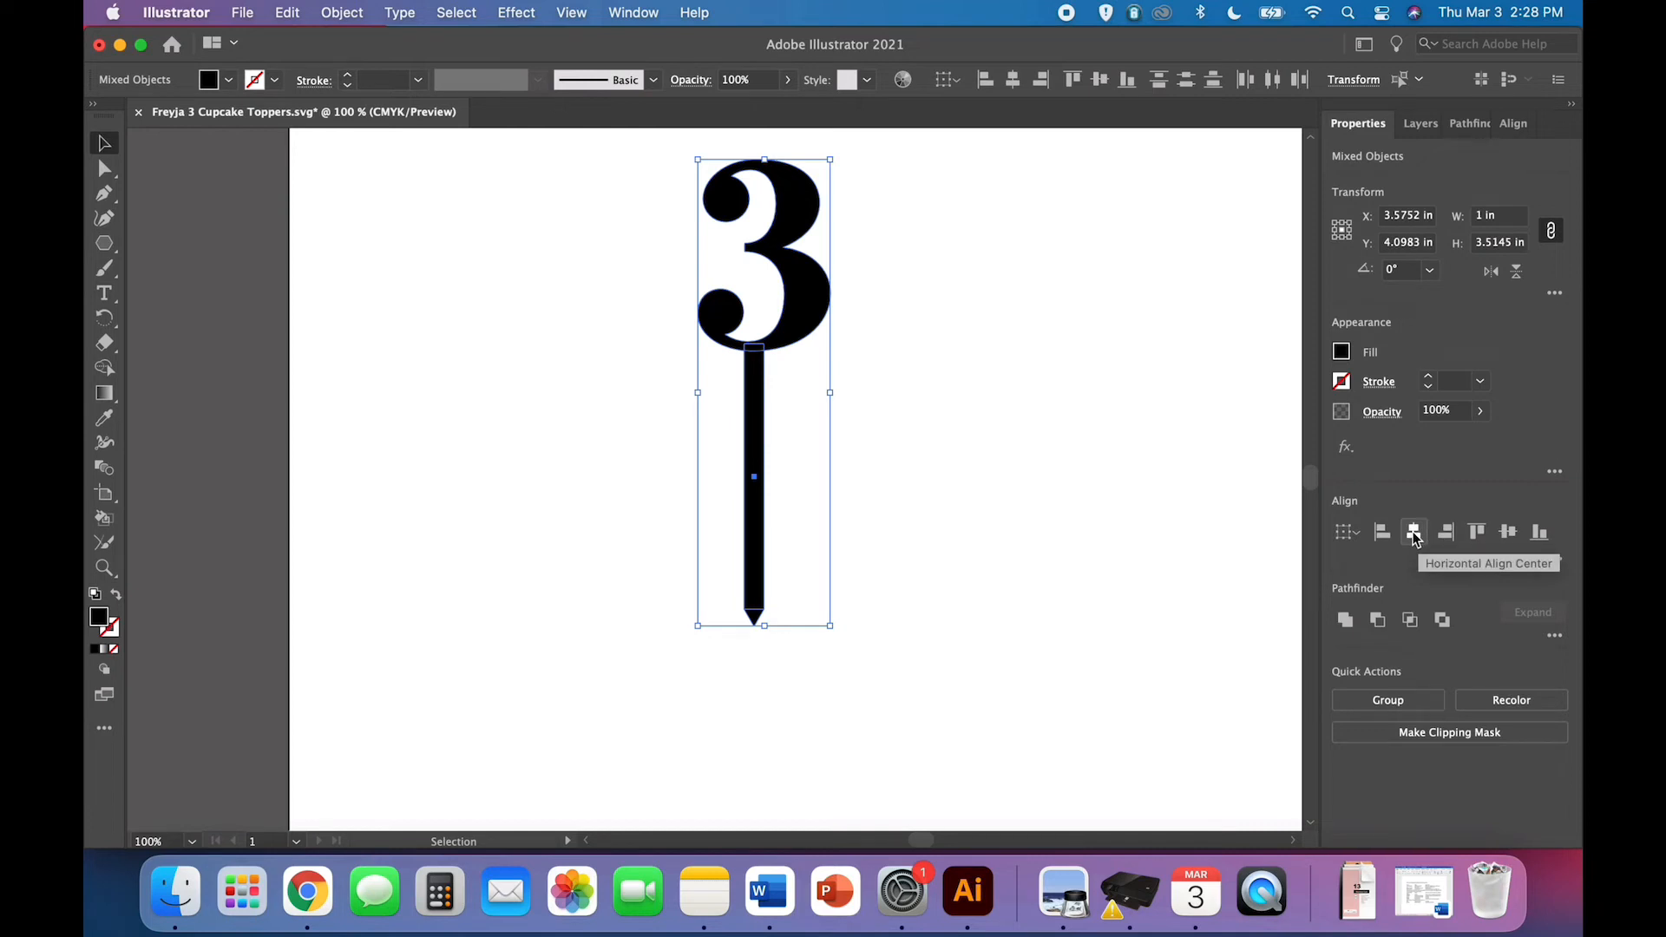
left_click(1414, 531)
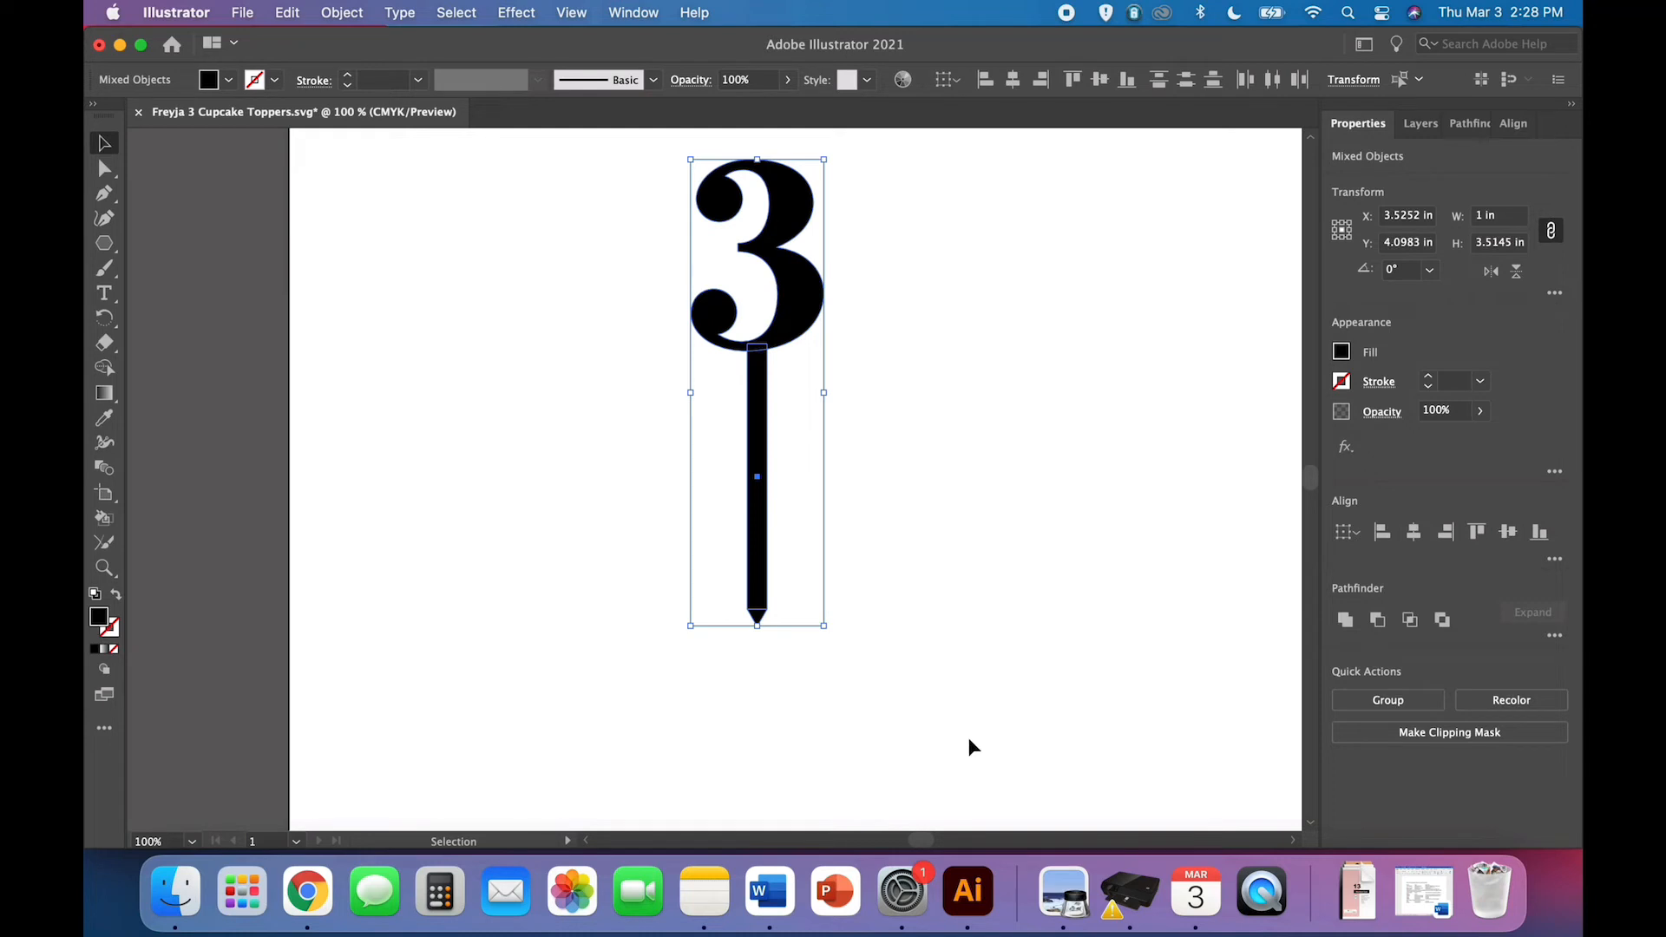
left_click(920, 776)
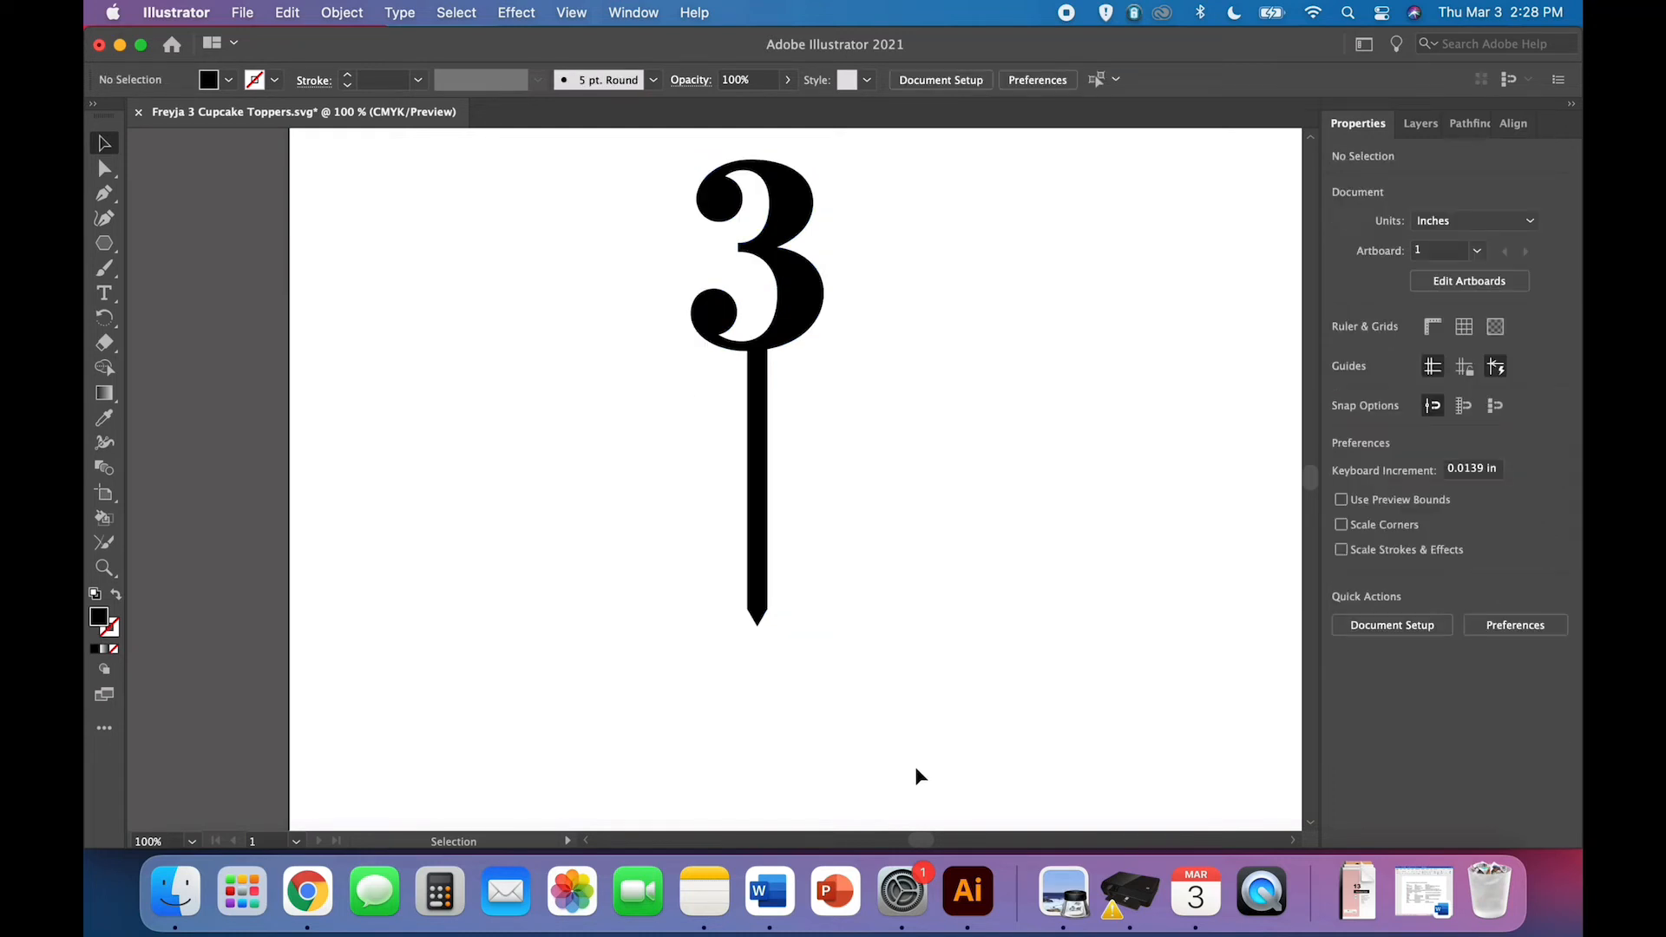
mouse_move(372, 55)
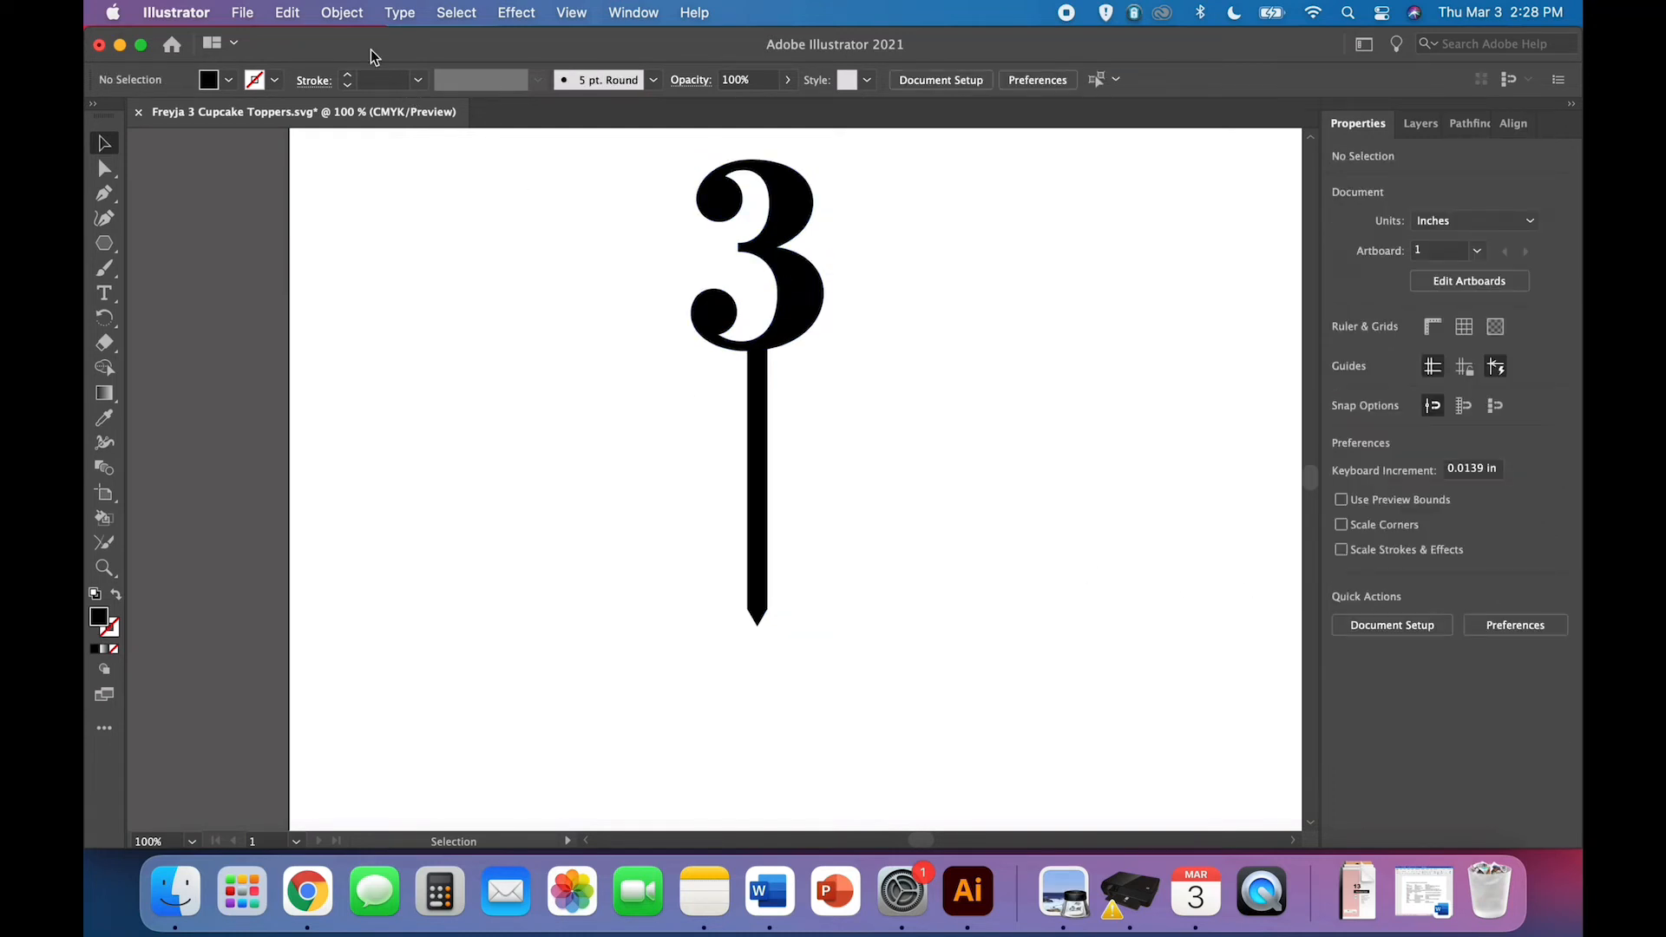
left_click(342, 12)
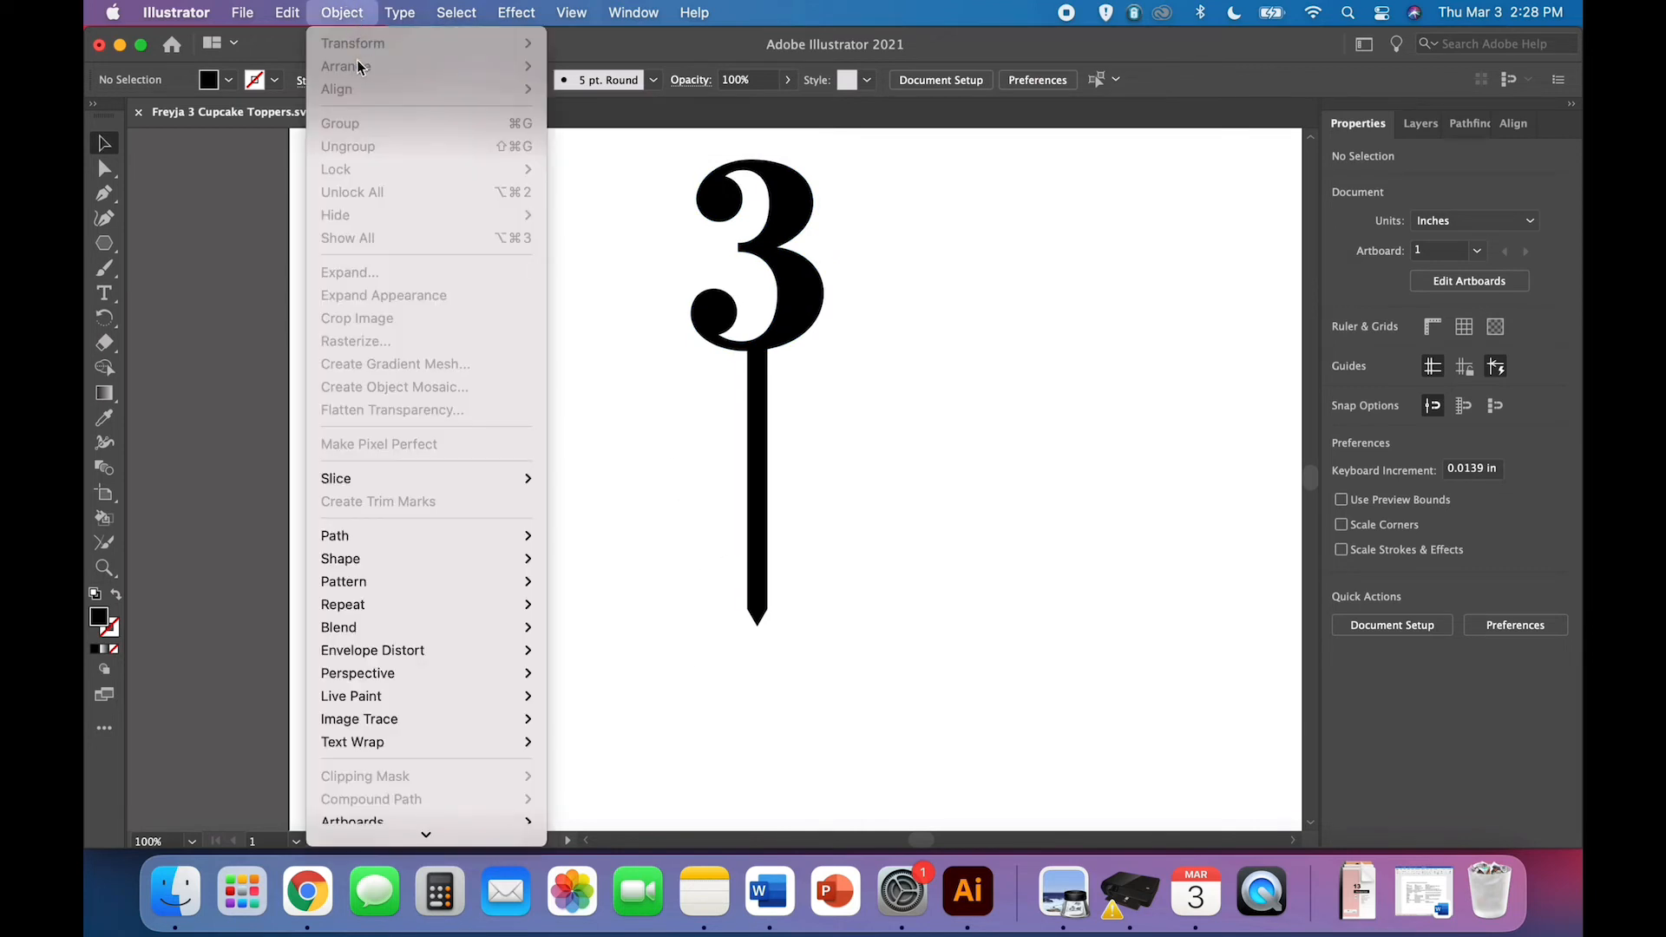
mouse_move(343, 89)
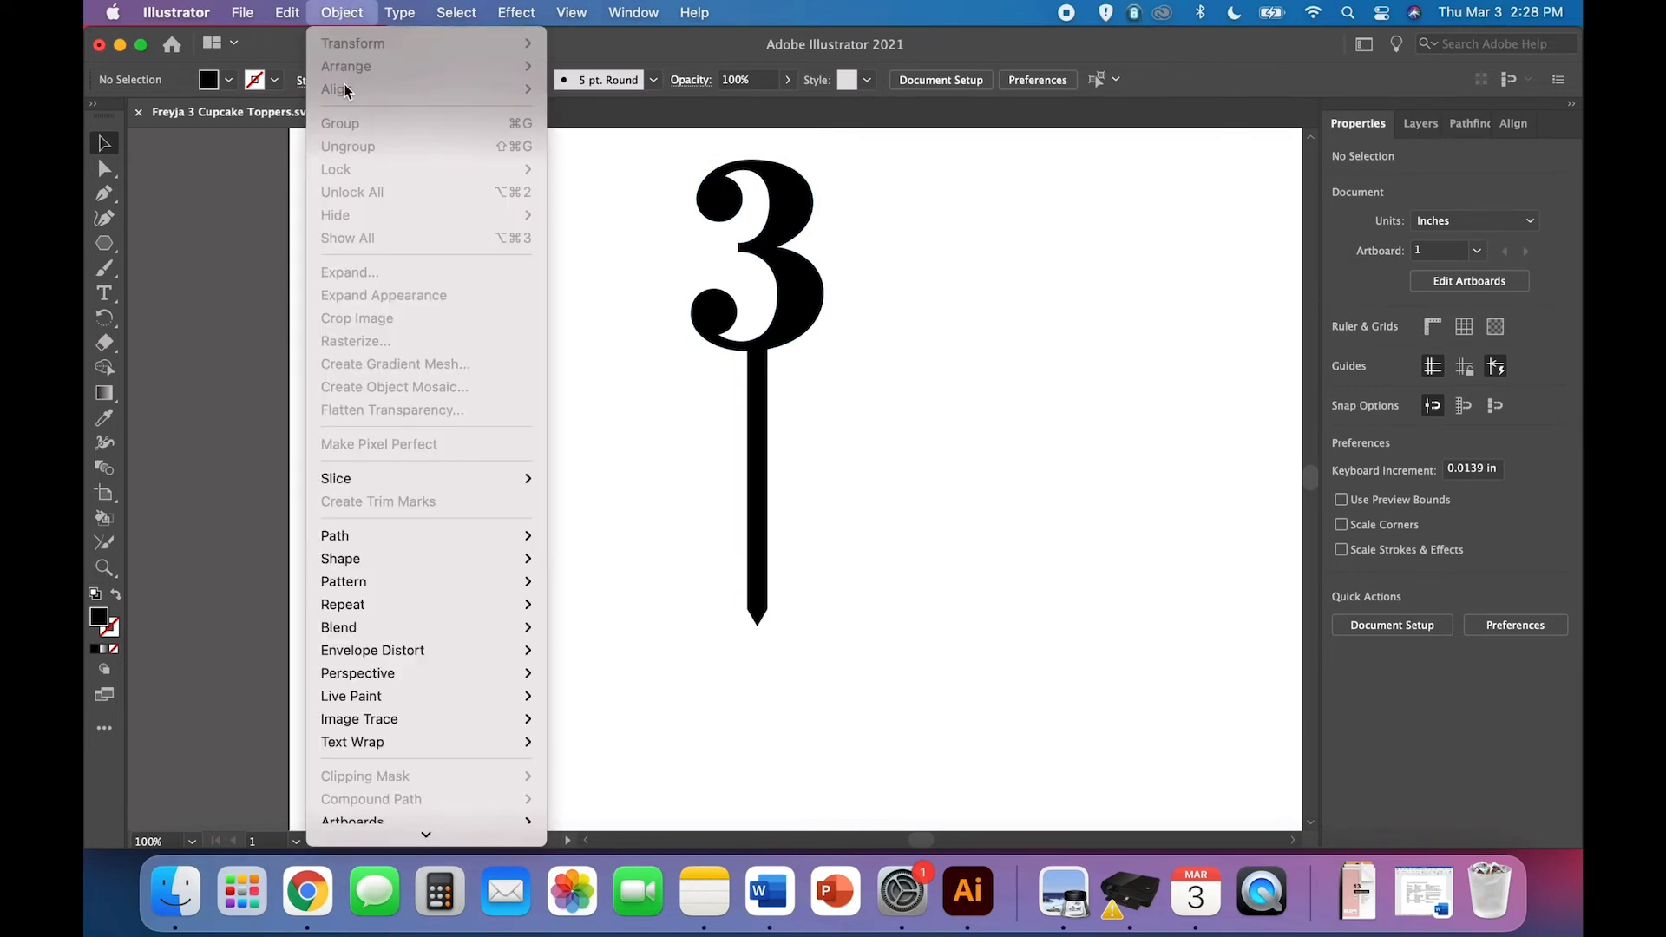
left_click(611, 296)
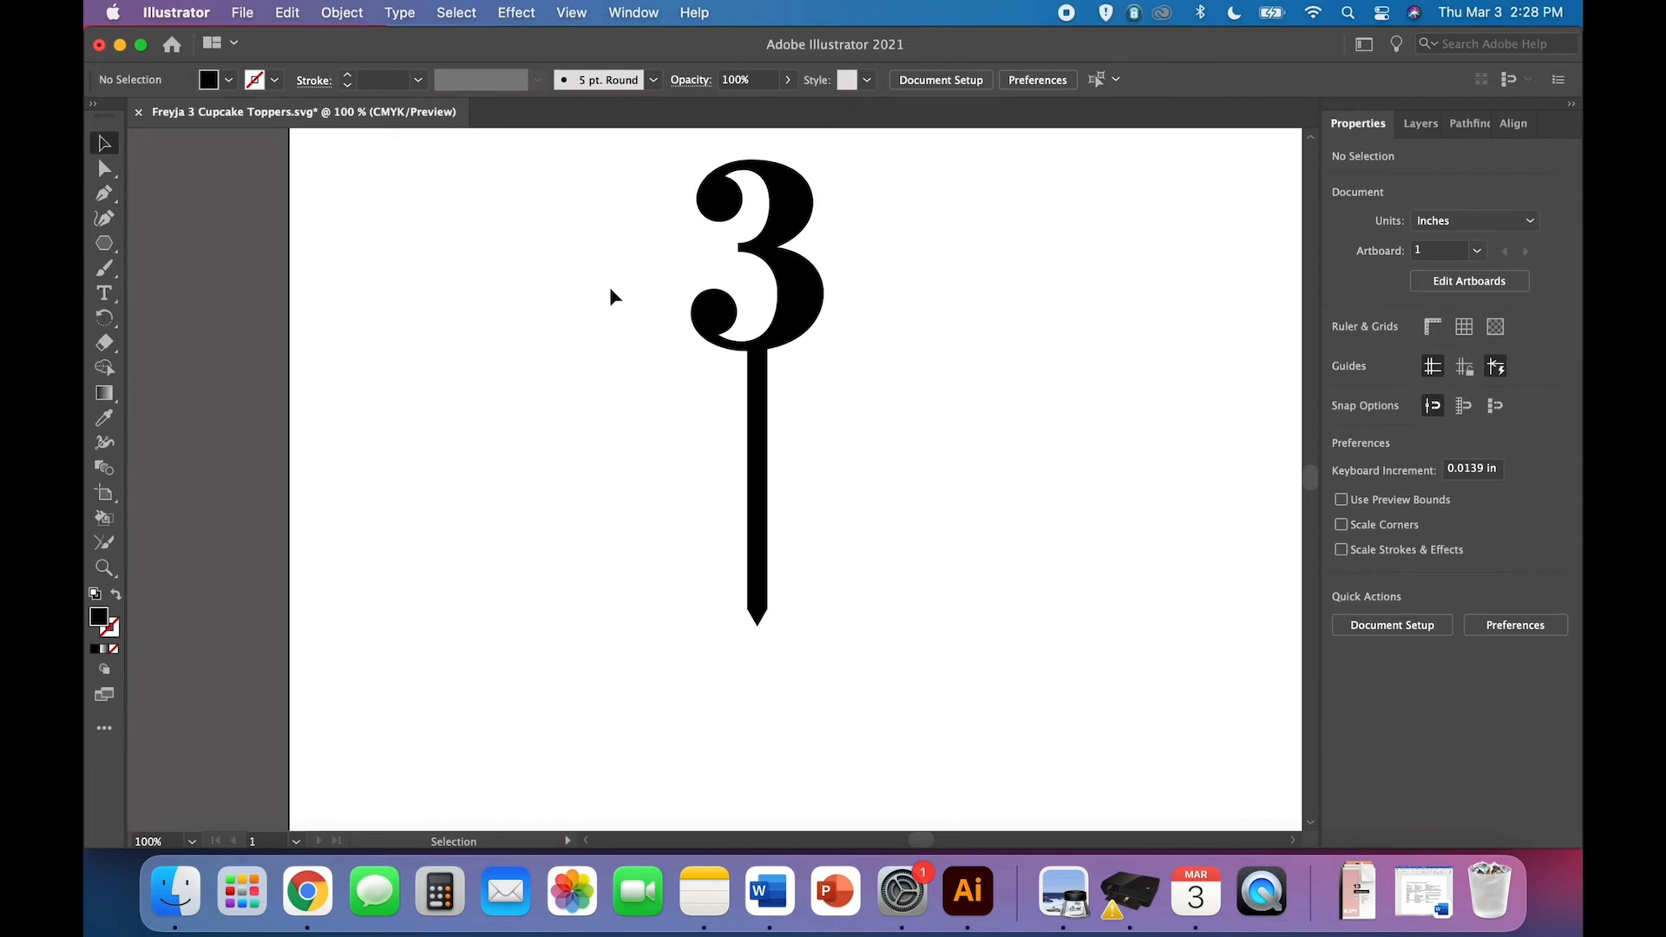
left_click(342, 12)
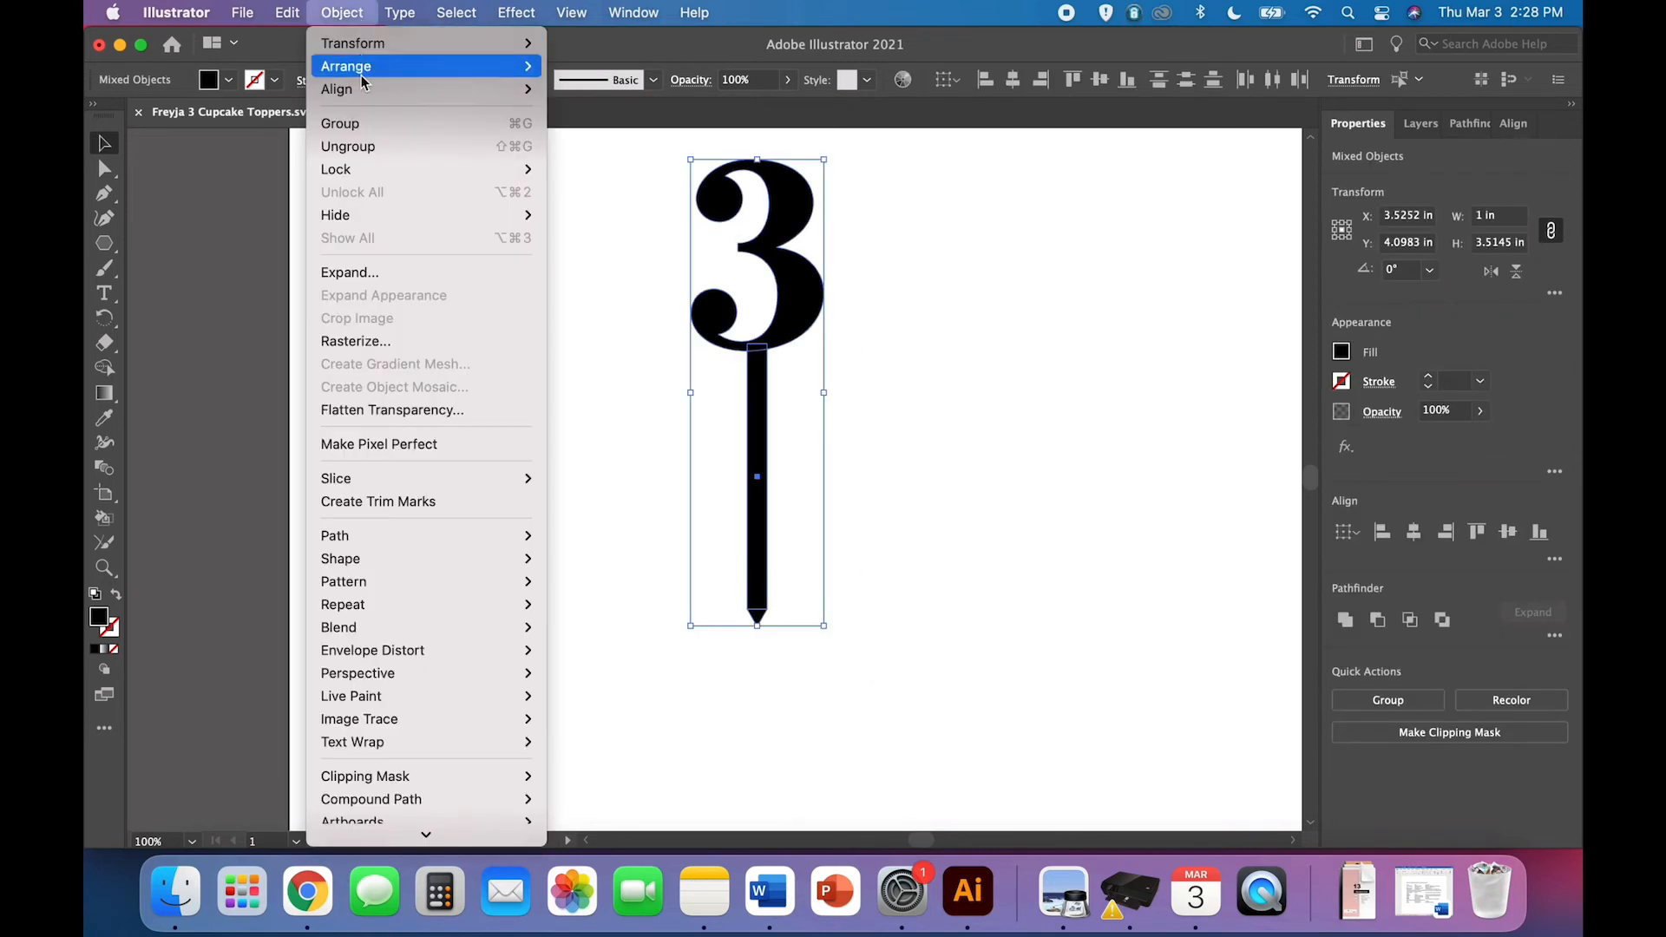
left_click(596, 380)
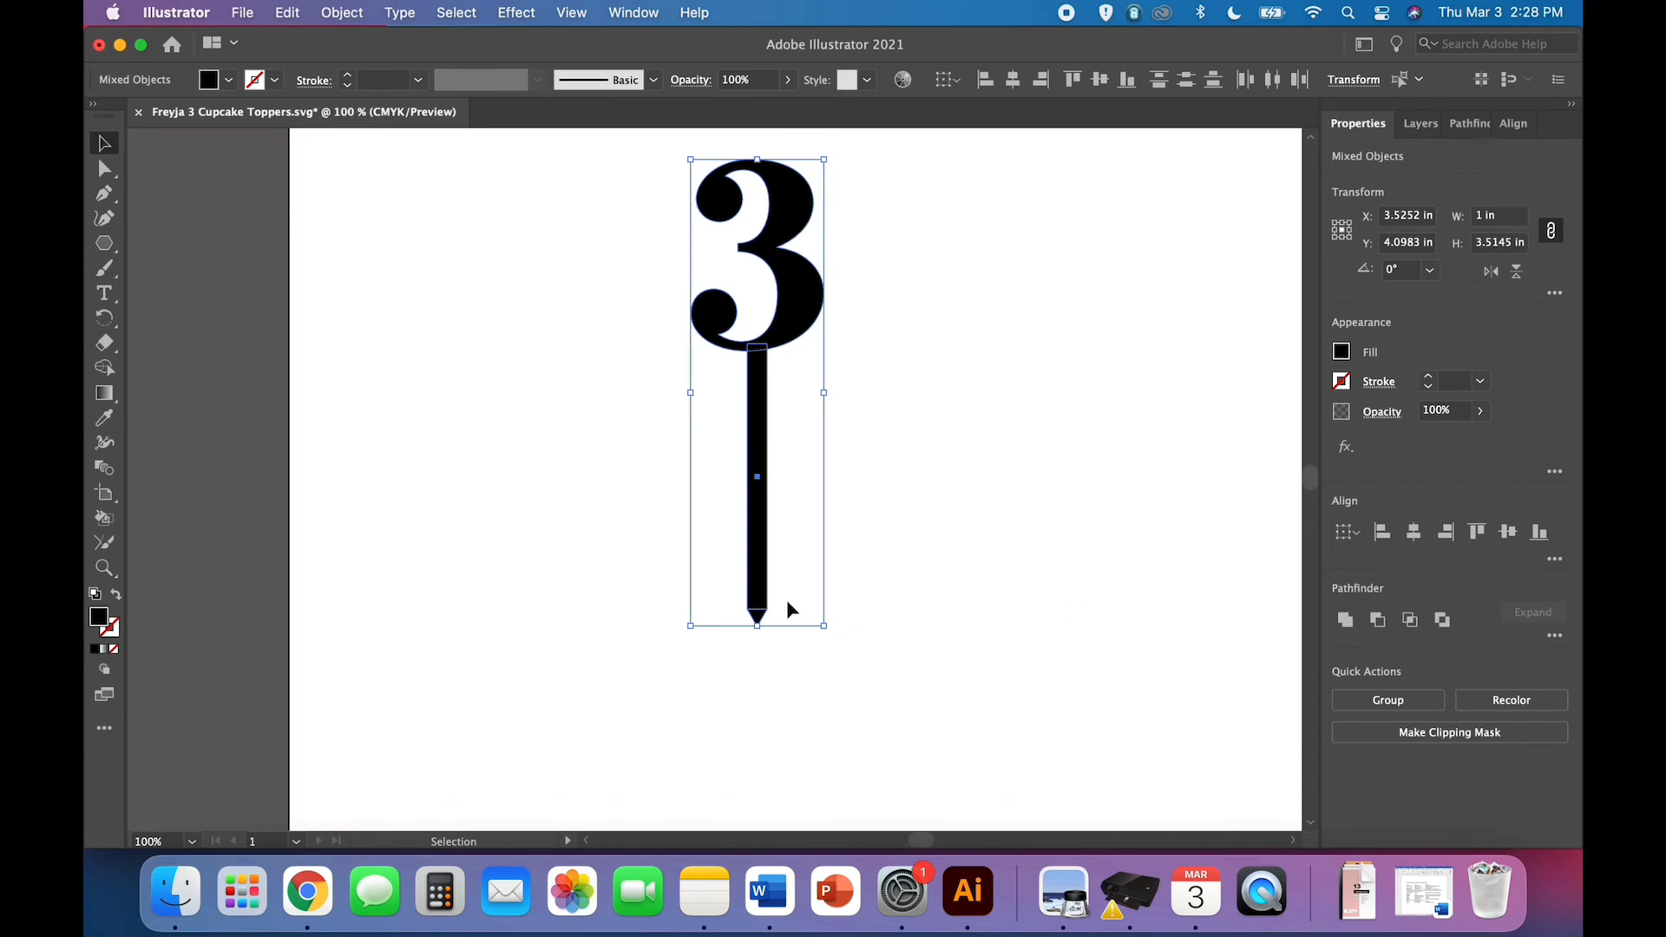
mouse_move(1345, 620)
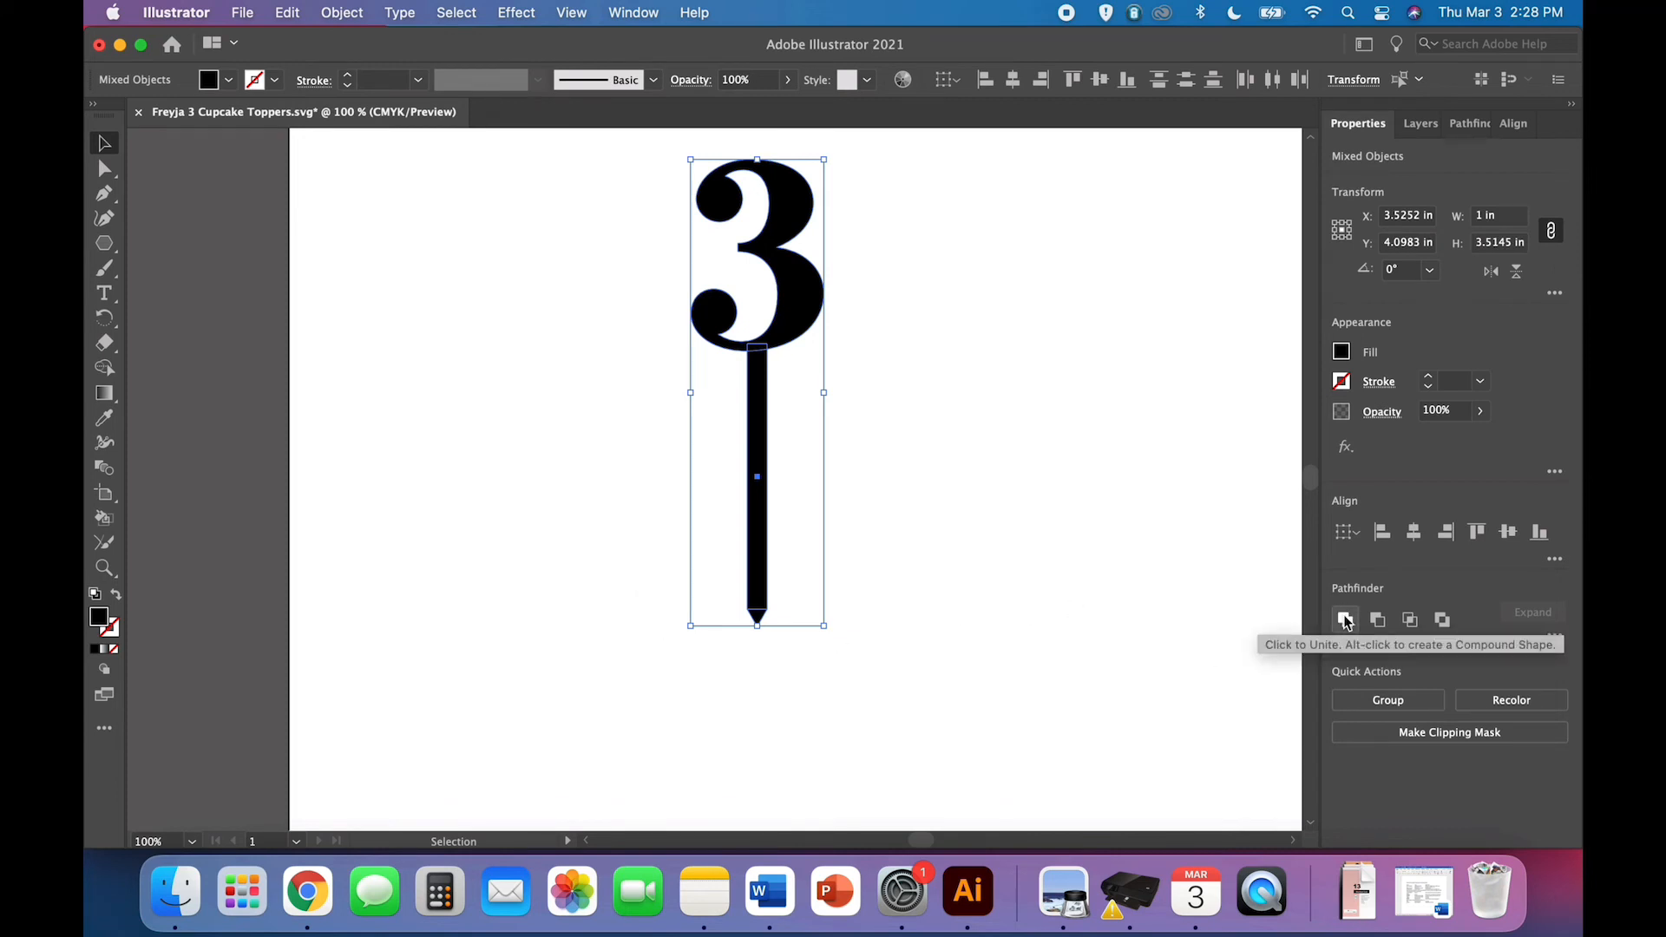
- Unite the numeral 3, stick and tip into one path with Pathfinder
left_click(1346, 620)
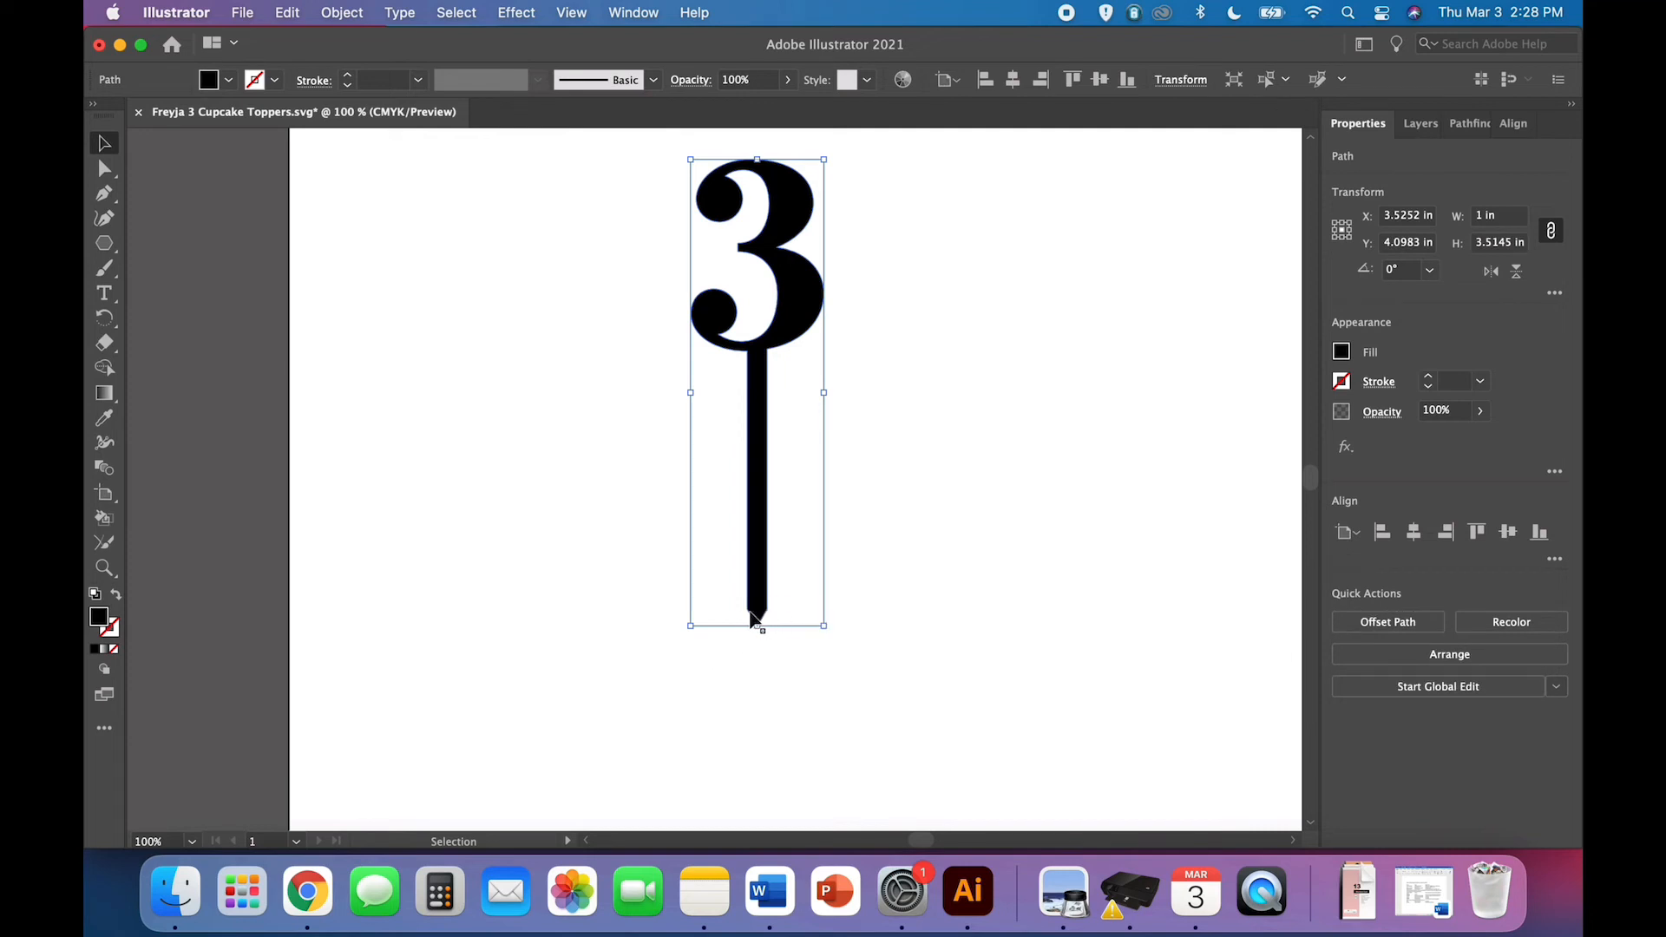
mouse_move(758, 619)
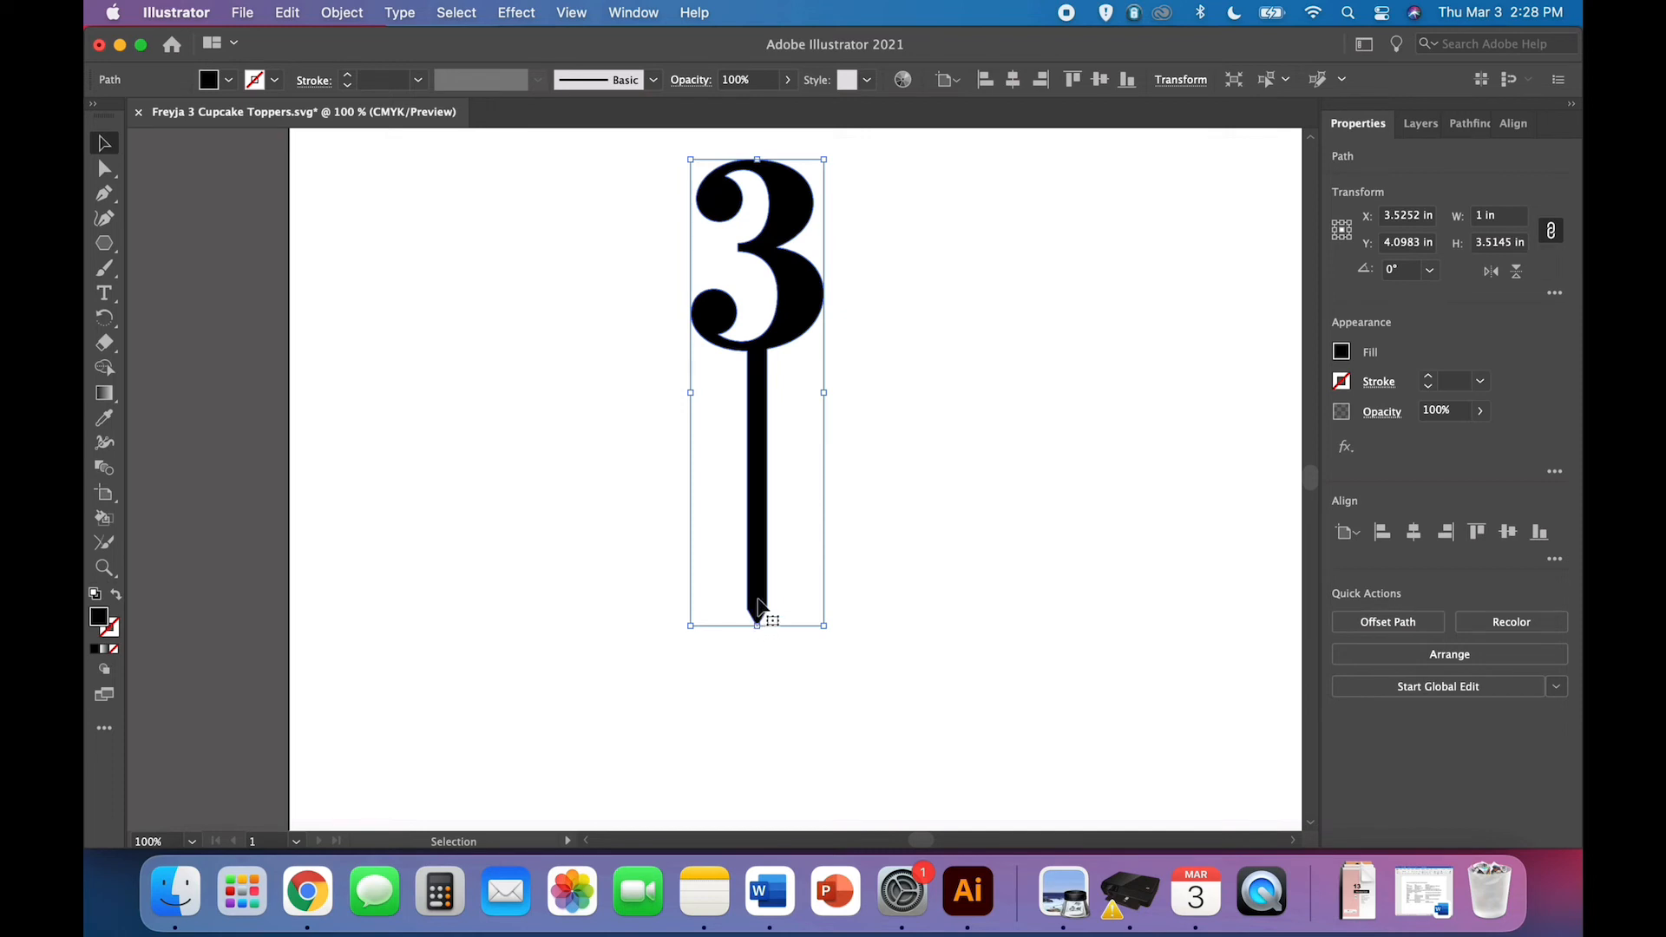
mouse_move(834, 601)
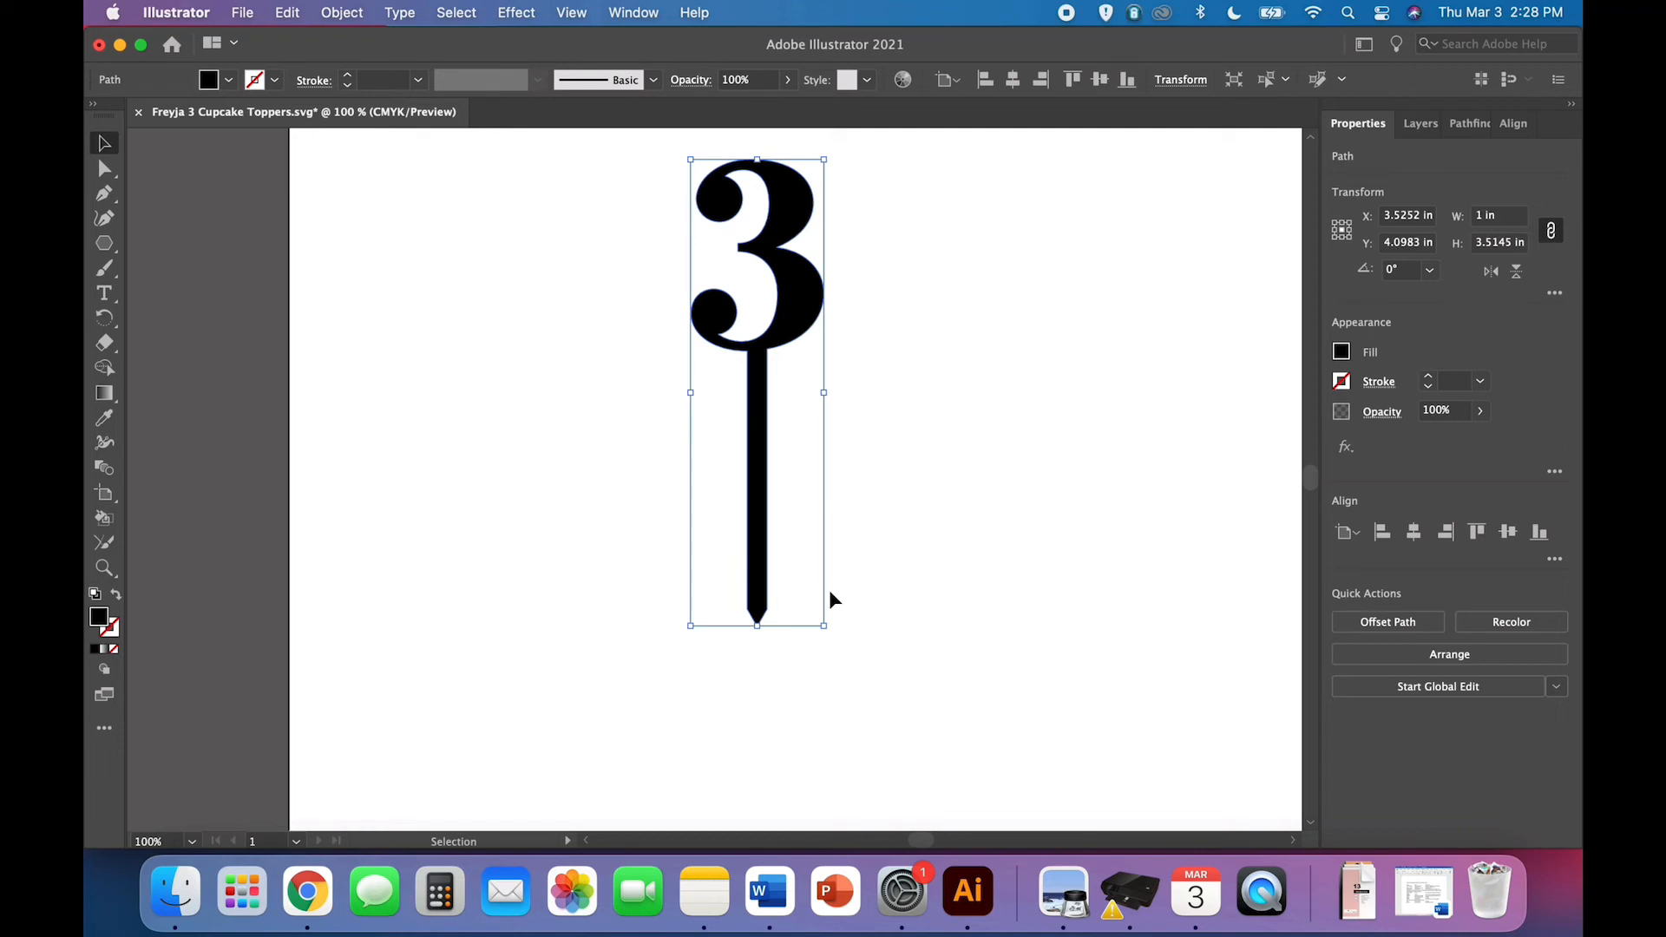
mouse_move(861, 615)
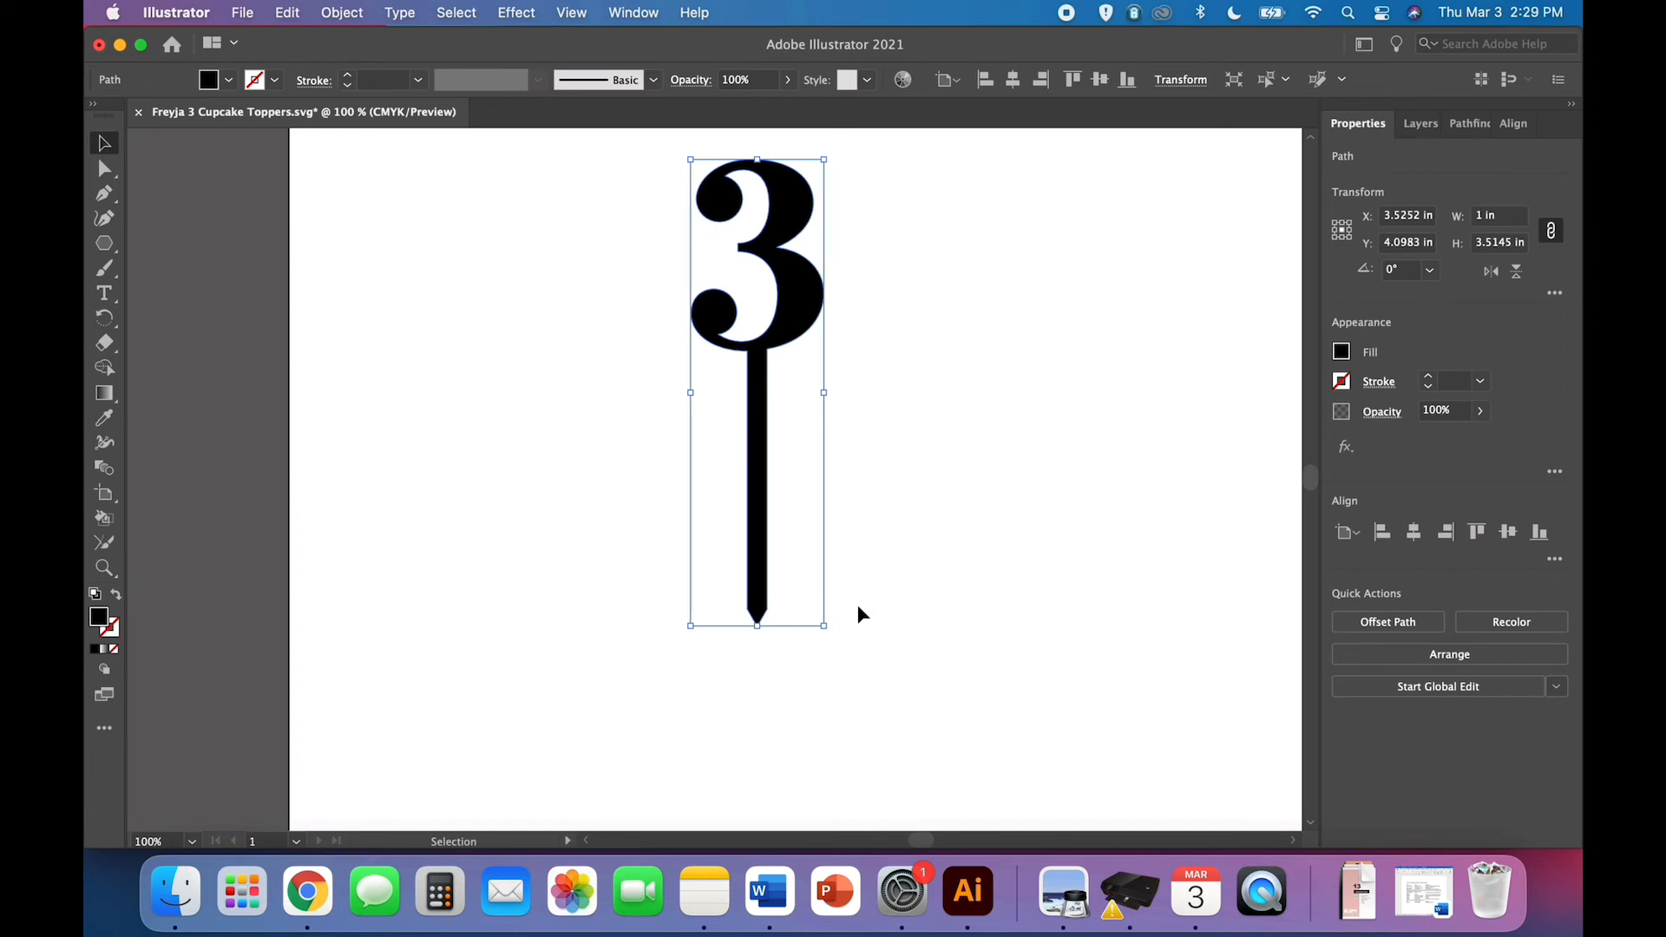
mouse_move(287, 7)
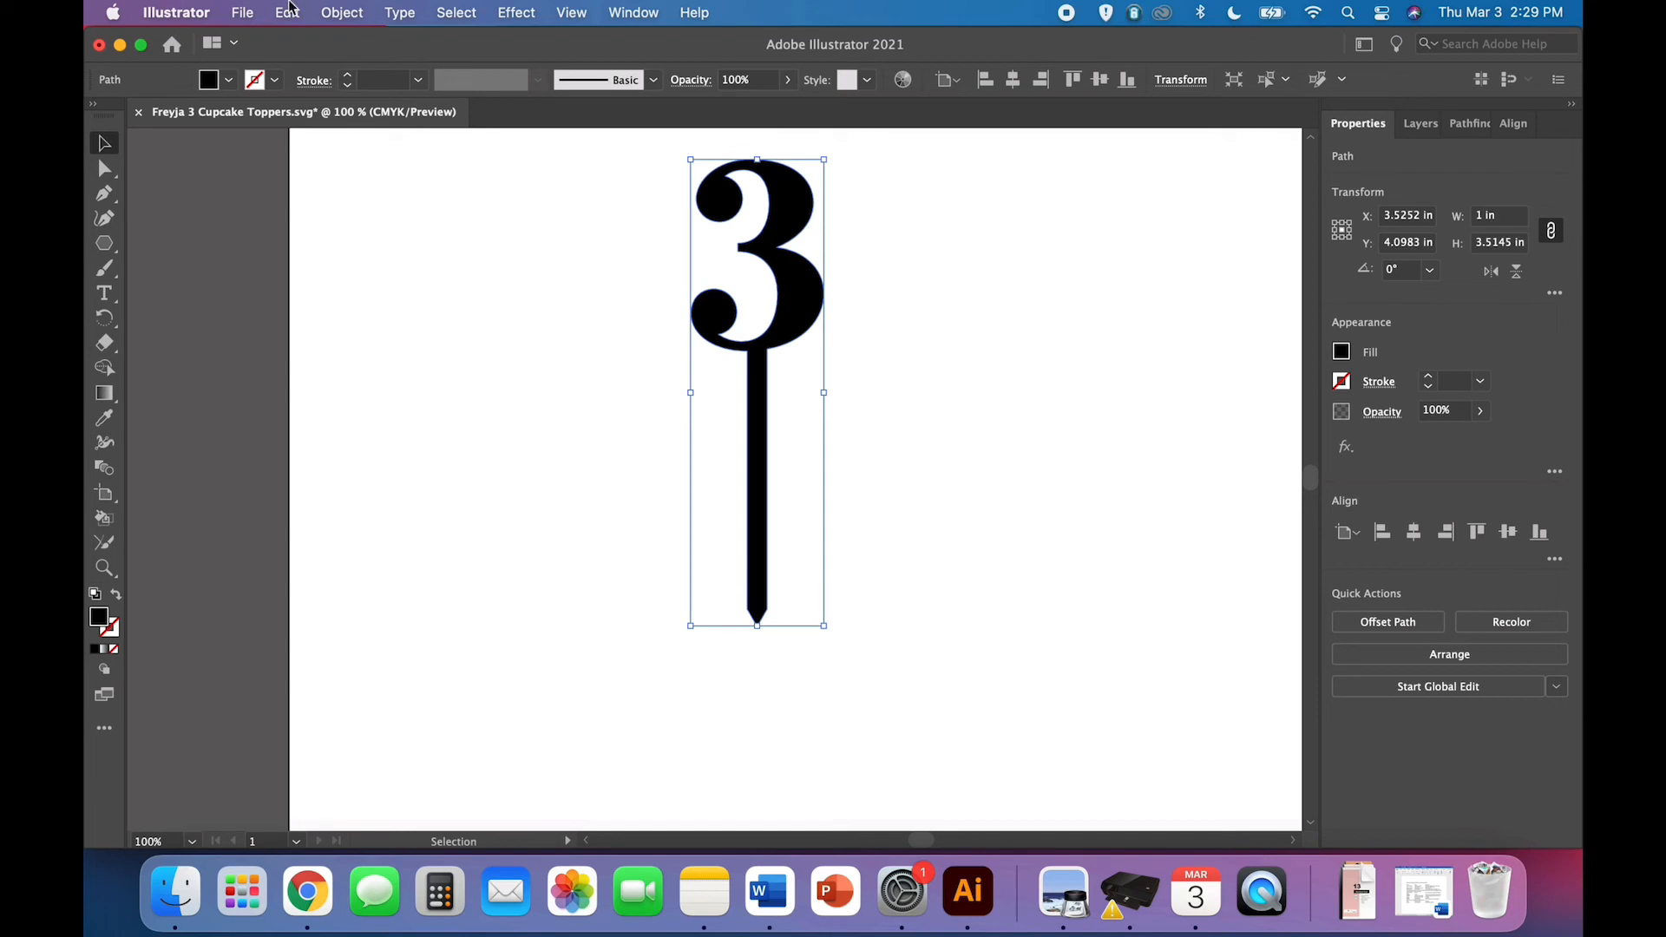
mouse_move(372, 545)
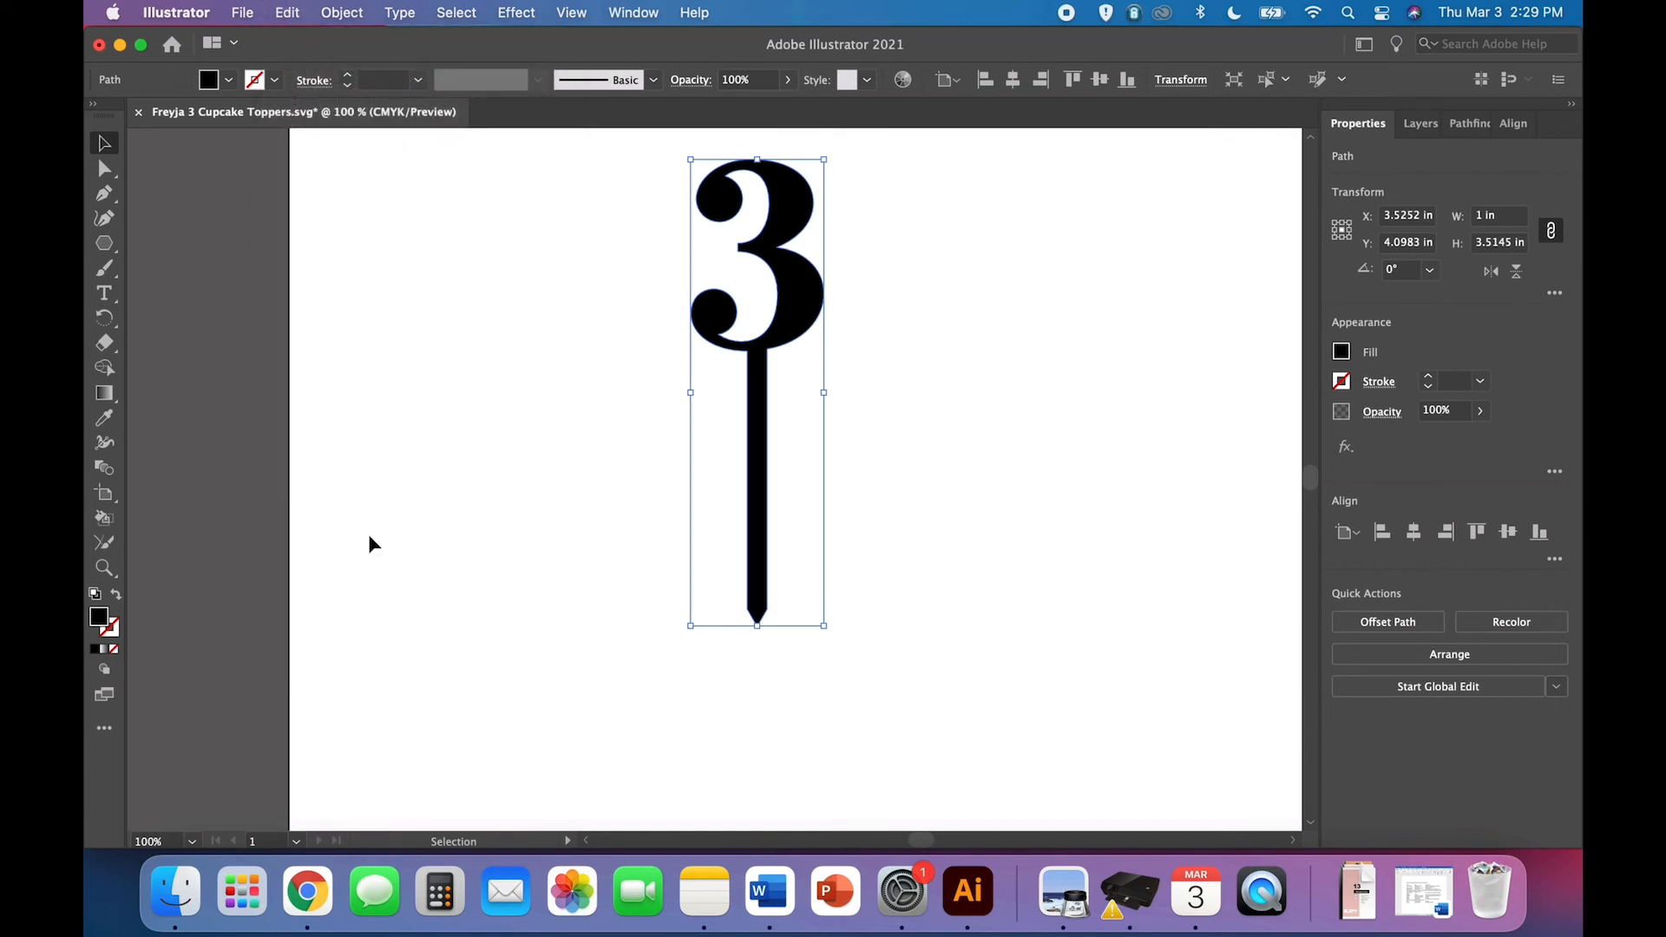
mouse_move(679, 585)
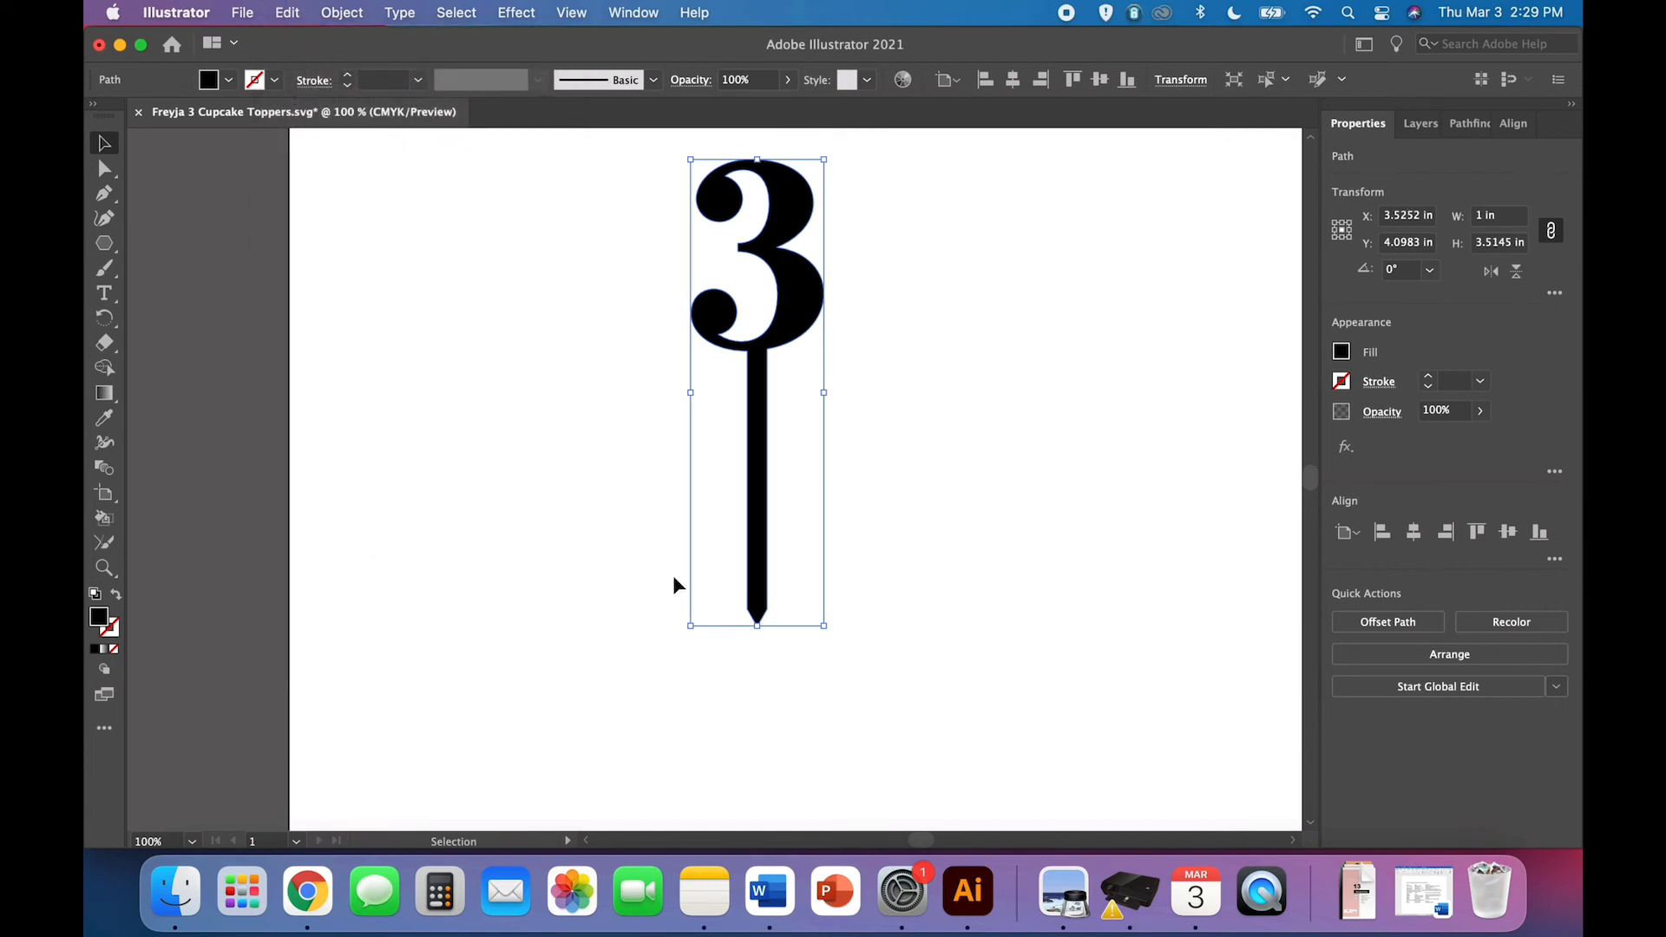
mouse_move(255, 590)
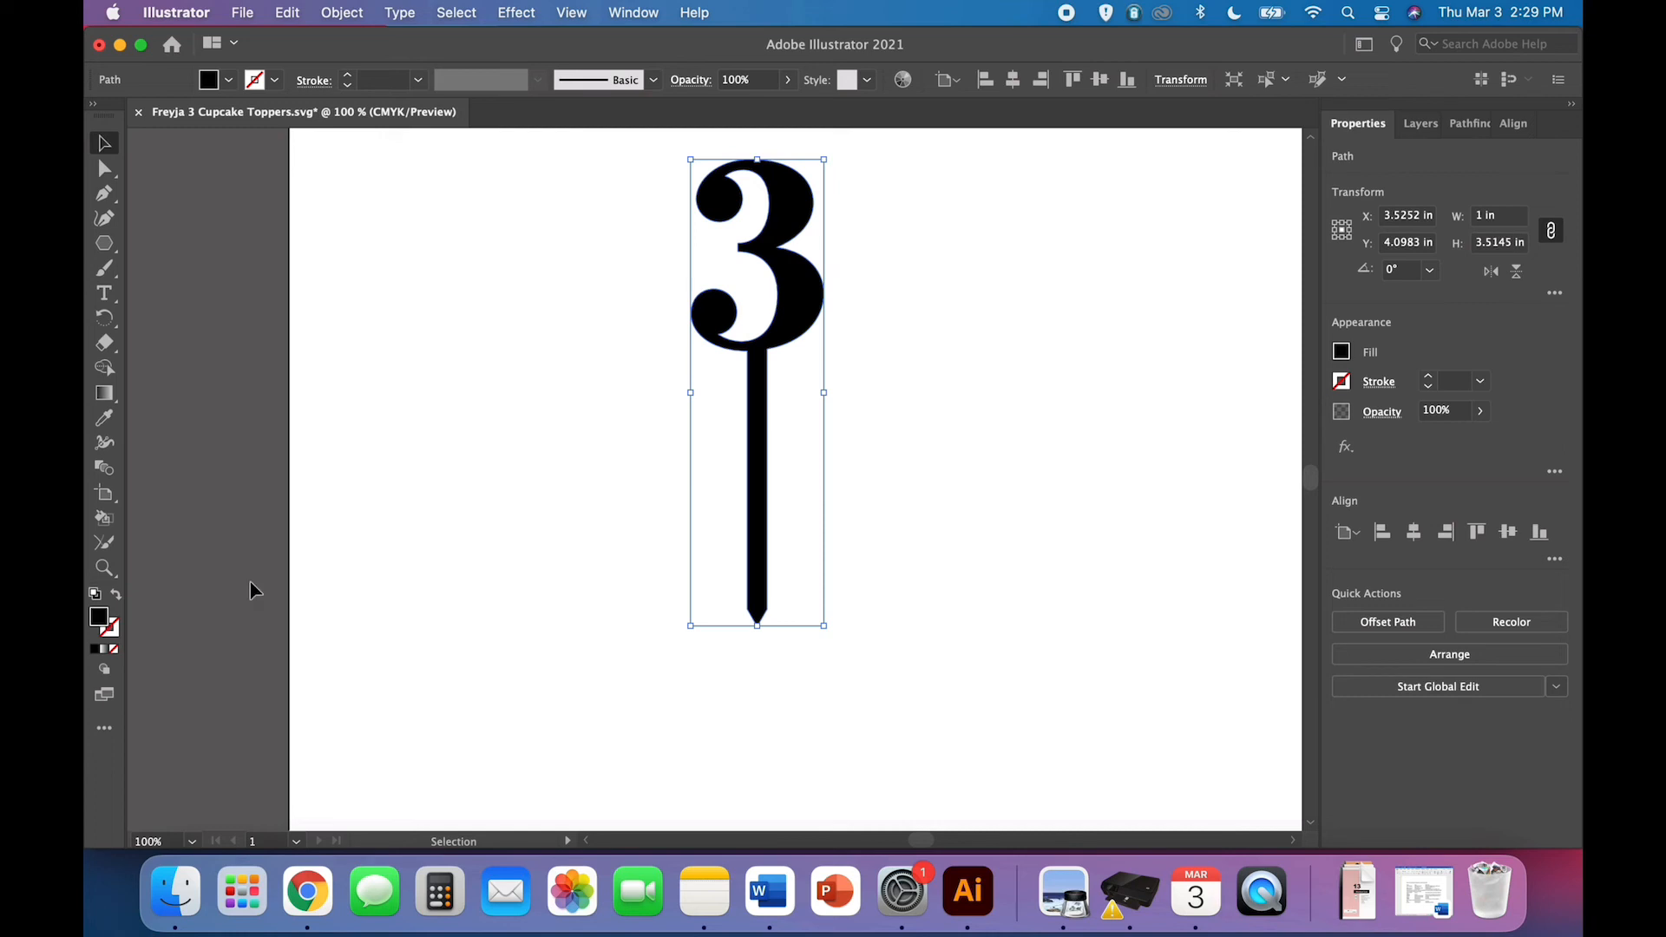
left_click(115, 593)
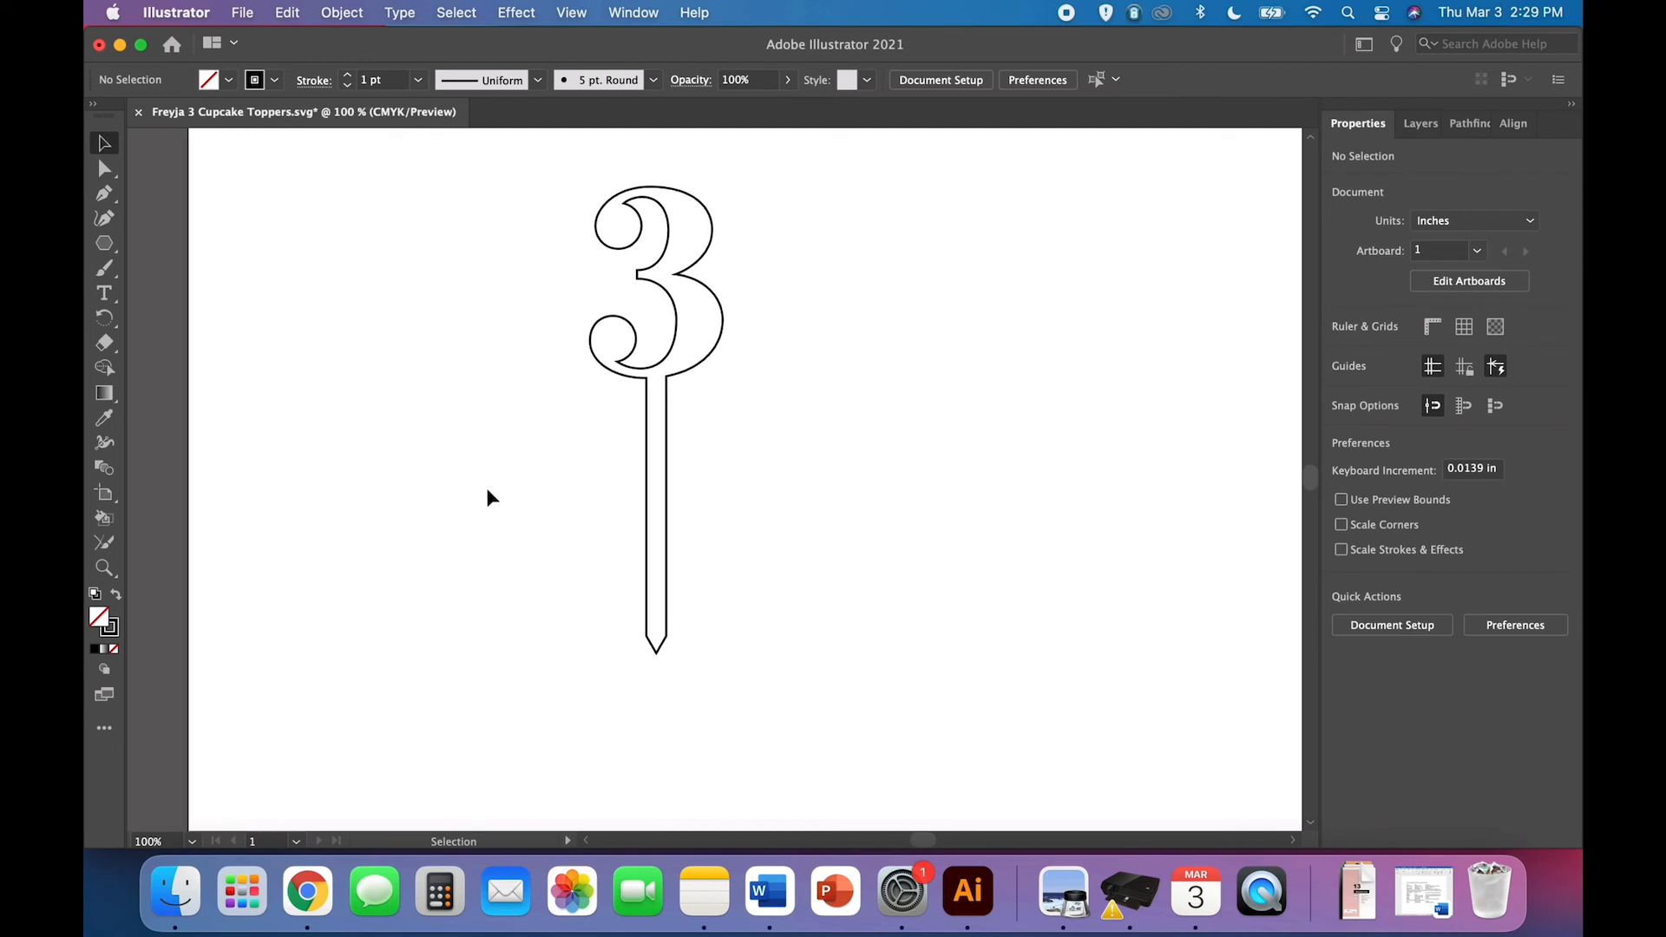
- Start saving the stroke-only topper via the File menu
left_click(243, 13)
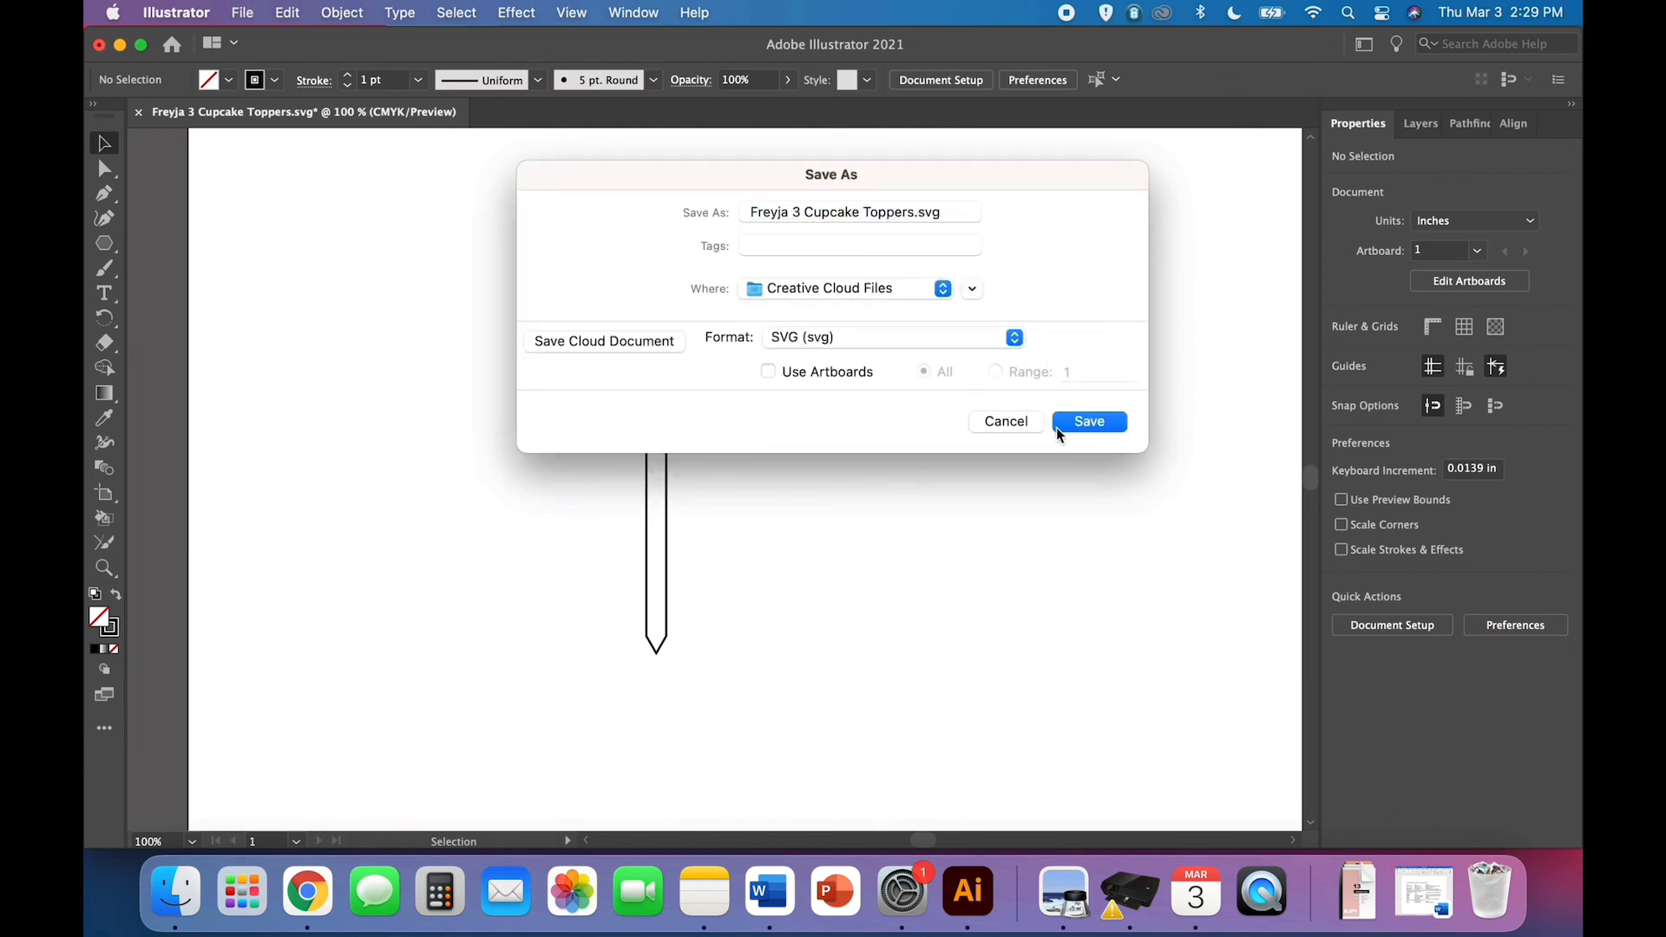
mouse_move(881, 460)
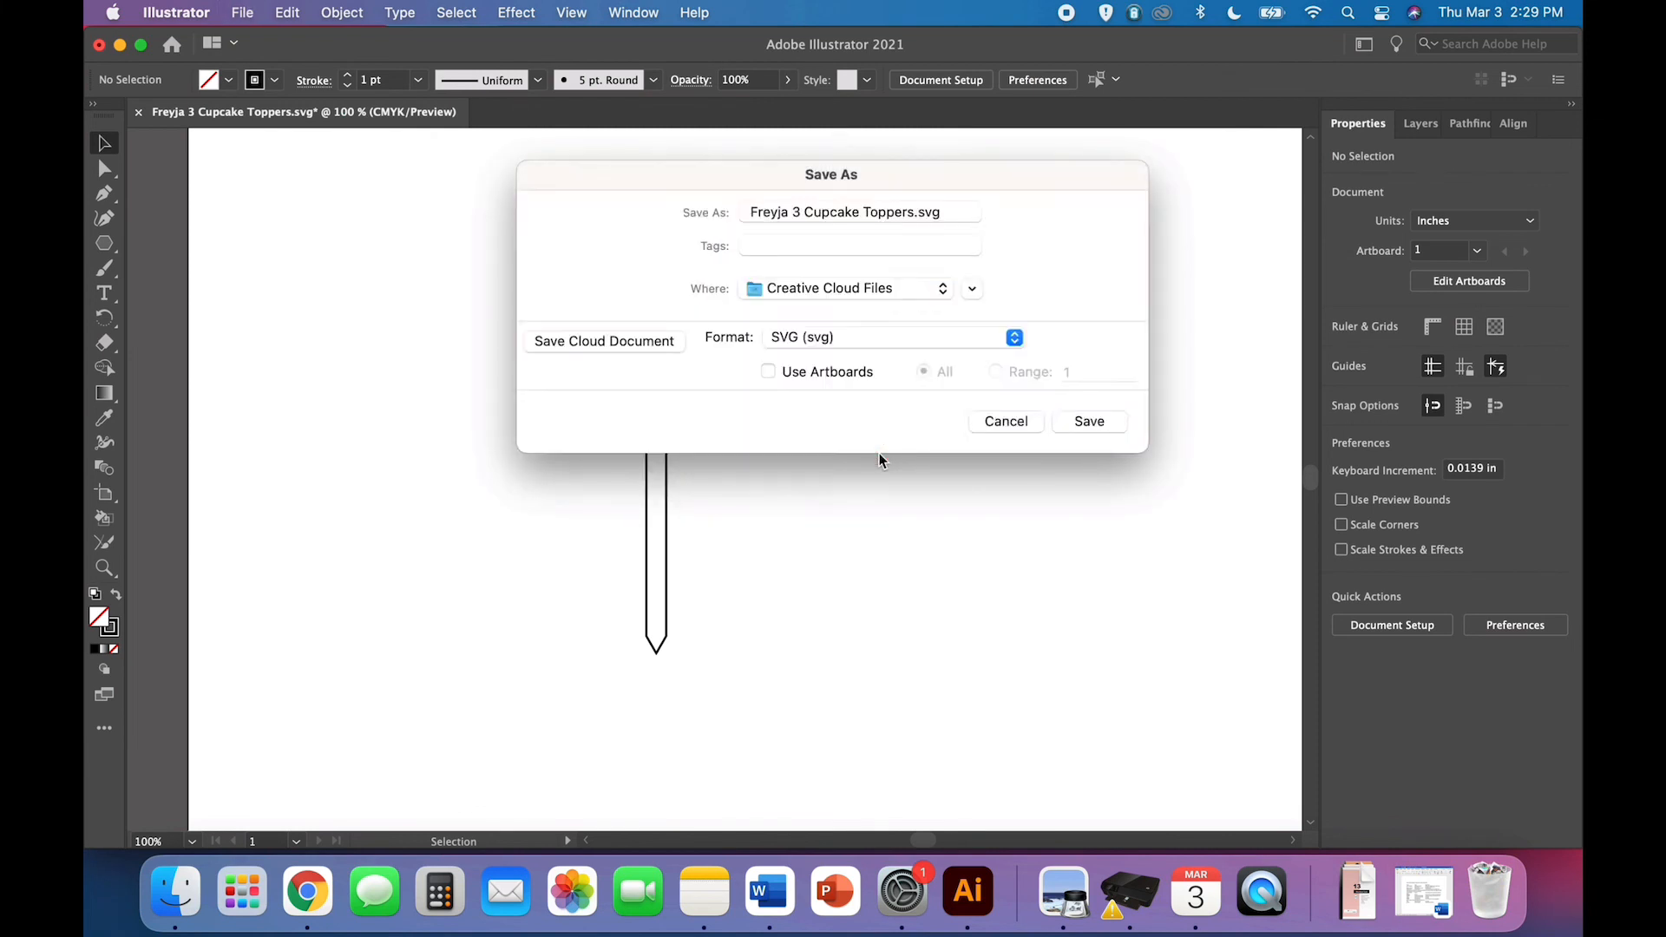
- Save the topper as Freyja 3 Cupcake Toppers.svg, accepting the SVG options
left_click(1087, 420)
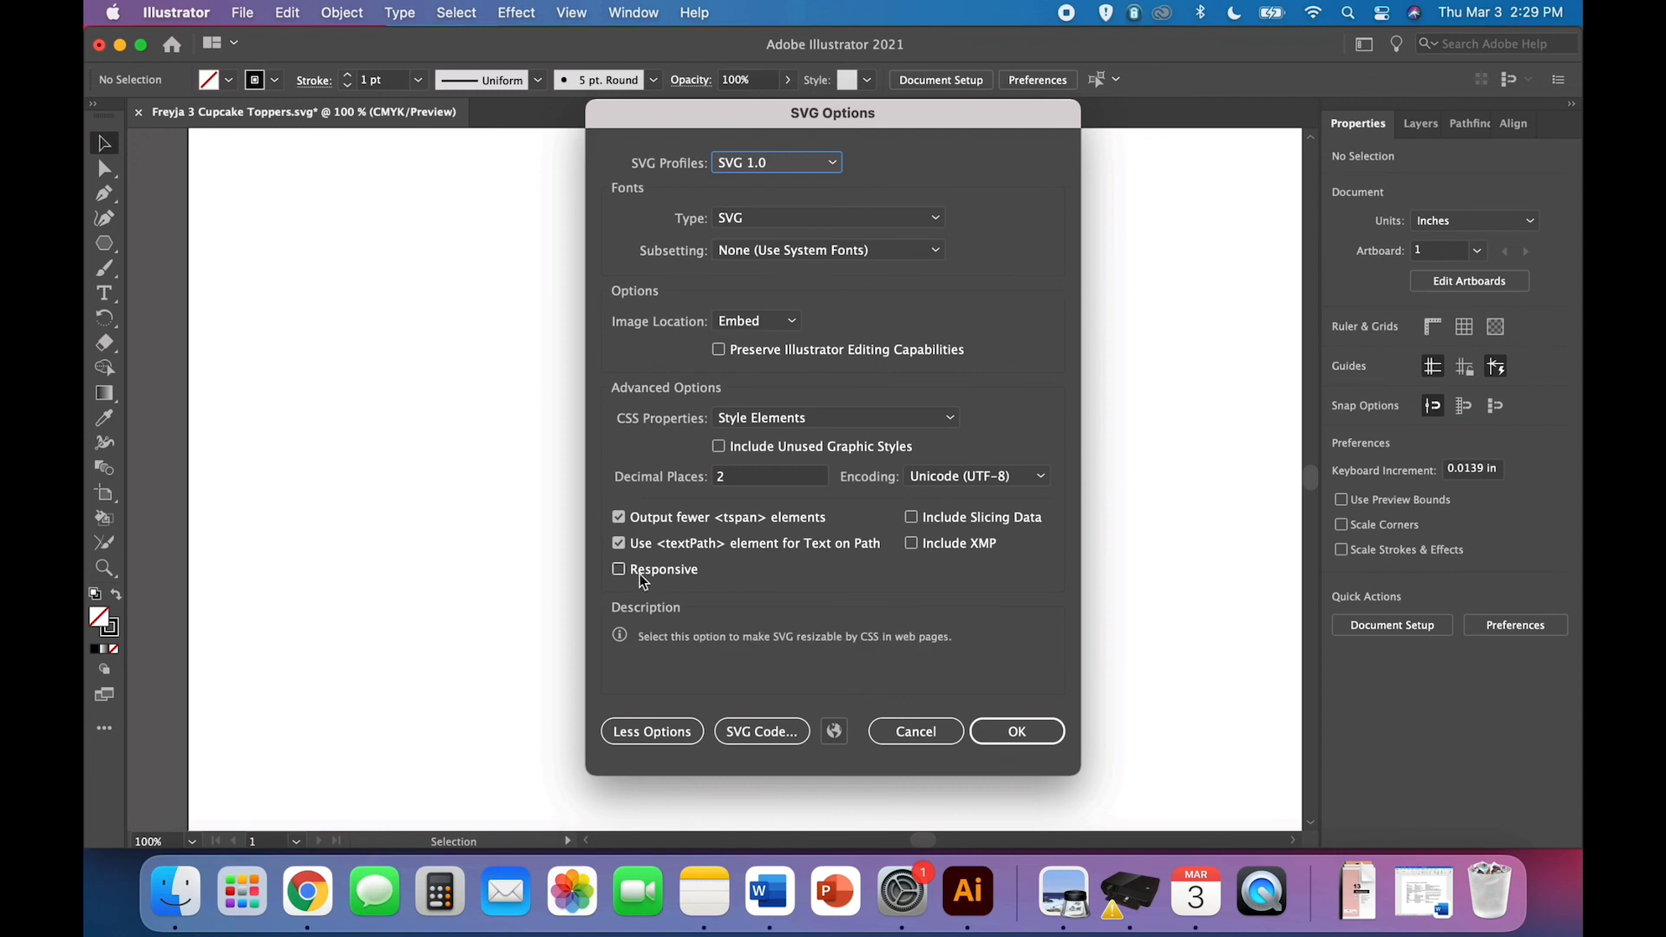
mouse_move(892, 691)
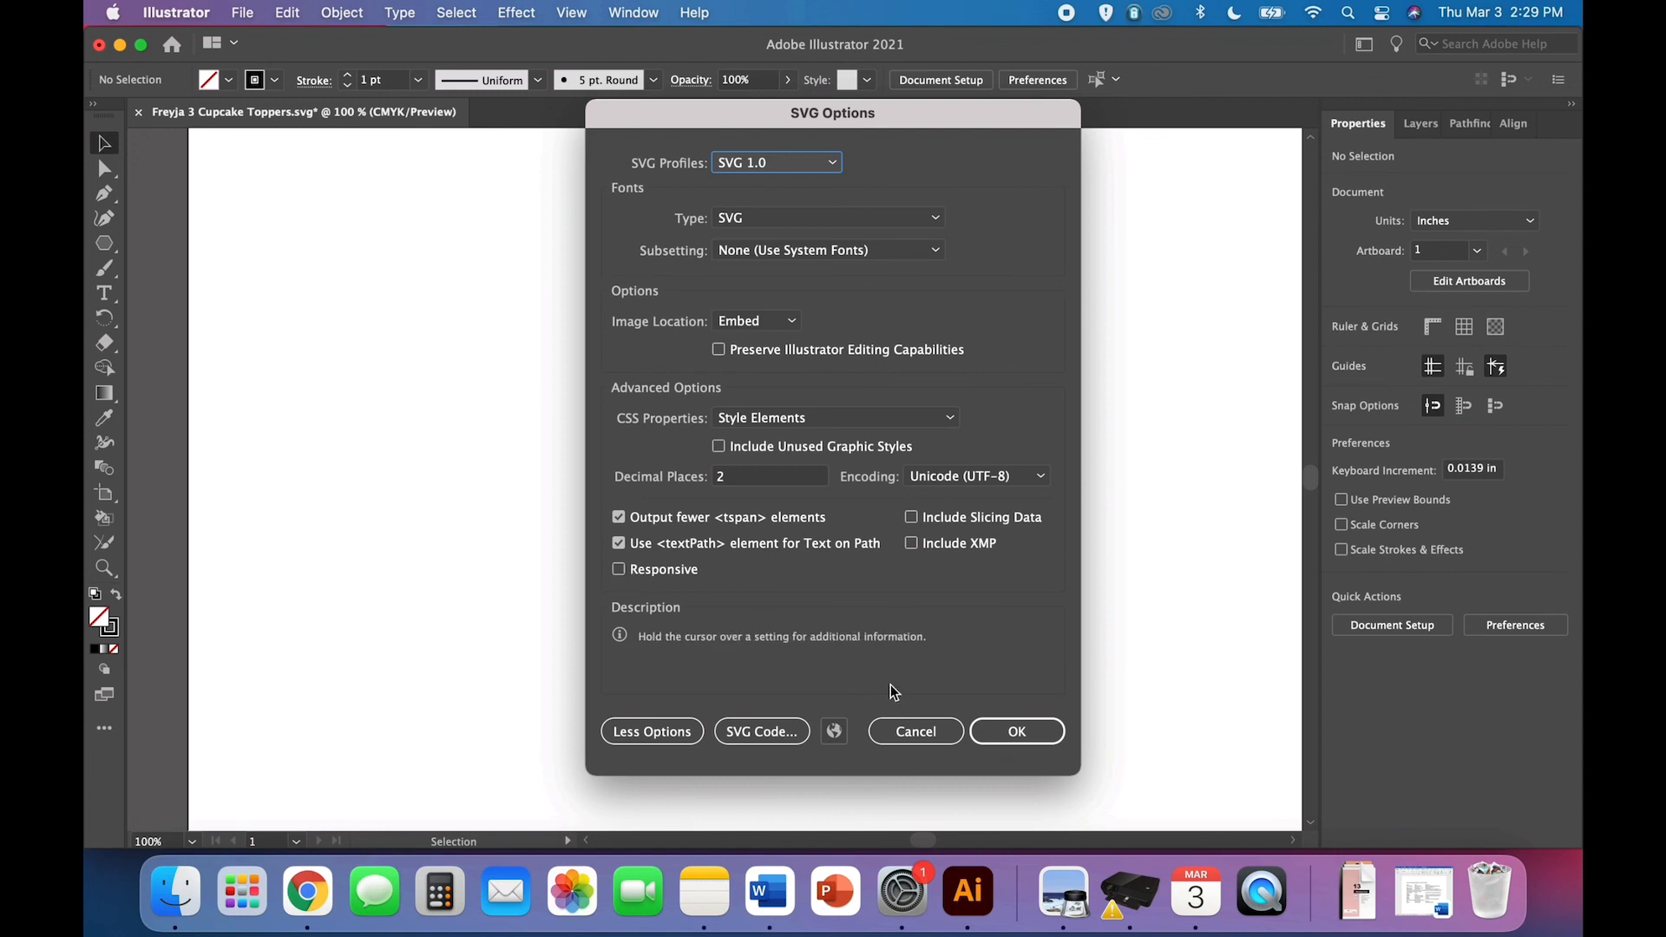
left_click(1016, 730)
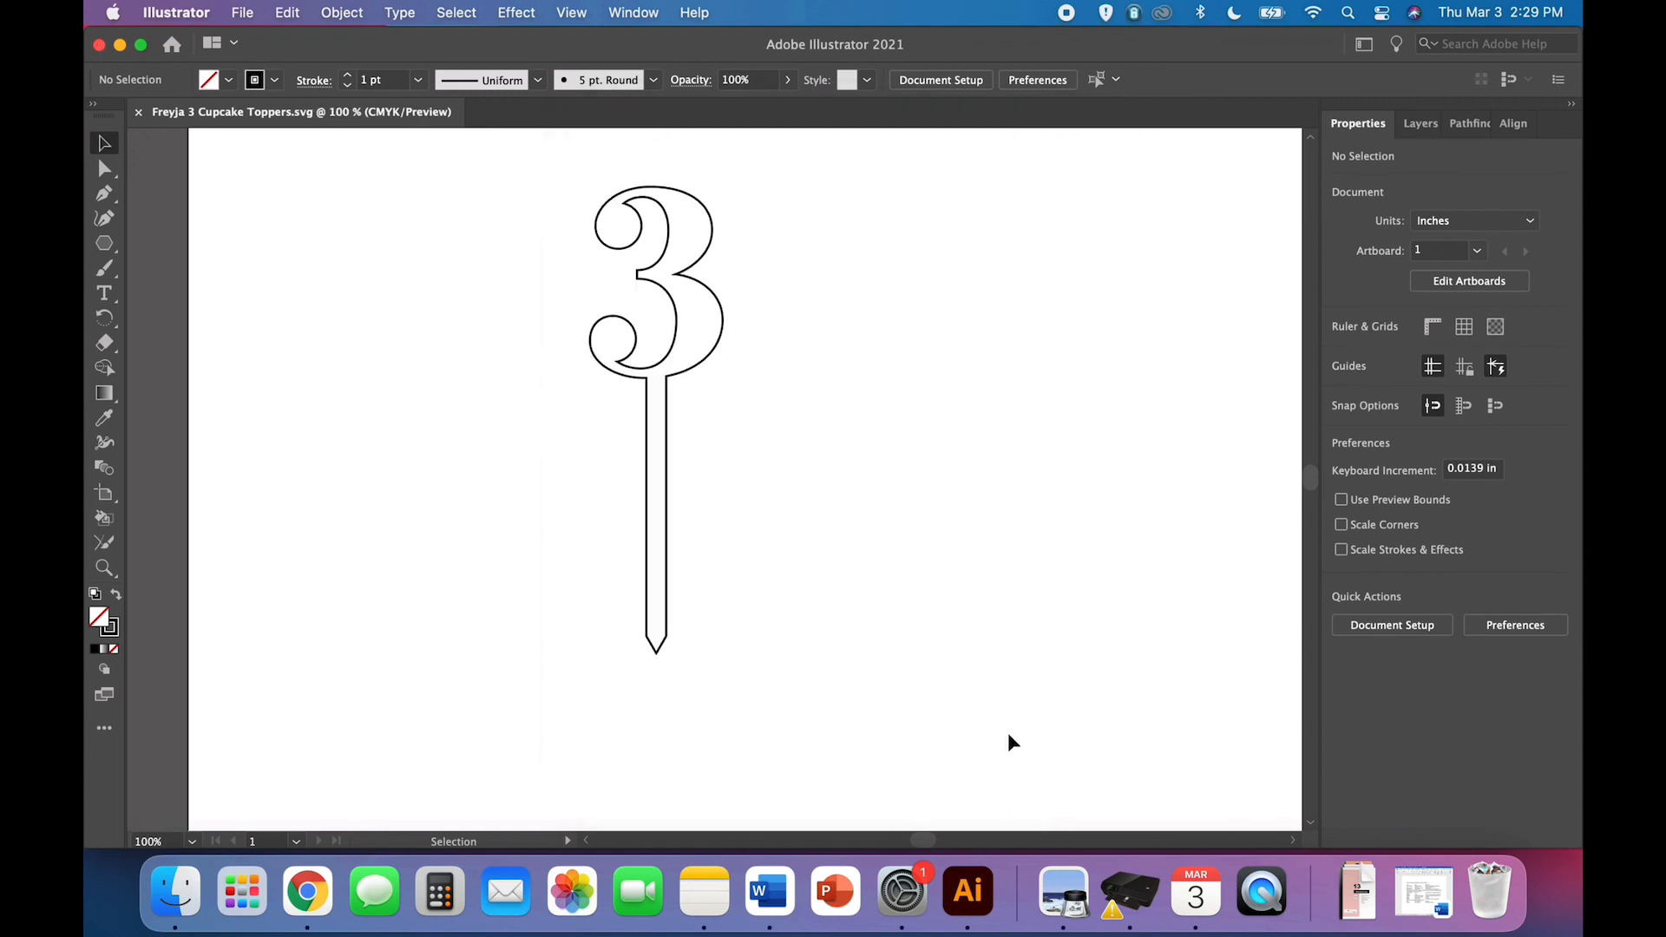